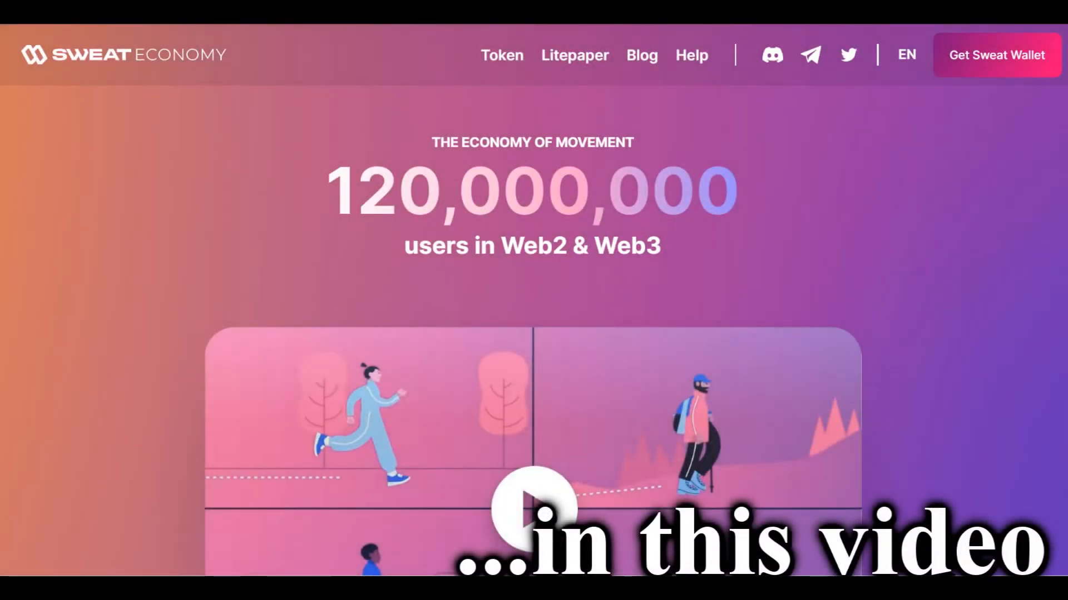
Scroll the homepage past the 120,000,000 users banner to the sweatcoin 2022 no. 1 app section.
{"action": "scroll", "scroll_direction": "down", "scroll_amount": 3}
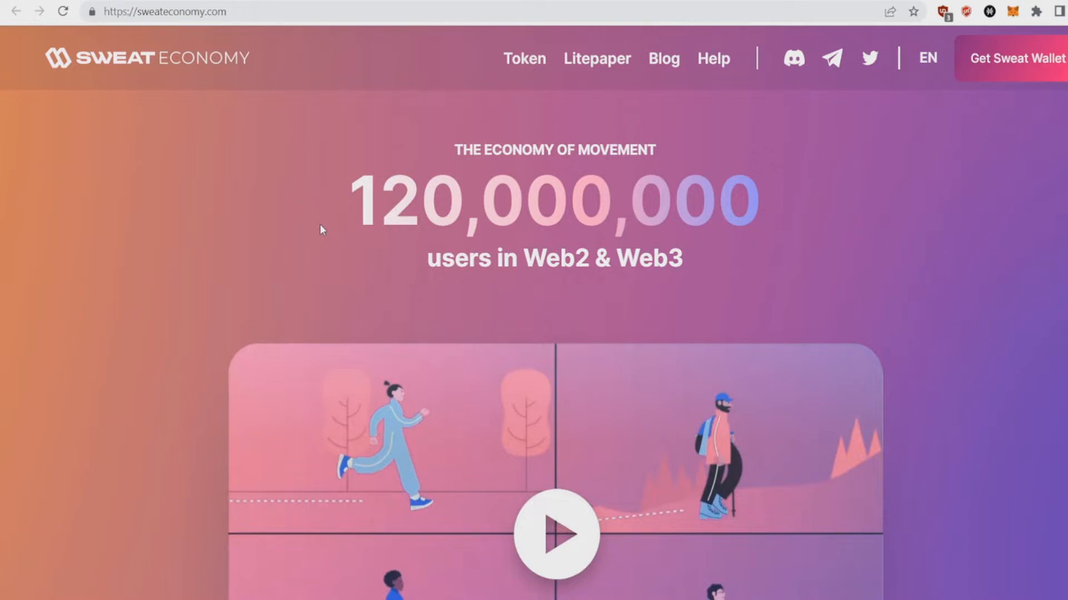
{"action": "mouse_move", "coordinate": [349, 236]}
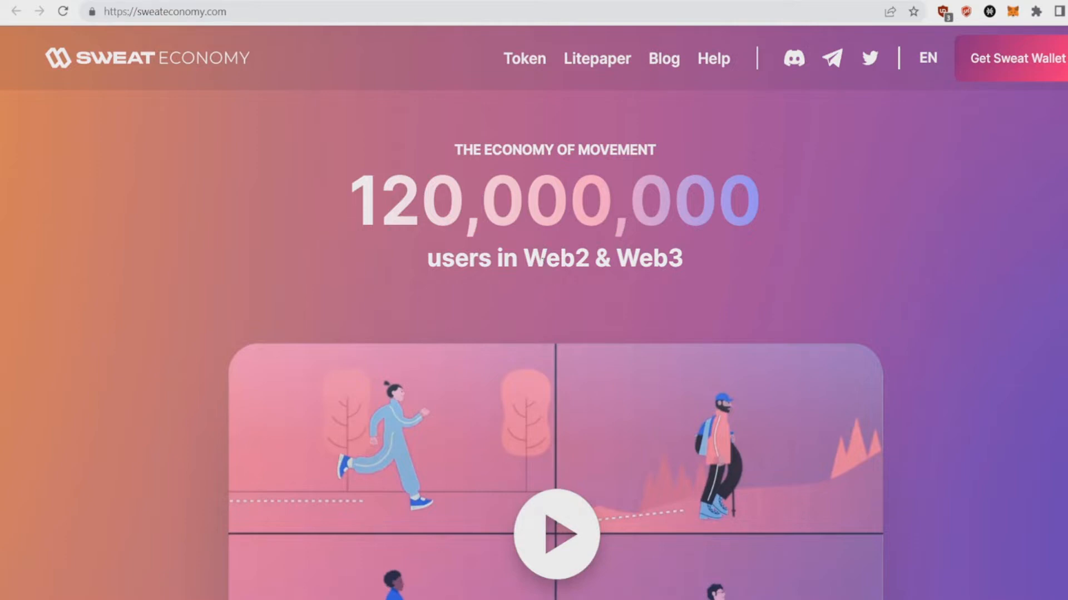
{"action": "scroll", "scroll_direction": "down", "scroll_amount": 3}
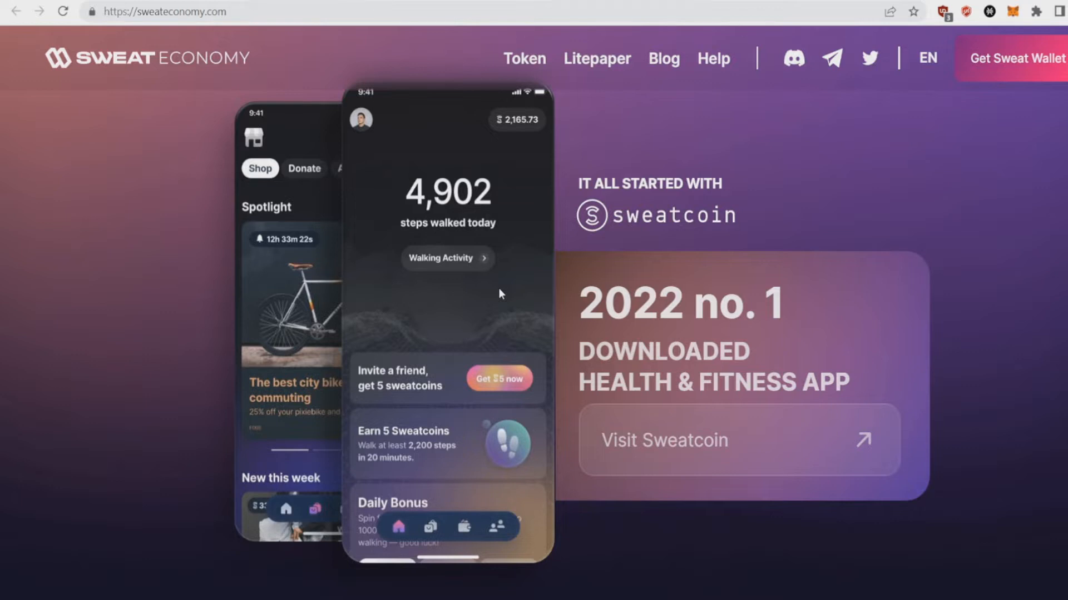
{"action": "mouse_move", "coordinate": [515, 121]}
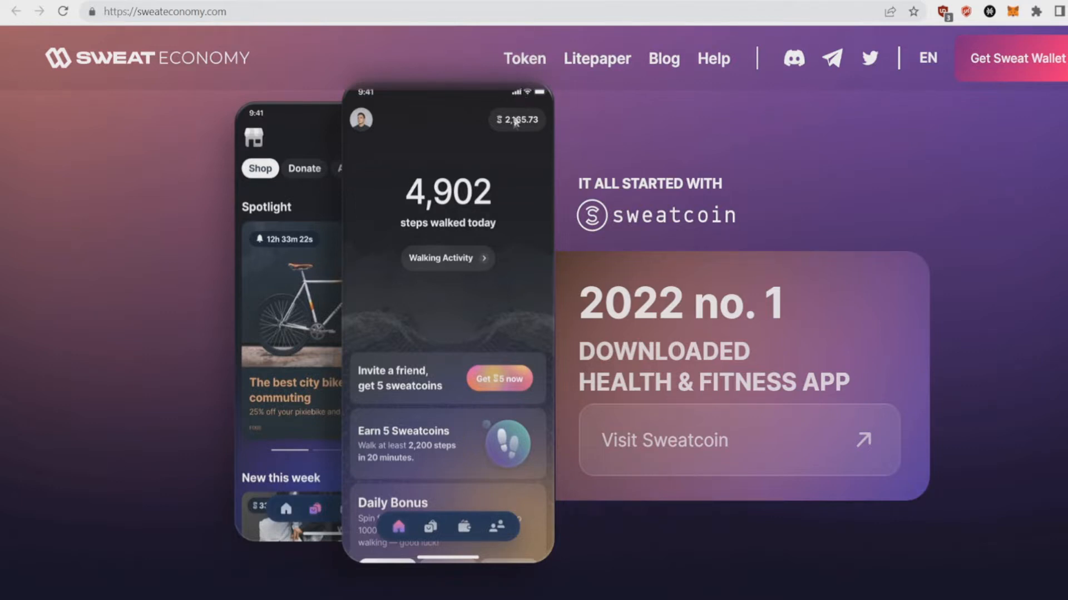
{"action": "mouse_move", "coordinate": [514, 220]}
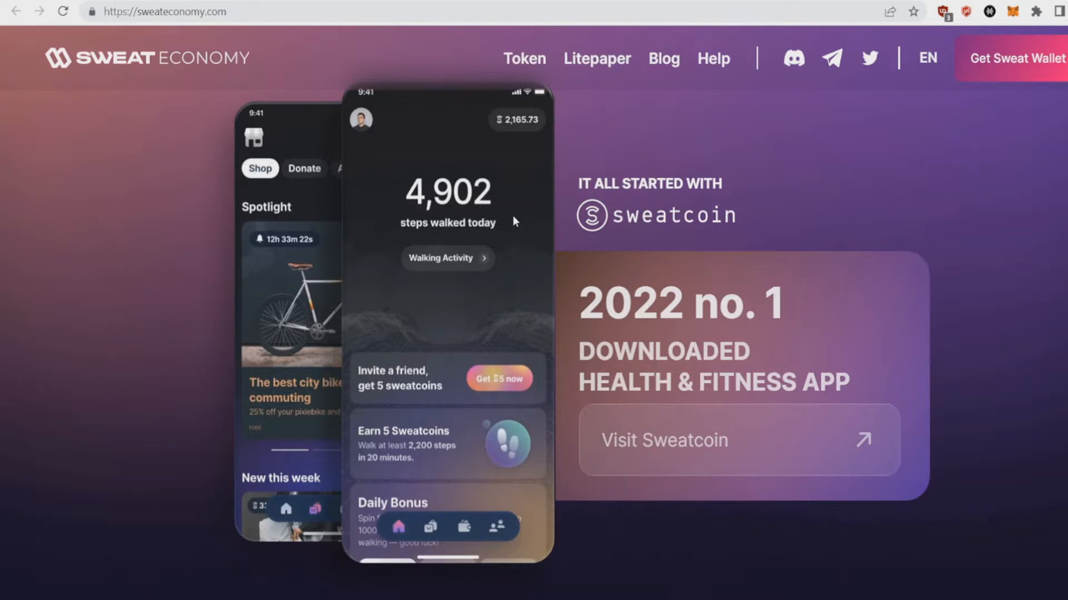
Scroll past the Sweat Wallet and 13 Million wallets sections to the Features: Transfer section.
{"action": "scroll", "scroll_direction": "down", "scroll_amount": 3}
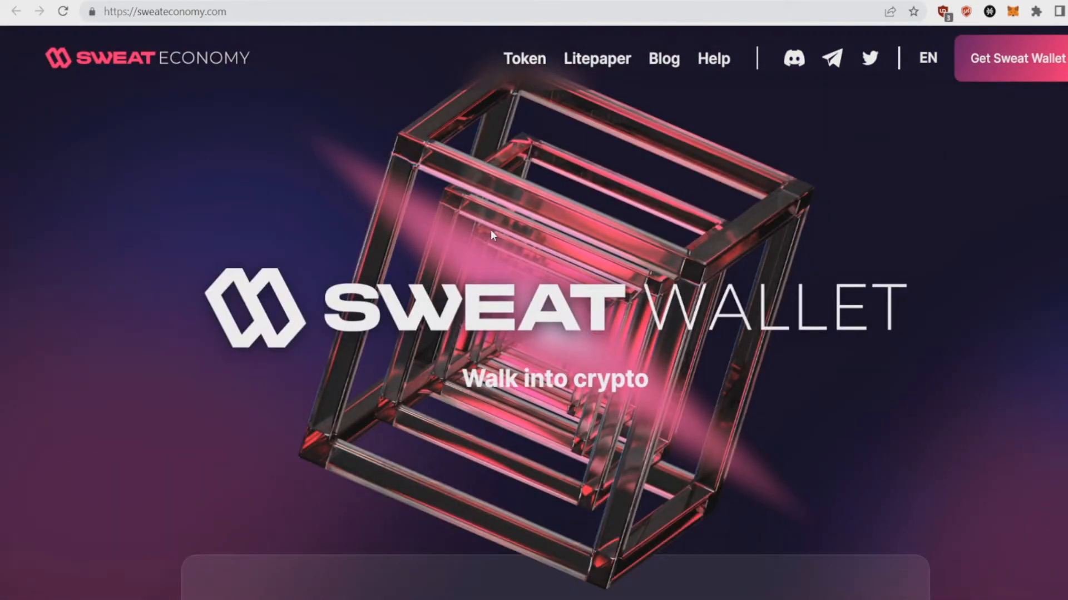
{"action": "scroll", "scroll_direction": "down", "scroll_amount": 3}
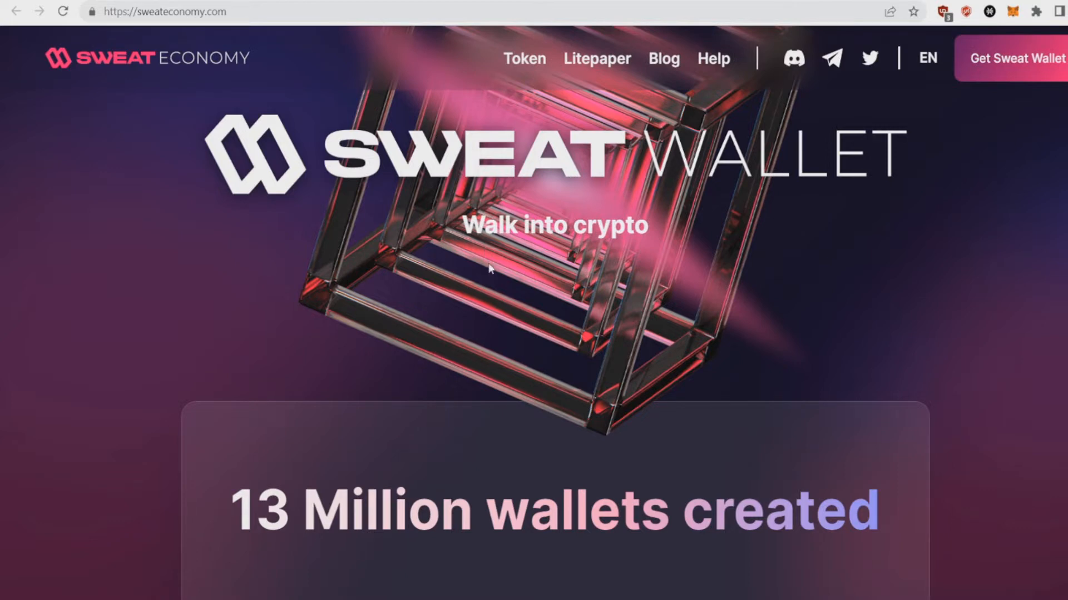
{"action": "scroll", "scroll_direction": "down", "scroll_amount": 3}
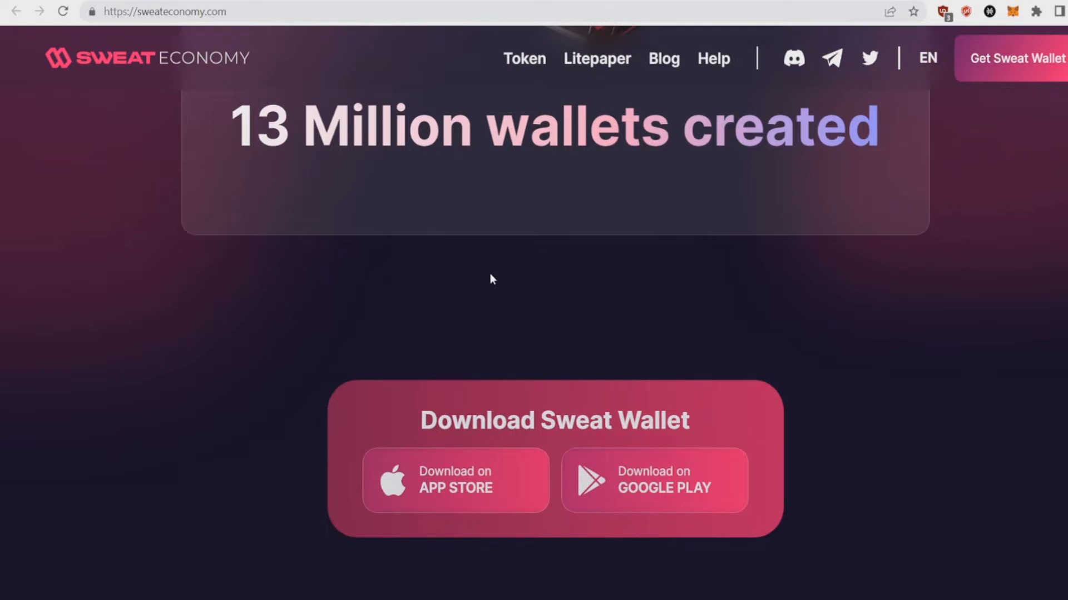
{"action": "mouse_move", "coordinate": [592, 480]}
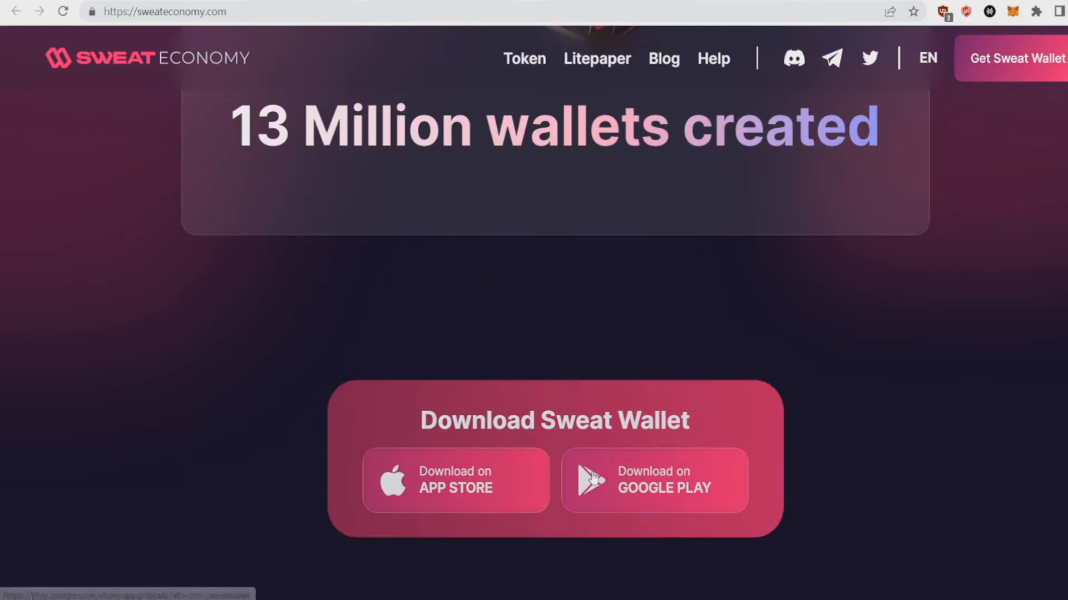
{"action": "scroll", "scroll_direction": "down", "scroll_amount": 3}
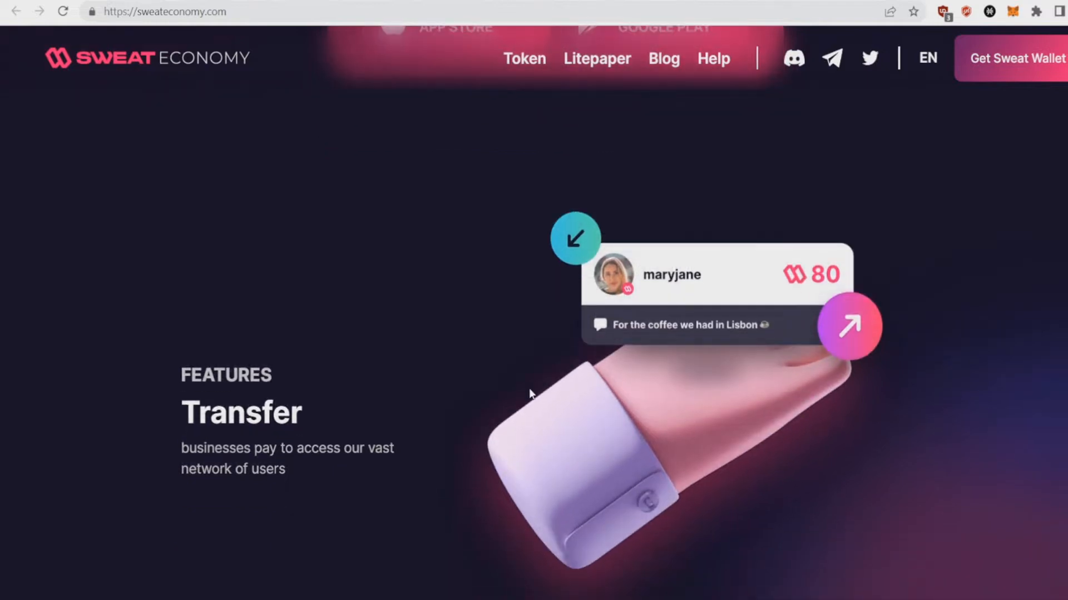
Go to the Token page from the top navigation and read 'The token' description of SWEAT.
{"action": "left_click", "coordinate": [524, 57]}
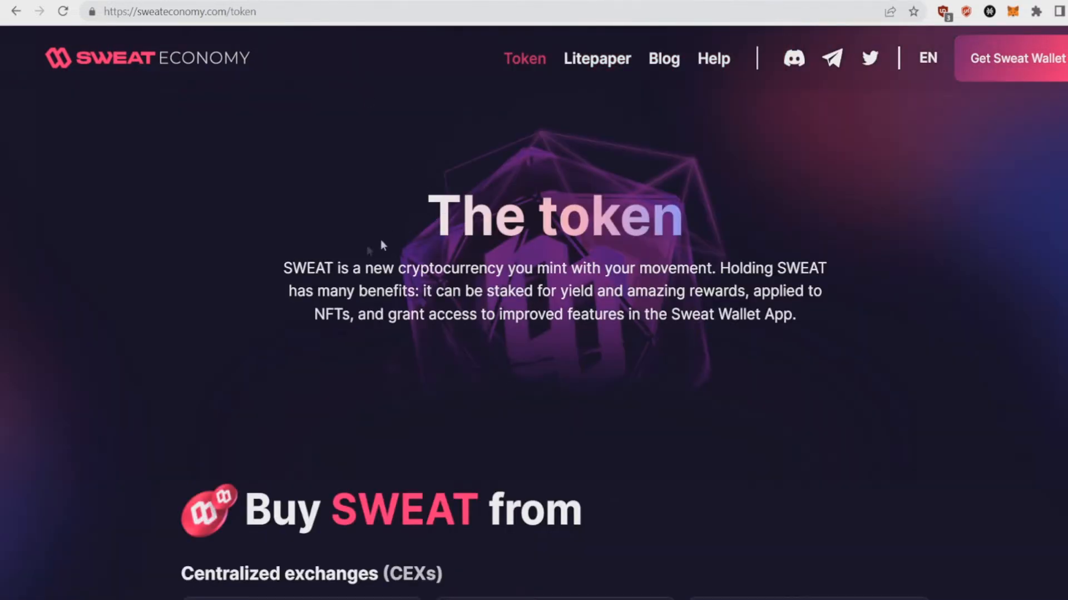
{"action": "mouse_move", "coordinate": [266, 236]}
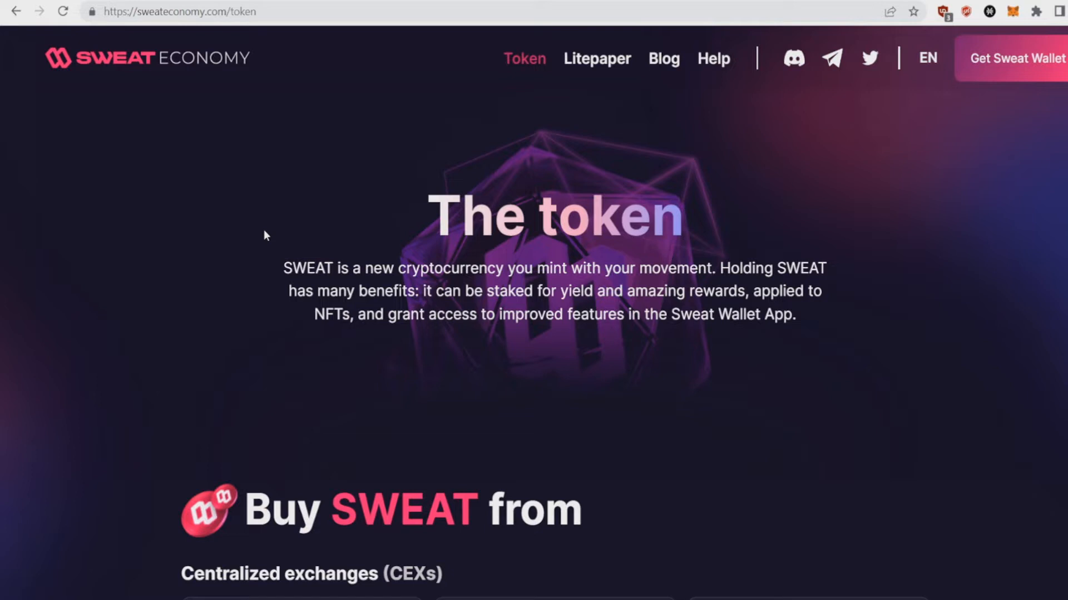
{"action": "mouse_move", "coordinate": [534, 297]}
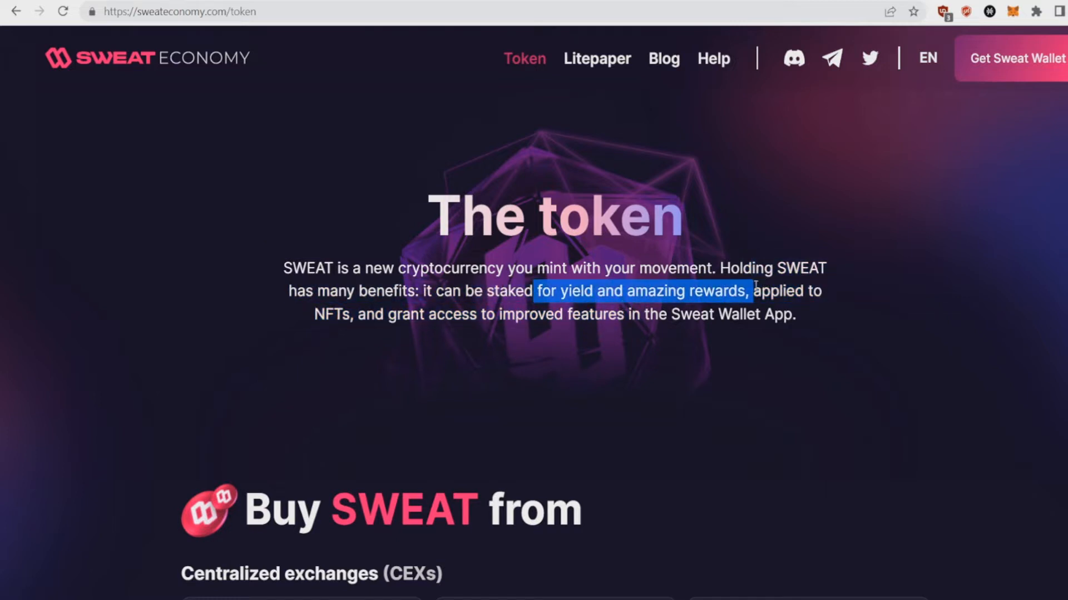
{"action": "left_click", "coordinate": [721, 336]}
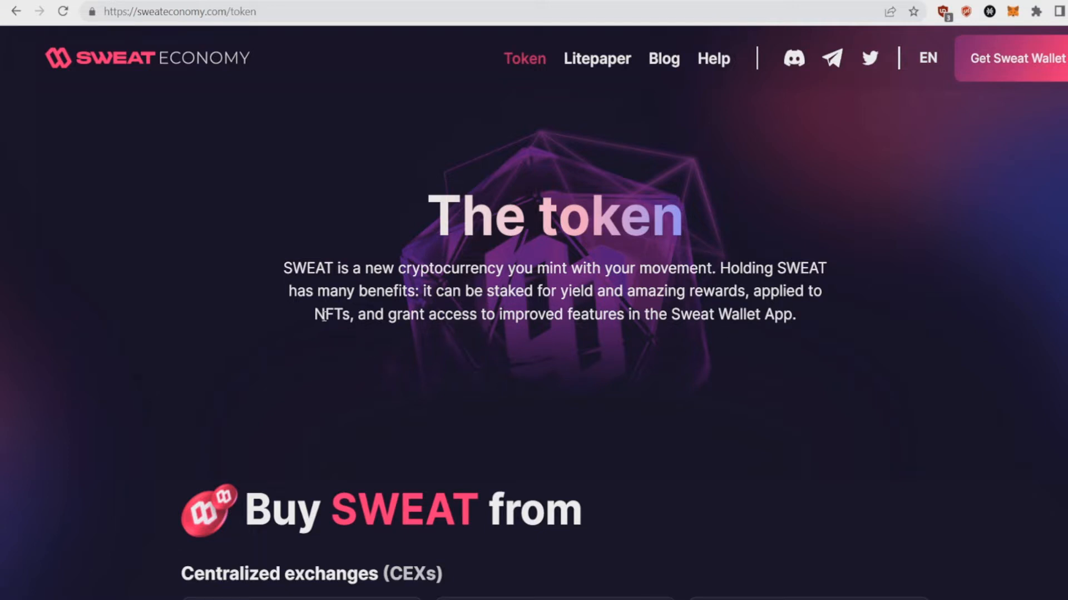
{"action": "mouse_move", "coordinate": [585, 321]}
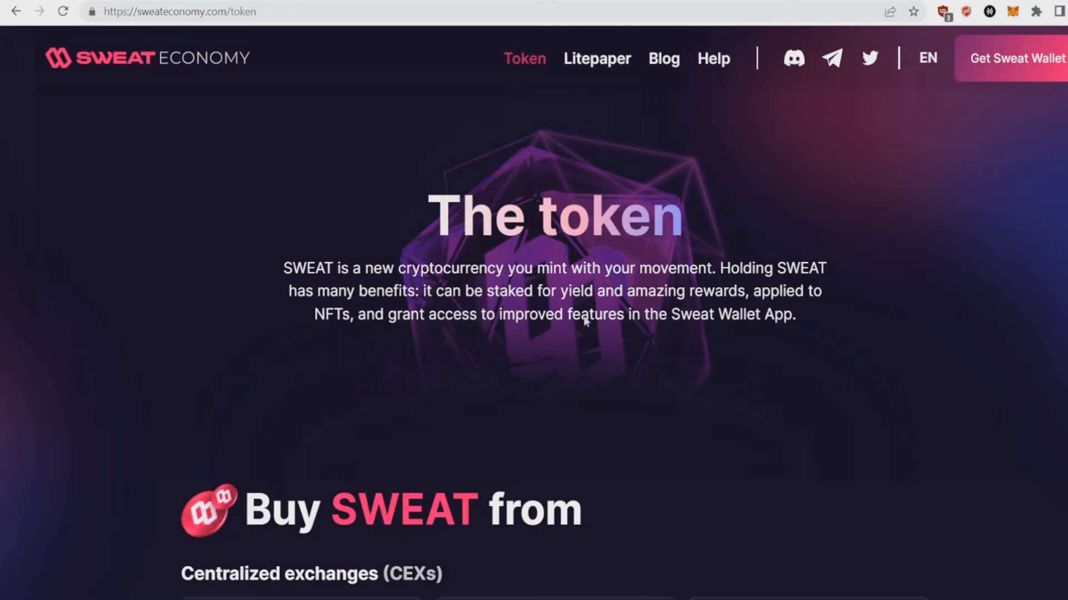
{"action": "mouse_move", "coordinate": [637, 335]}
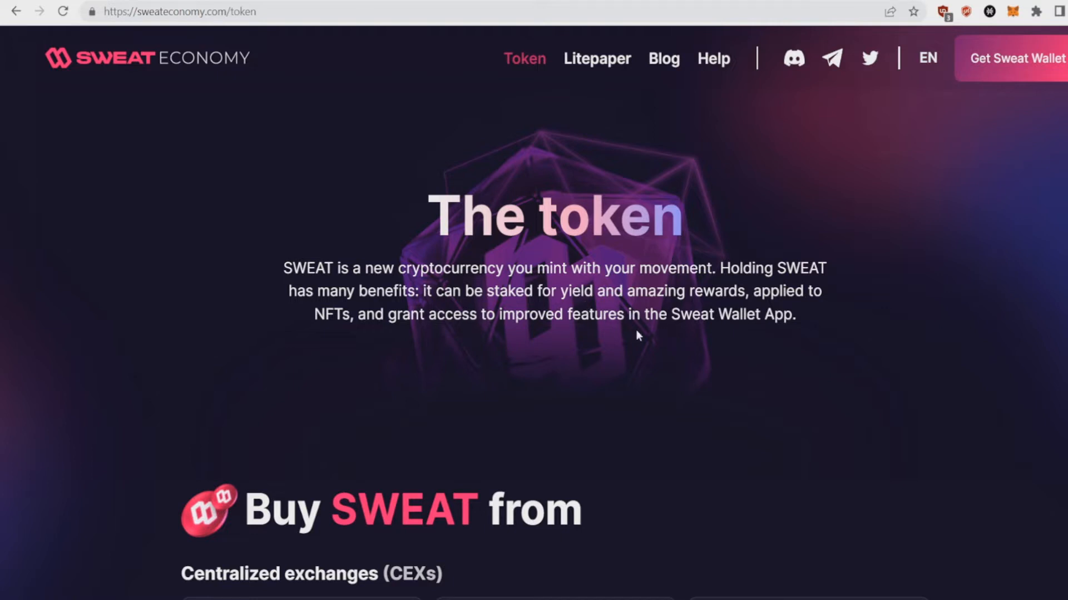
{"action": "mouse_move", "coordinate": [610, 358]}
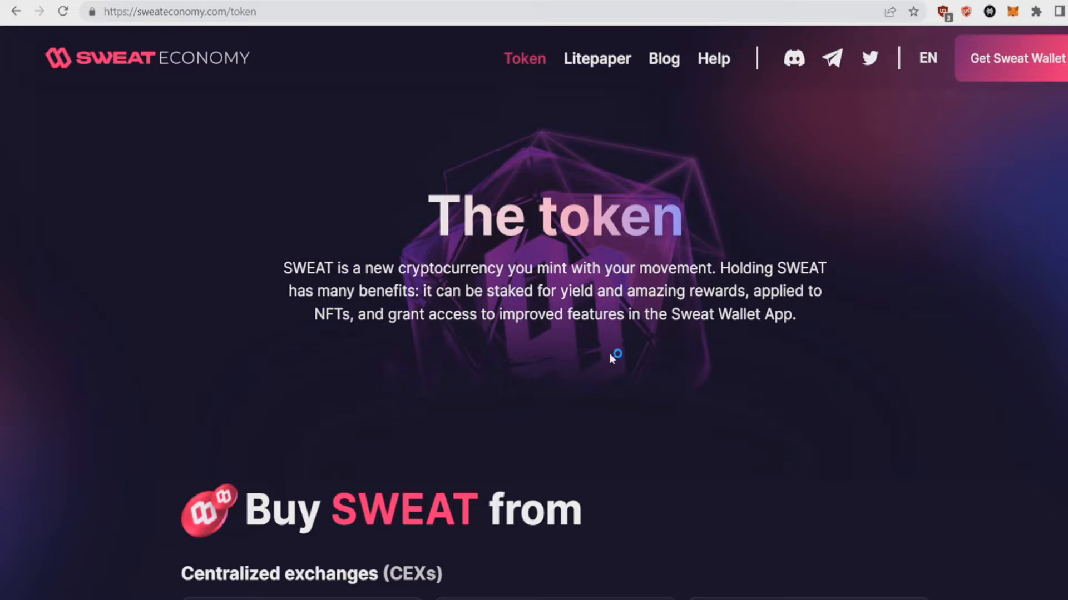
Scroll through the CEX/DEX exchange list and Ref Finance banner to Download Sweat Wallet.
{"action": "scroll", "scroll_direction": "down", "scroll_amount": 3}
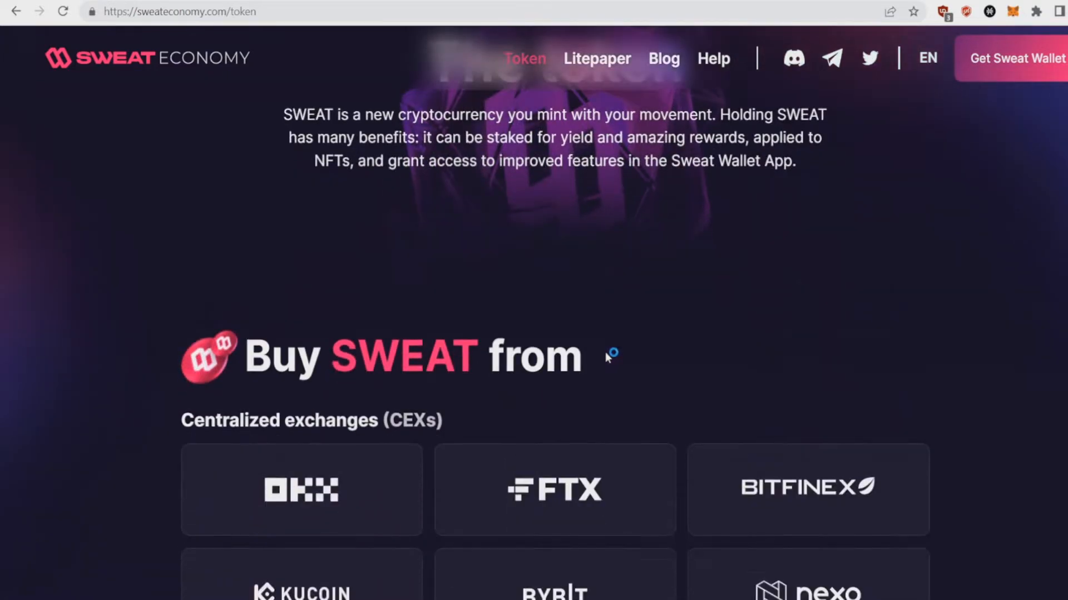
{"action": "scroll", "scroll_direction": "down", "scroll_amount": 3}
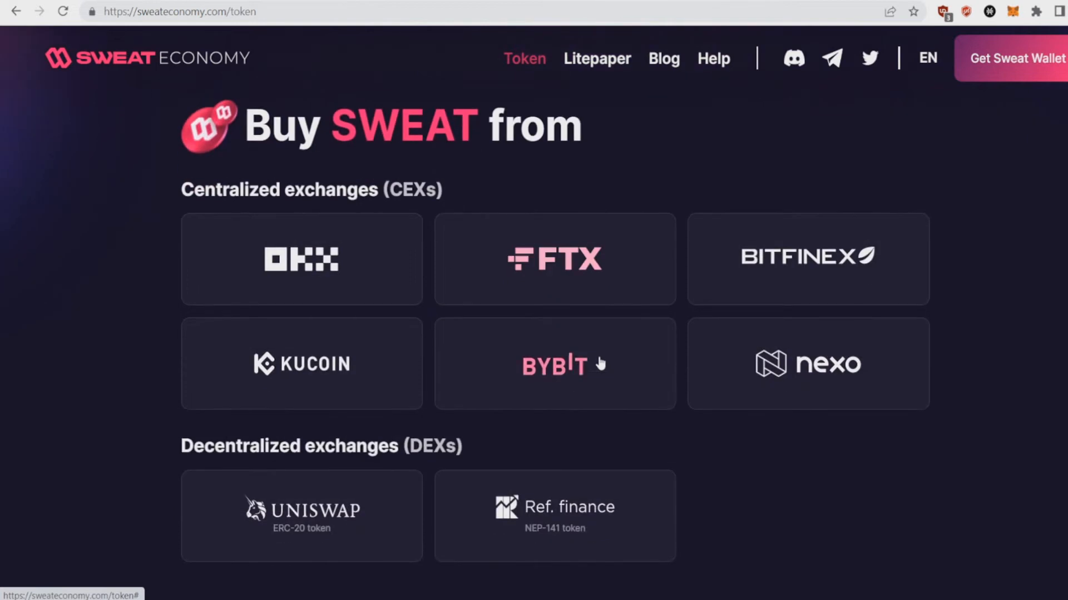
{"action": "mouse_move", "coordinate": [978, 347]}
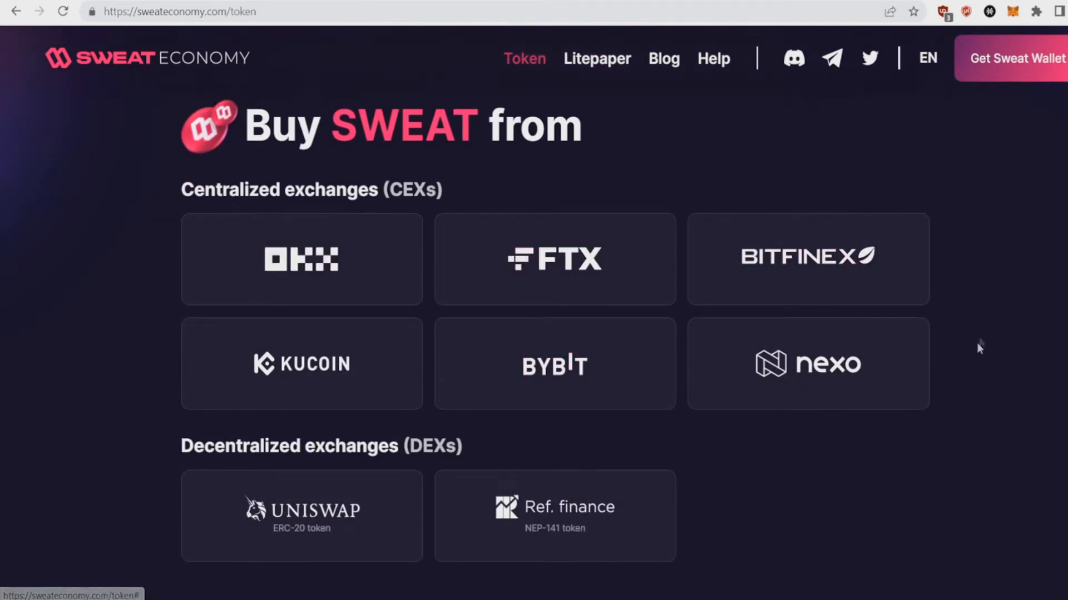
{"action": "mouse_move", "coordinate": [538, 396]}
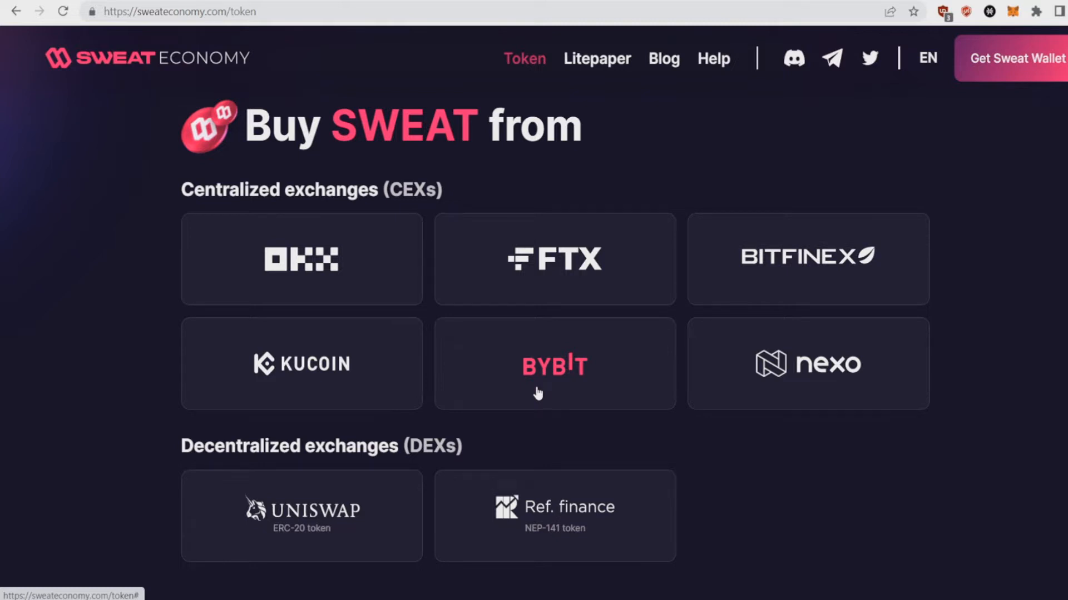
{"action": "scroll", "scroll_direction": "down", "scroll_amount": 3}
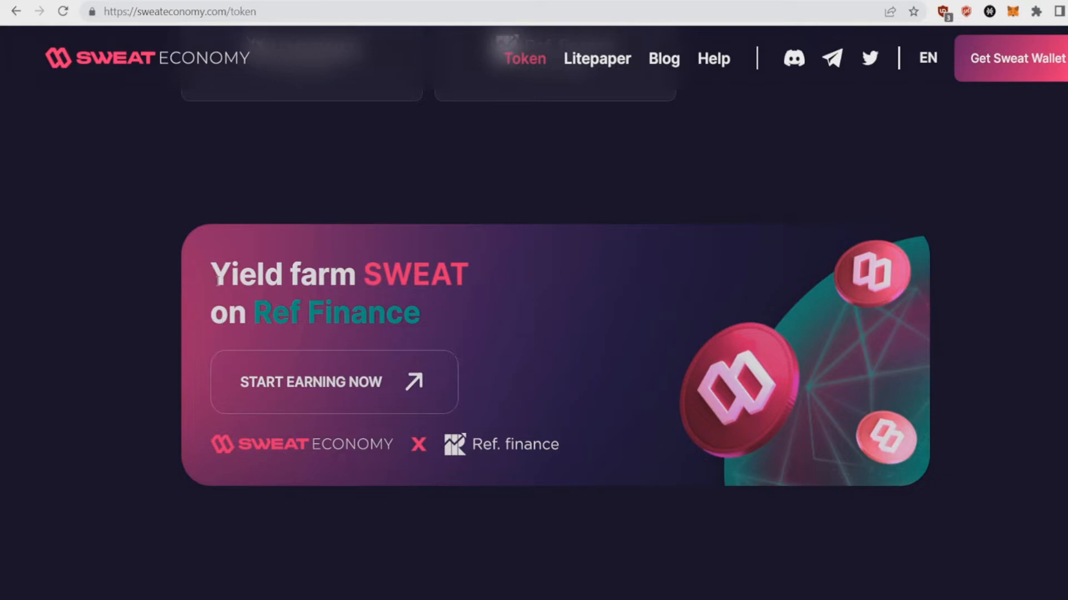
{"action": "mouse_move", "coordinate": [367, 322]}
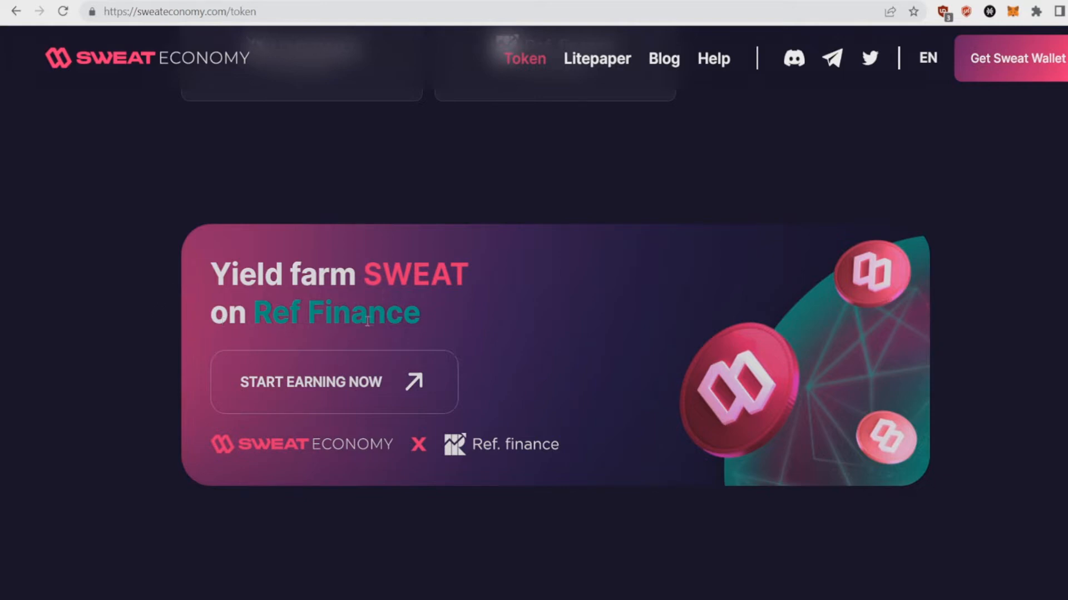
{"action": "mouse_move", "coordinate": [373, 392]}
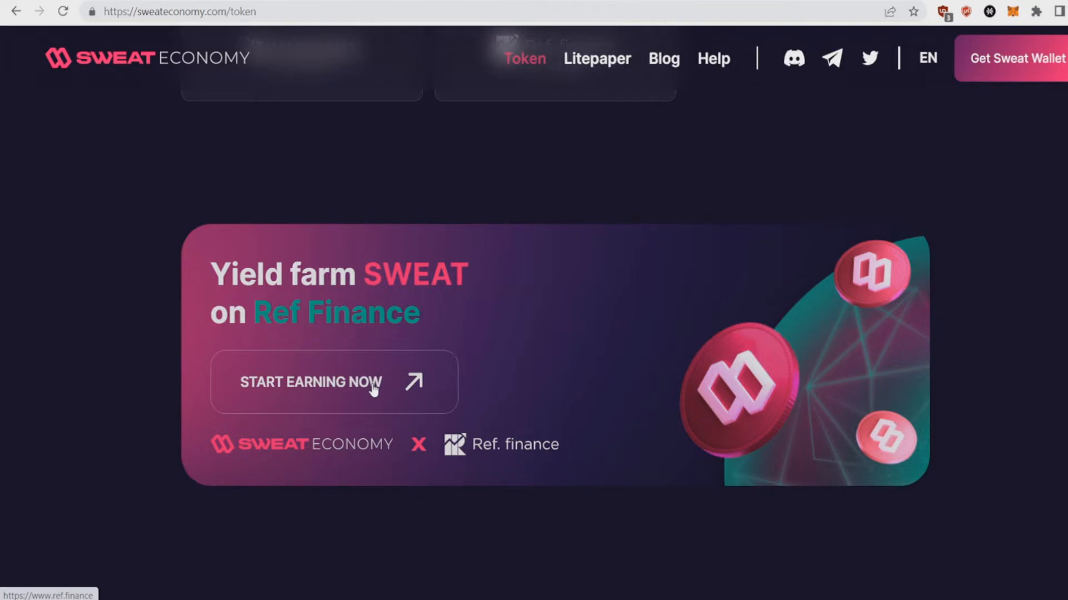
{"action": "mouse_move", "coordinate": [359, 391]}
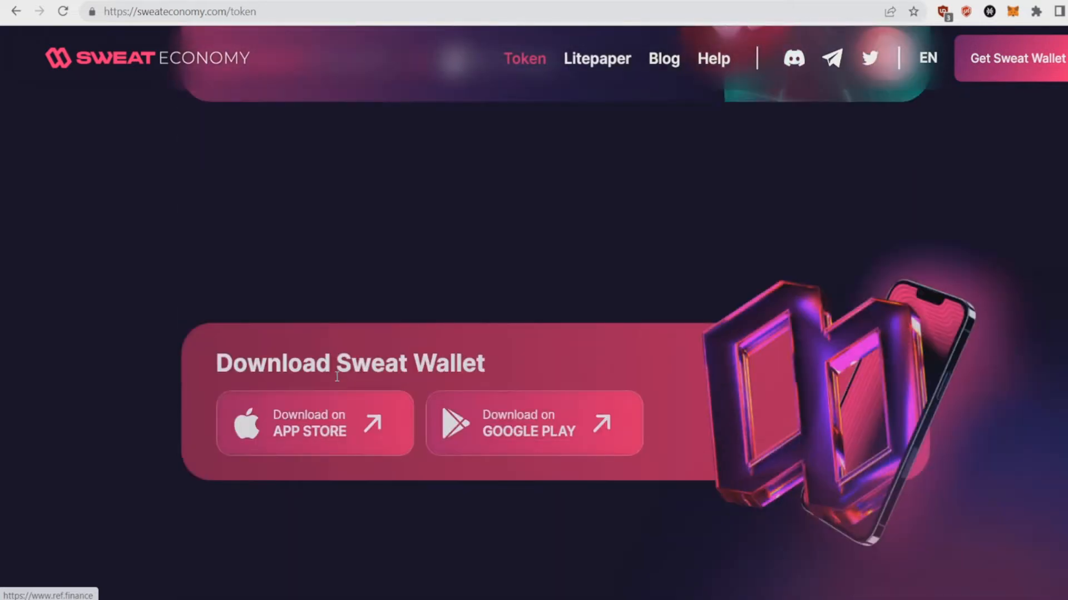
Scroll the token page to the Building Demand section with its Buy and burn explanation.
{"action": "scroll", "scroll_direction": "down", "scroll_amount": 3}
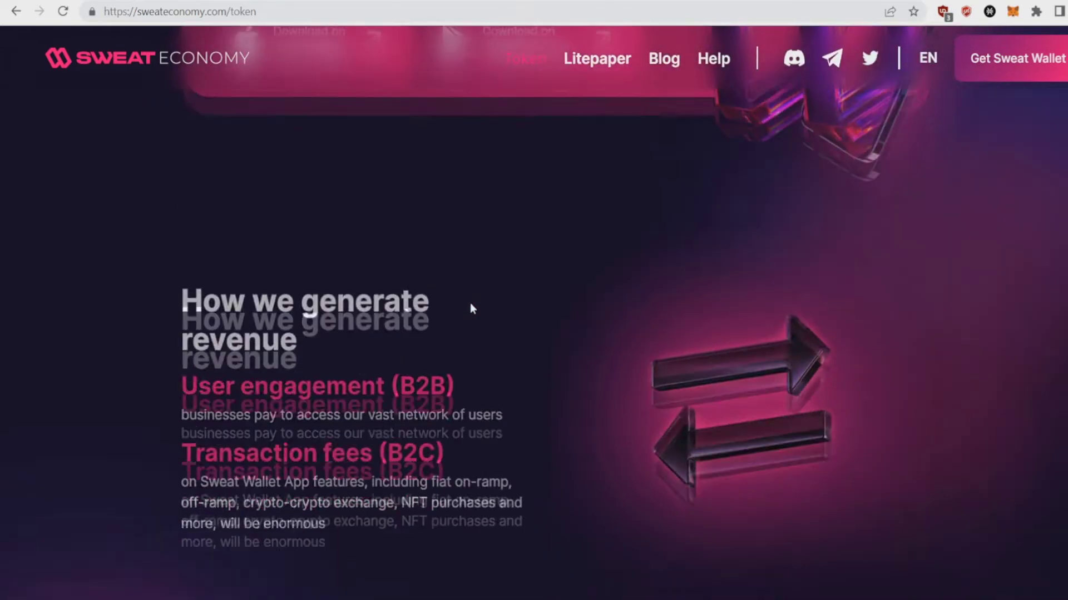
{"action": "scroll", "scroll_direction": "down", "scroll_amount": 3}
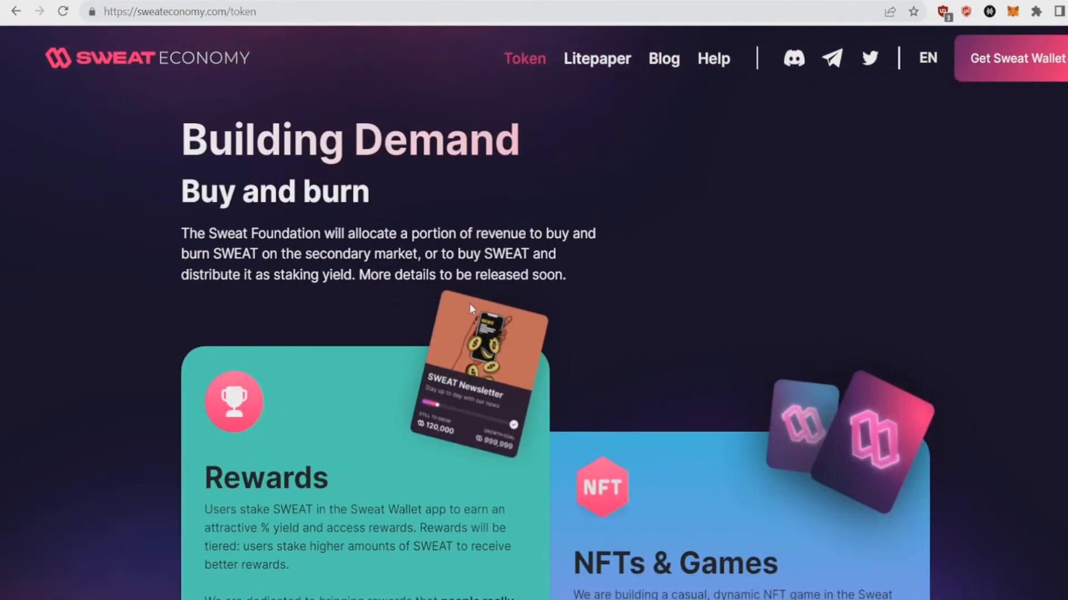
{"action": "mouse_move", "coordinate": [427, 150]}
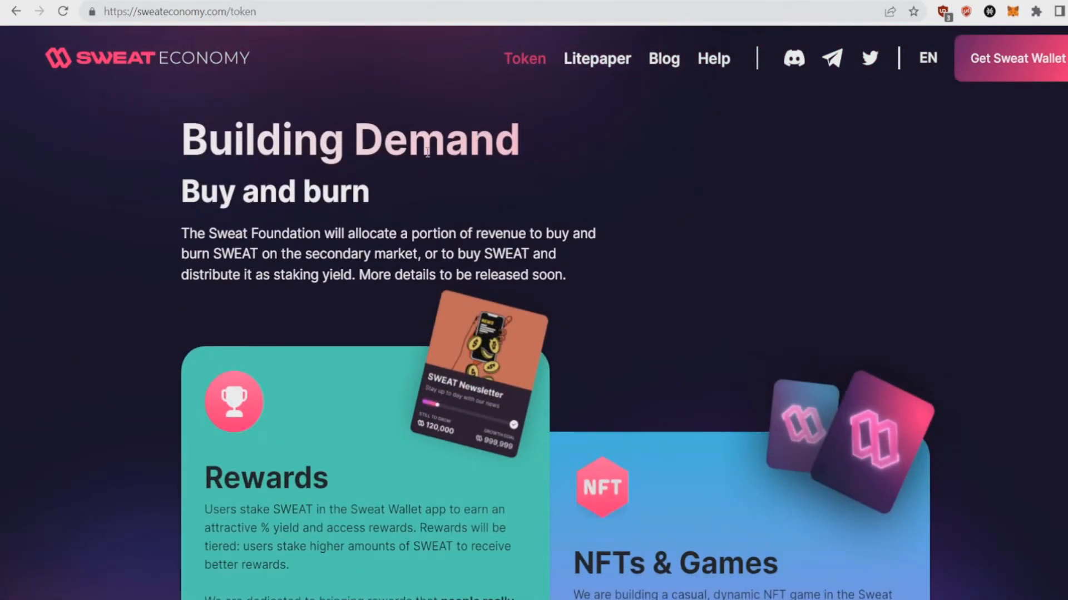
{"action": "scroll", "scroll_direction": "down", "scroll_amount": 3}
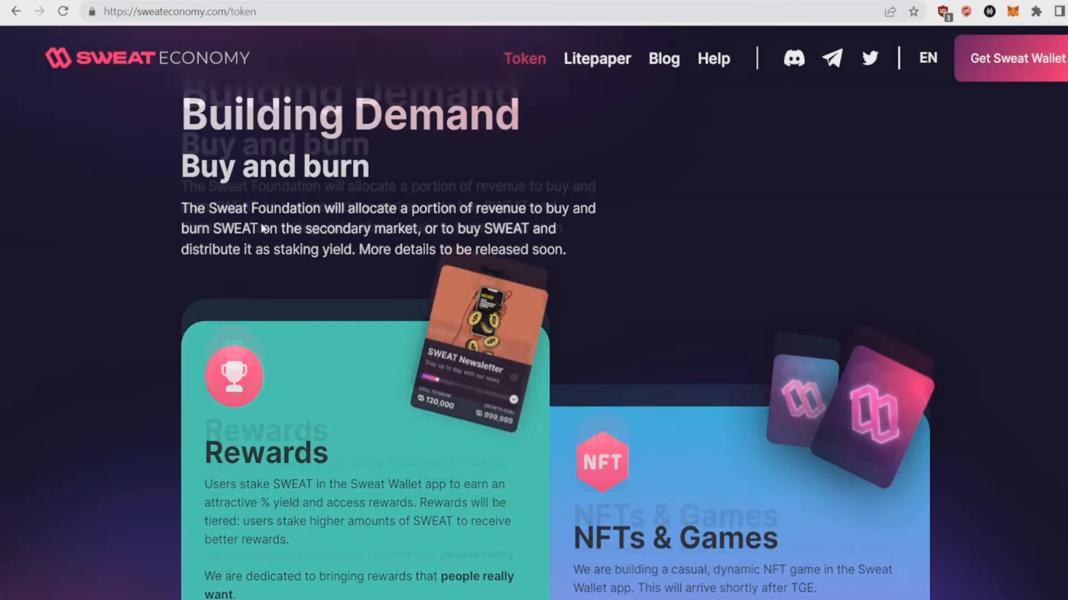
{"action": "scroll", "scroll_direction": "down", "scroll_amount": 3}
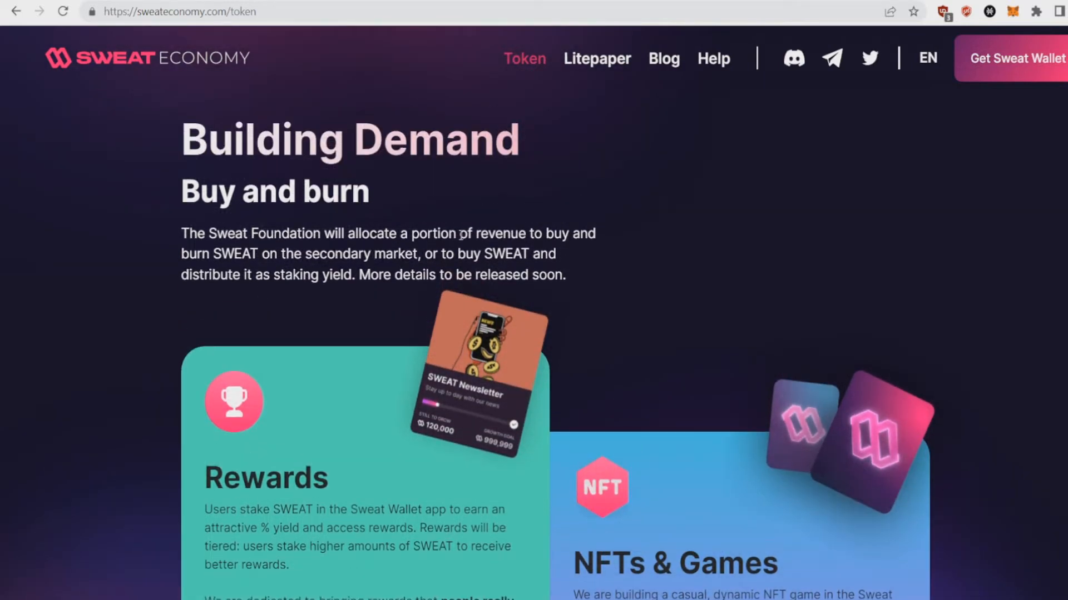
{"action": "mouse_move", "coordinate": [219, 259]}
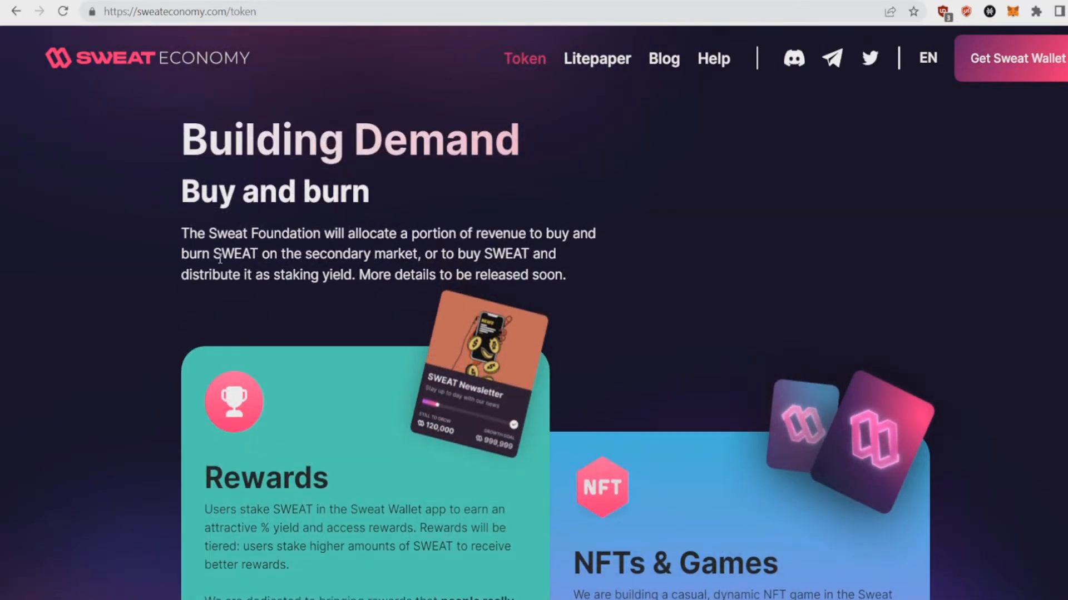
{"action": "mouse_move", "coordinate": [126, 246]}
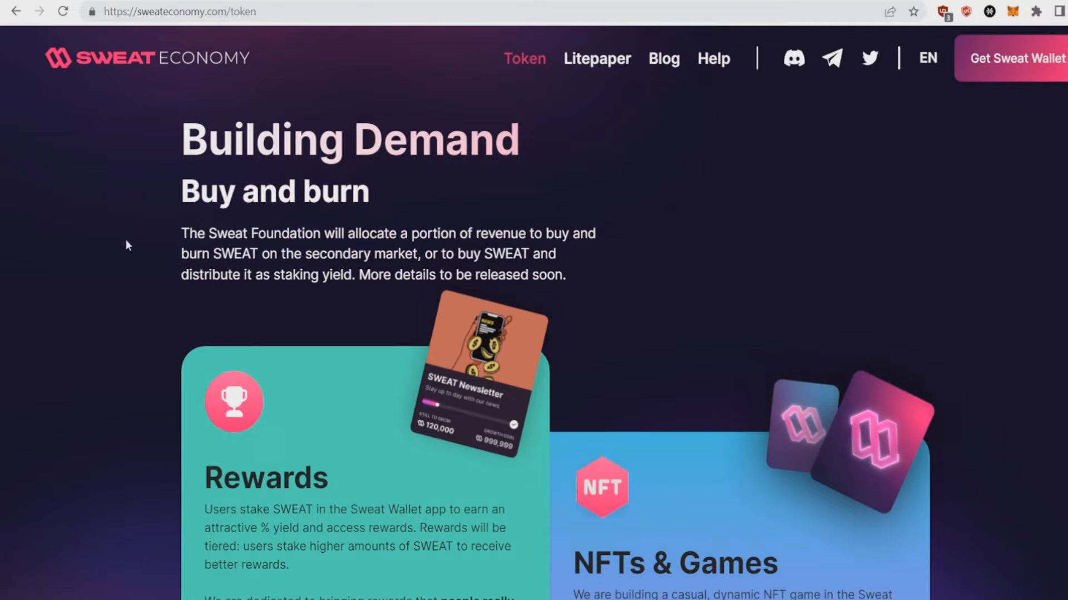
{"action": "mouse_move", "coordinate": [122, 240]}
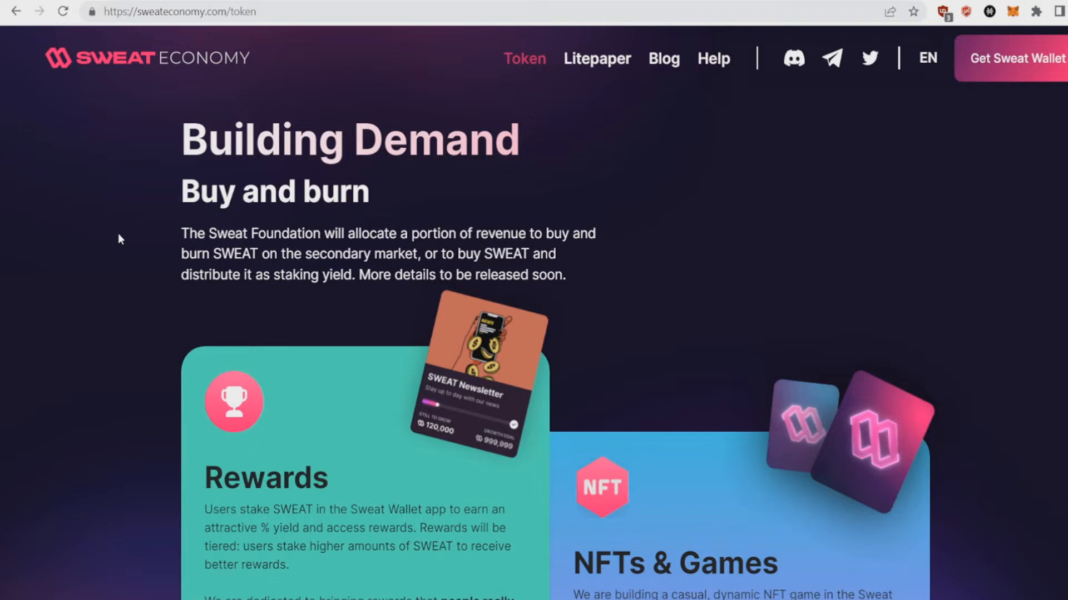
{"action": "mouse_move", "coordinate": [286, 293]}
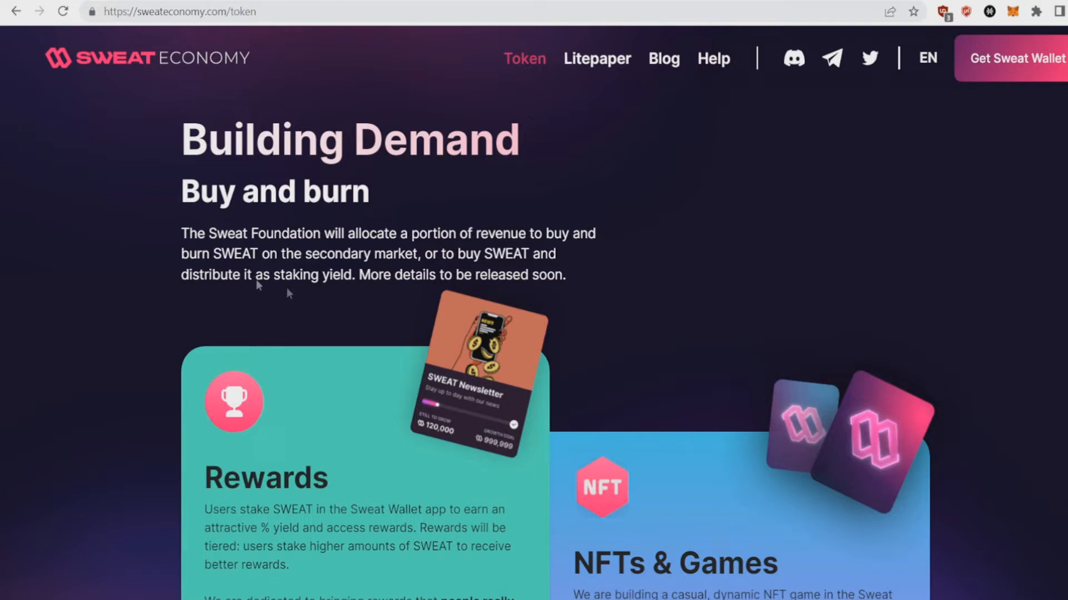
{"action": "mouse_move", "coordinate": [396, 321]}
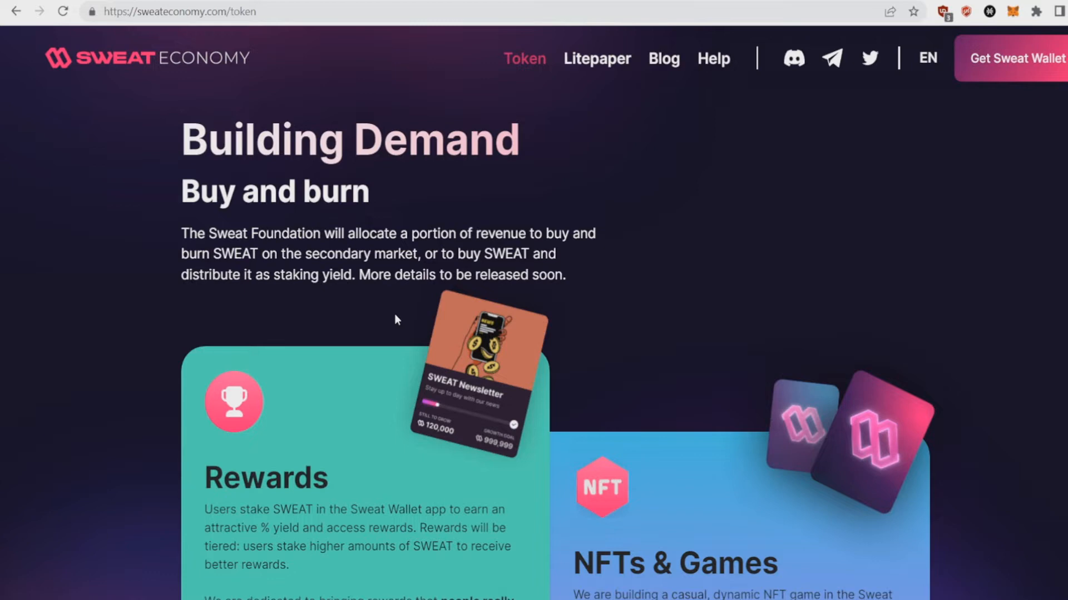
Bring the Rewards and NFTs & Games cards with the voucher, ticket and stablecoin examples fully into view.
{"action": "scroll", "scroll_direction": "down", "scroll_amount": 3}
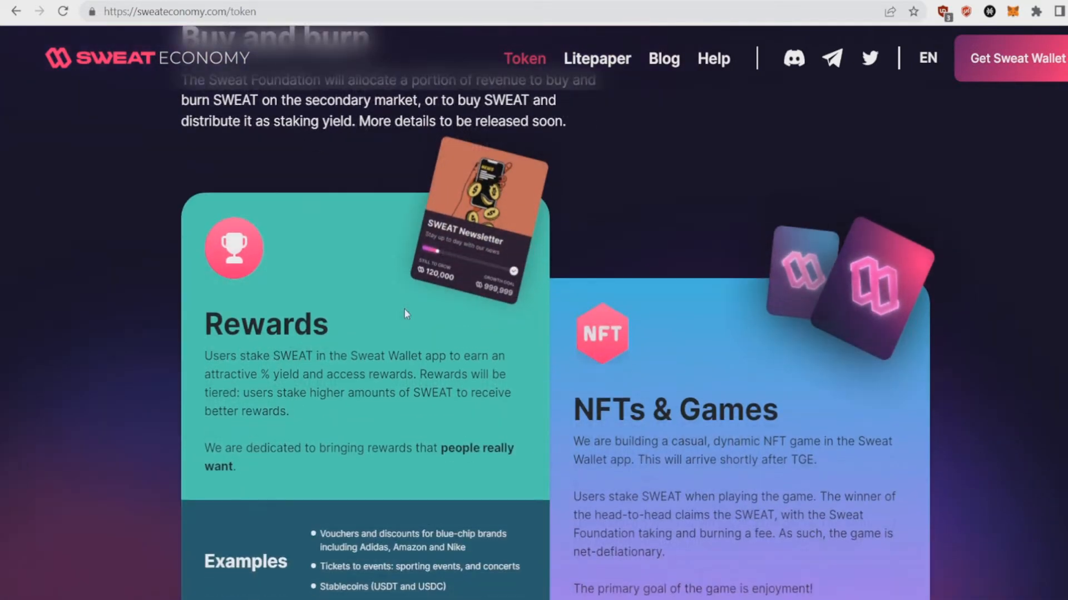
{"action": "scroll", "scroll_direction": "down", "scroll_amount": 3}
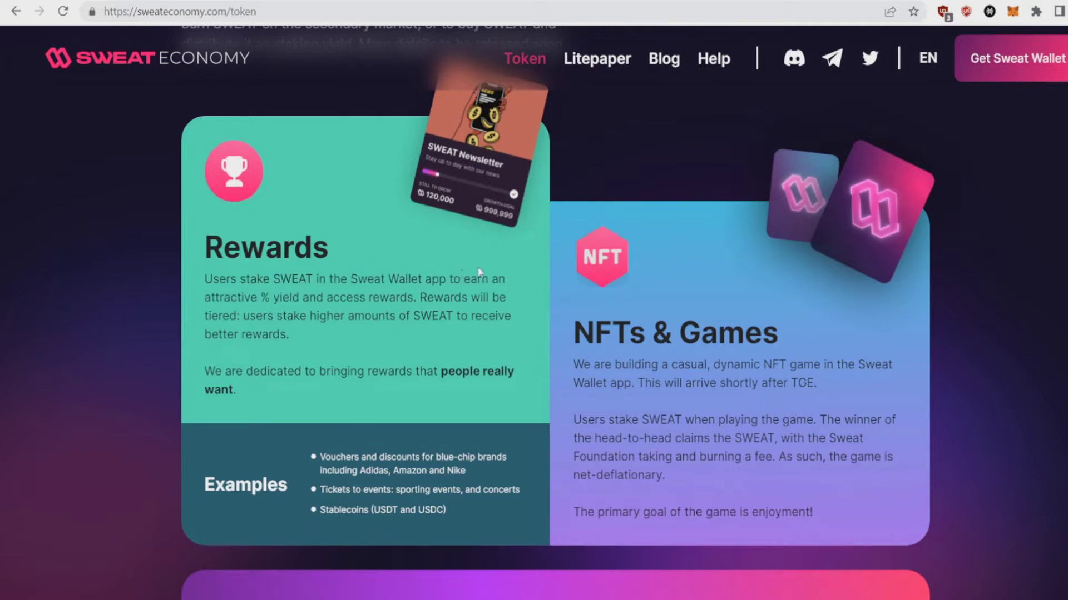
{"action": "double_click", "coordinate": [242, 297]}
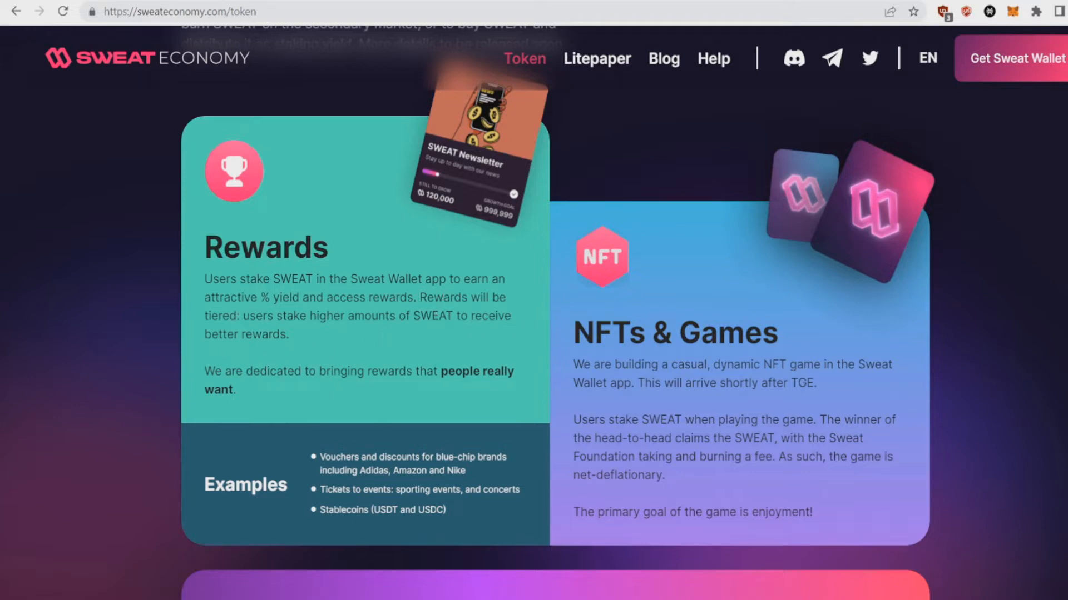
{"action": "mouse_move", "coordinate": [321, 342]}
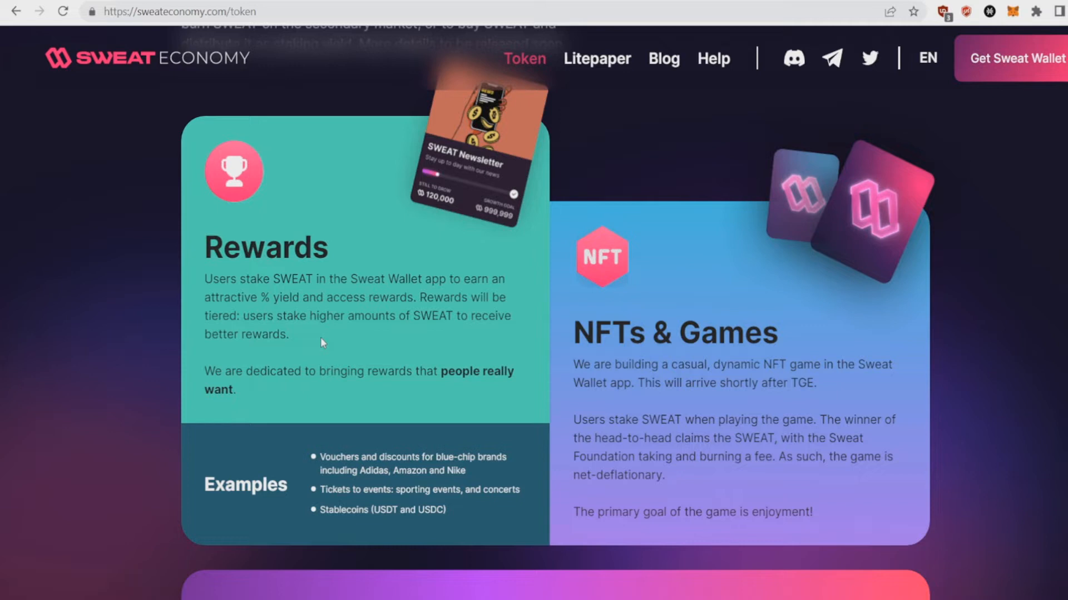
{"action": "mouse_move", "coordinate": [772, 284]}
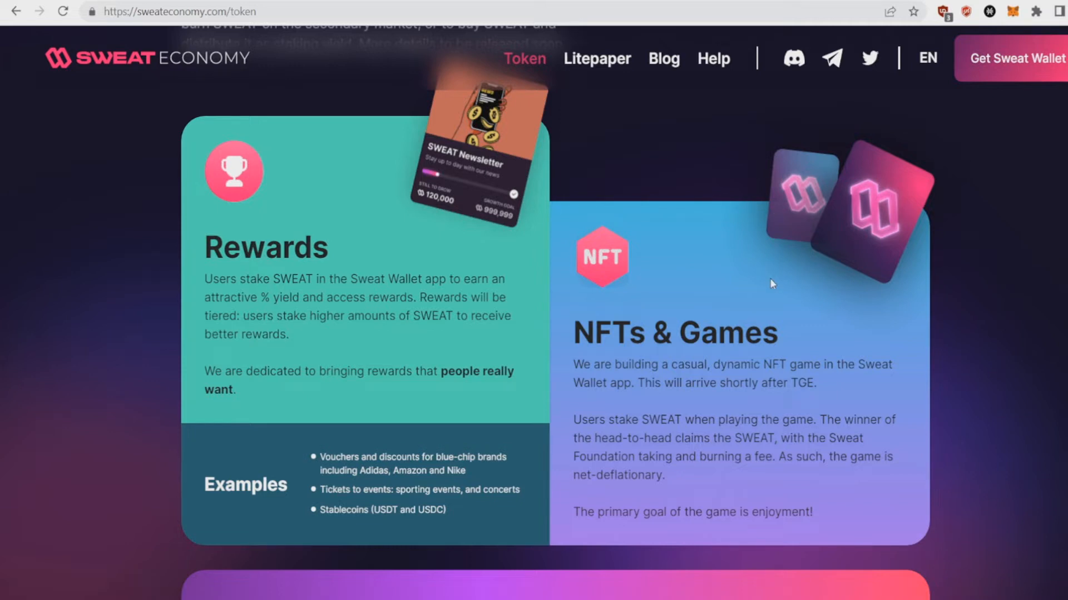
{"action": "scroll", "scroll_direction": "down", "scroll_amount": 3}
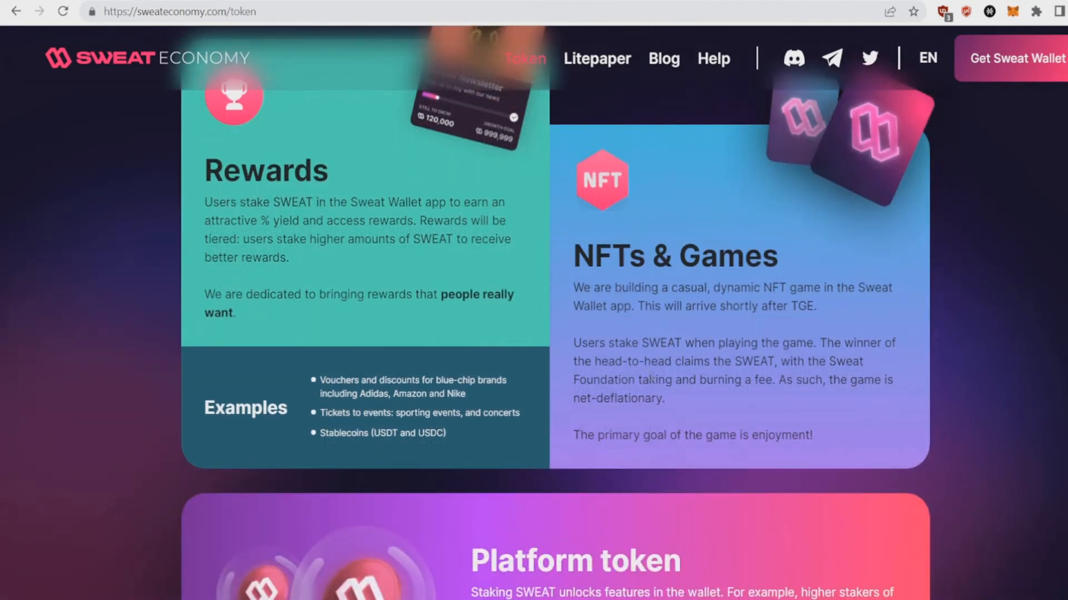
{"action": "scroll", "scroll_direction": "up", "scroll_amount": 3}
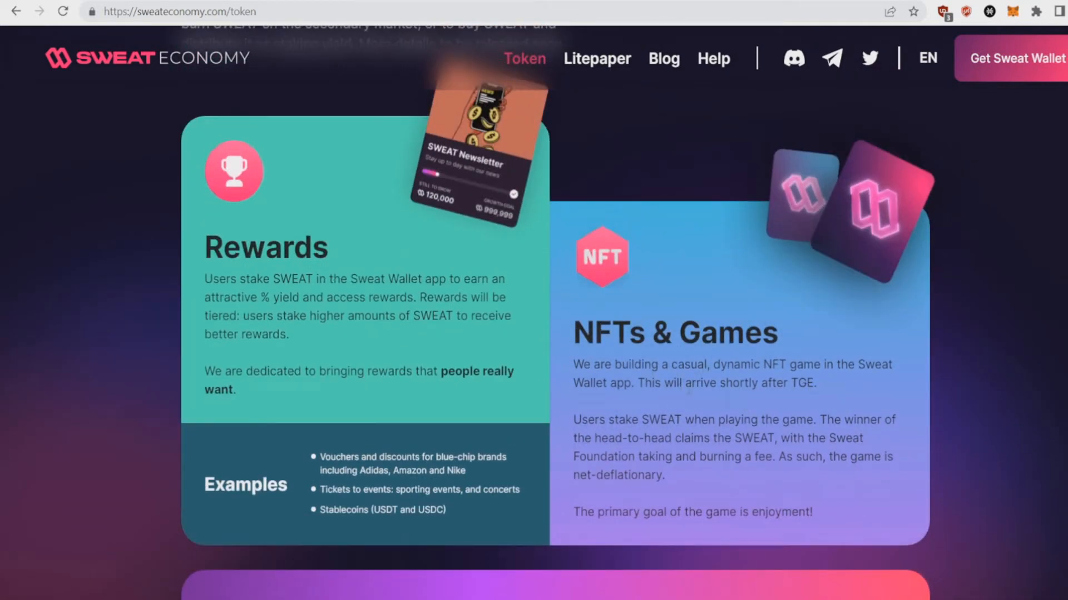
{"action": "mouse_move", "coordinate": [795, 400]}
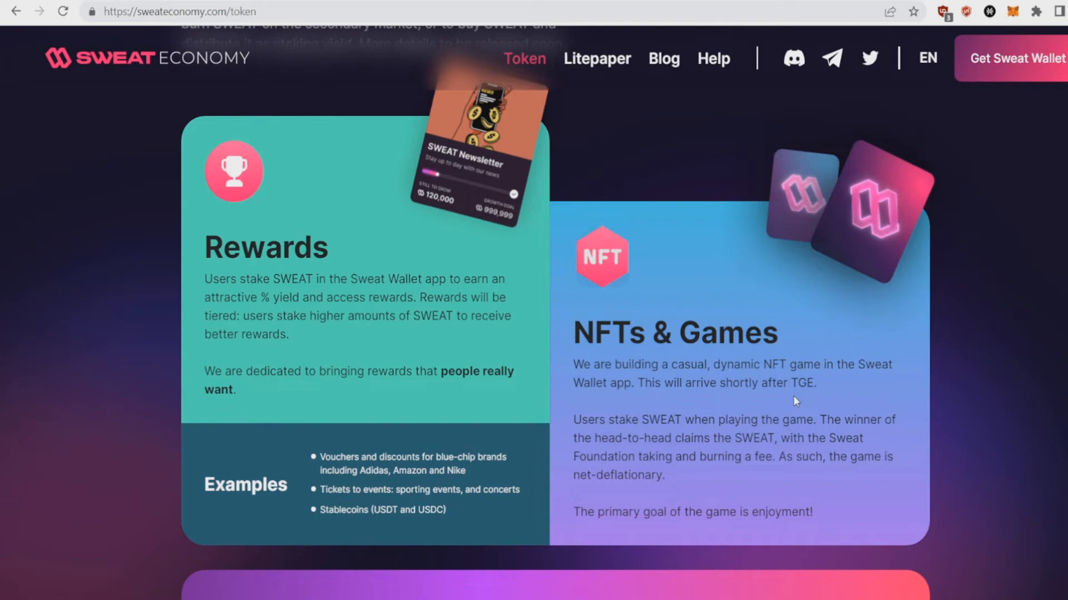
Scroll down to the Platform token card about staking SWEAT for premium wallet features.
{"action": "scroll", "scroll_direction": "down", "scroll_amount": 3}
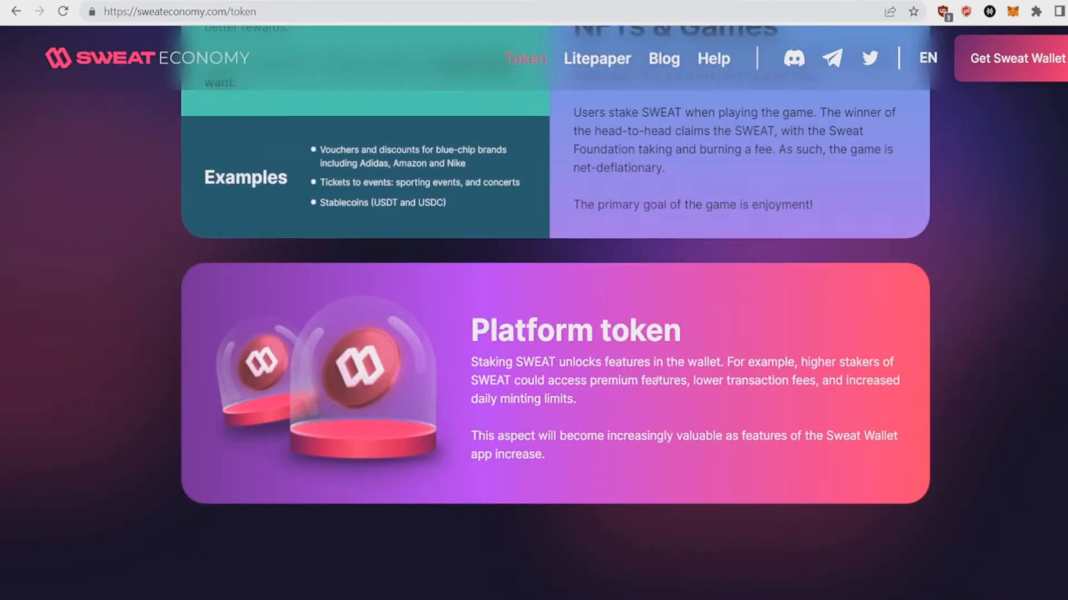
{"action": "mouse_move", "coordinate": [906, 367]}
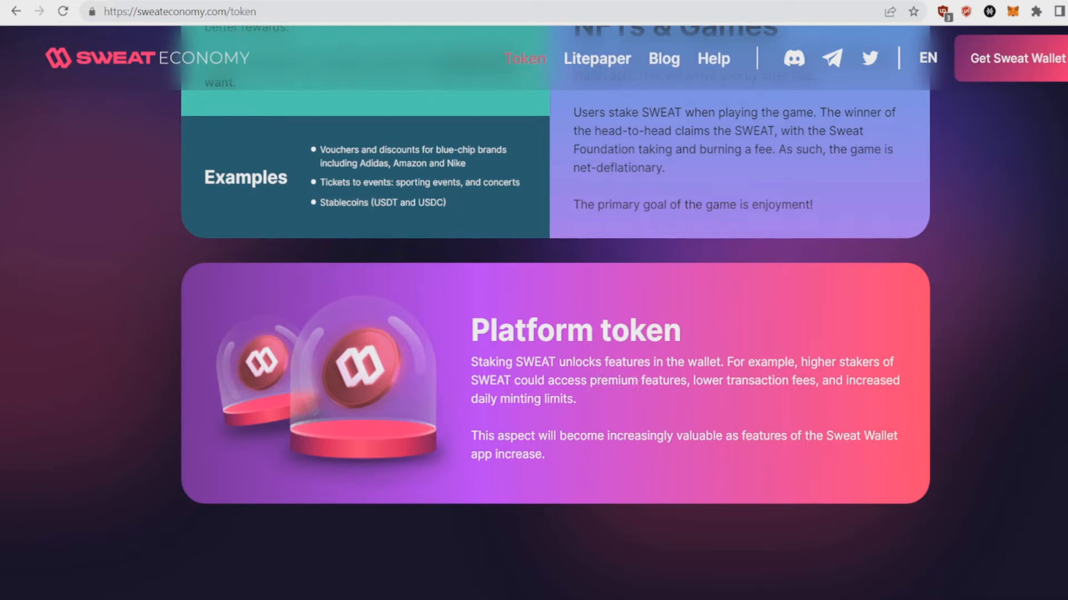
{"action": "mouse_move", "coordinate": [660, 396]}
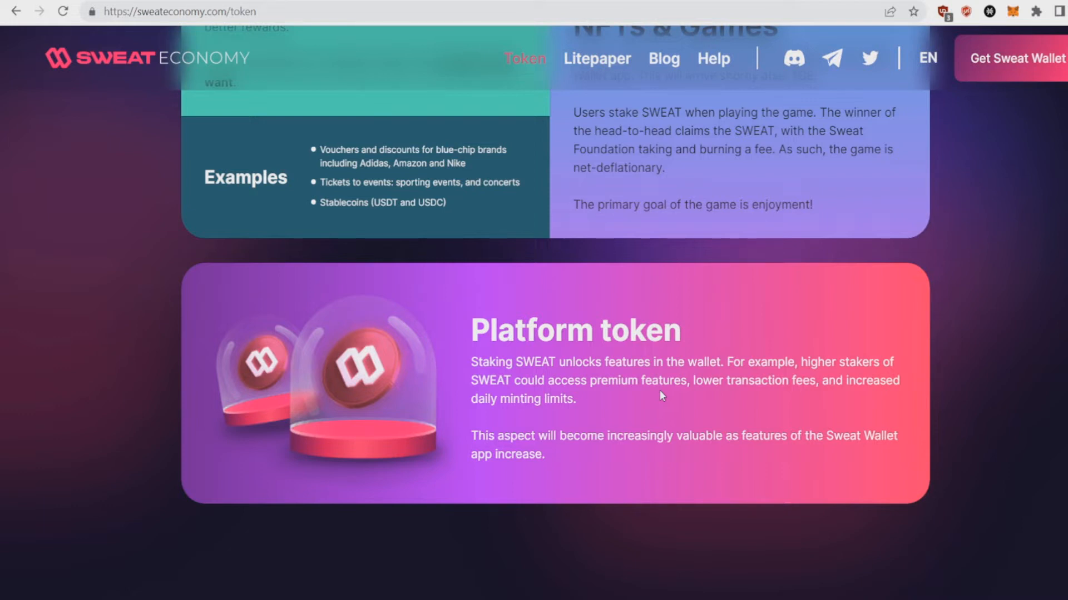
Scroll past the Supply of SWEAT unlock schedule to The big burn of 4.5BN sweatcoins.
{"action": "scroll", "scroll_direction": "down", "scroll_amount": 3}
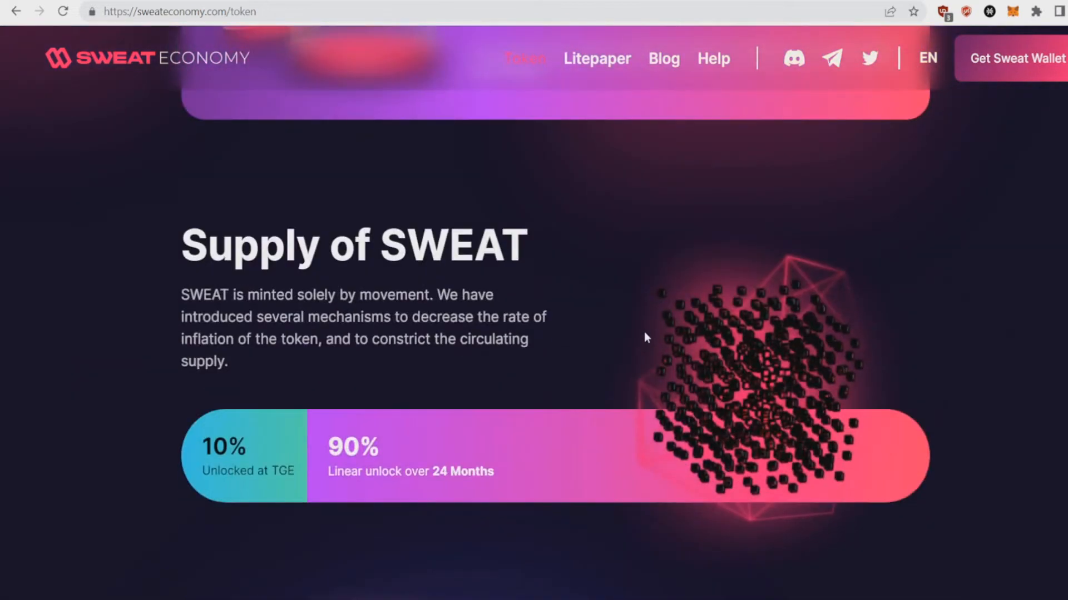
{"action": "mouse_move", "coordinate": [249, 479]}
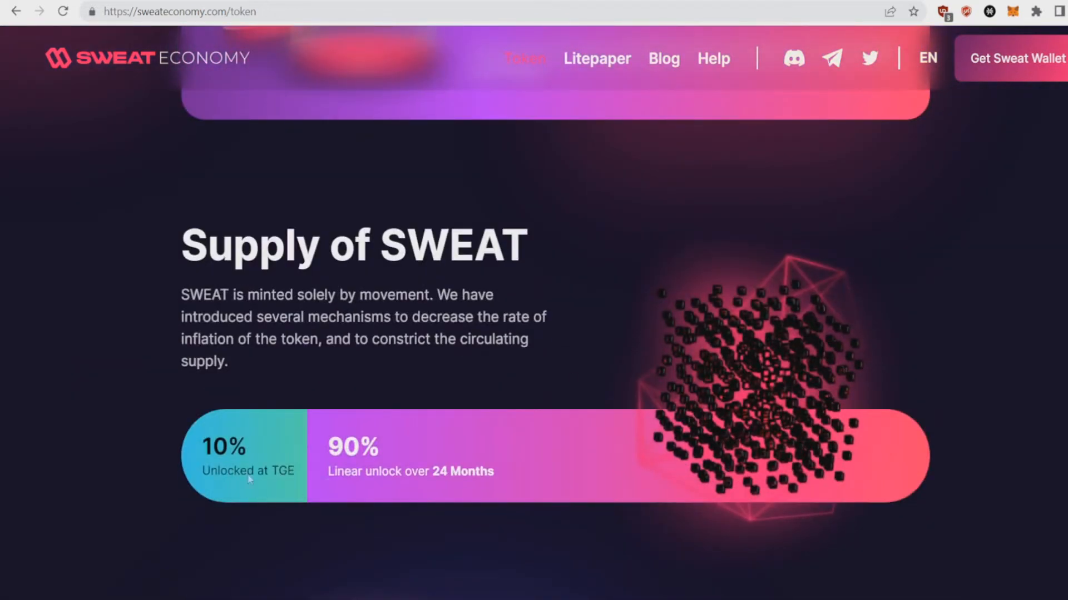
{"action": "mouse_move", "coordinate": [180, 456]}
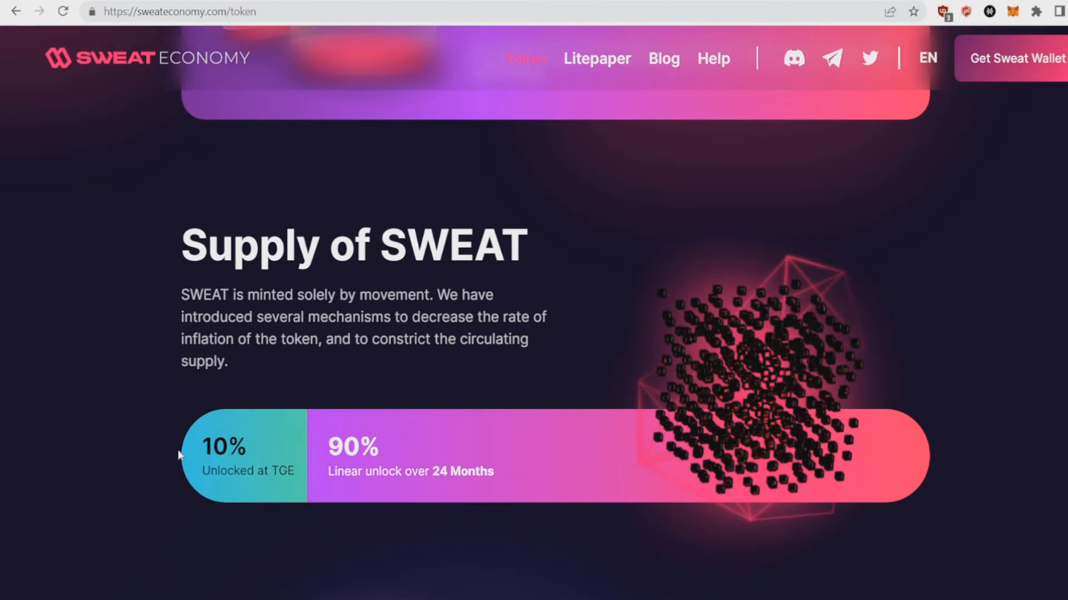
{"action": "scroll", "scroll_direction": "down", "scroll_amount": 3}
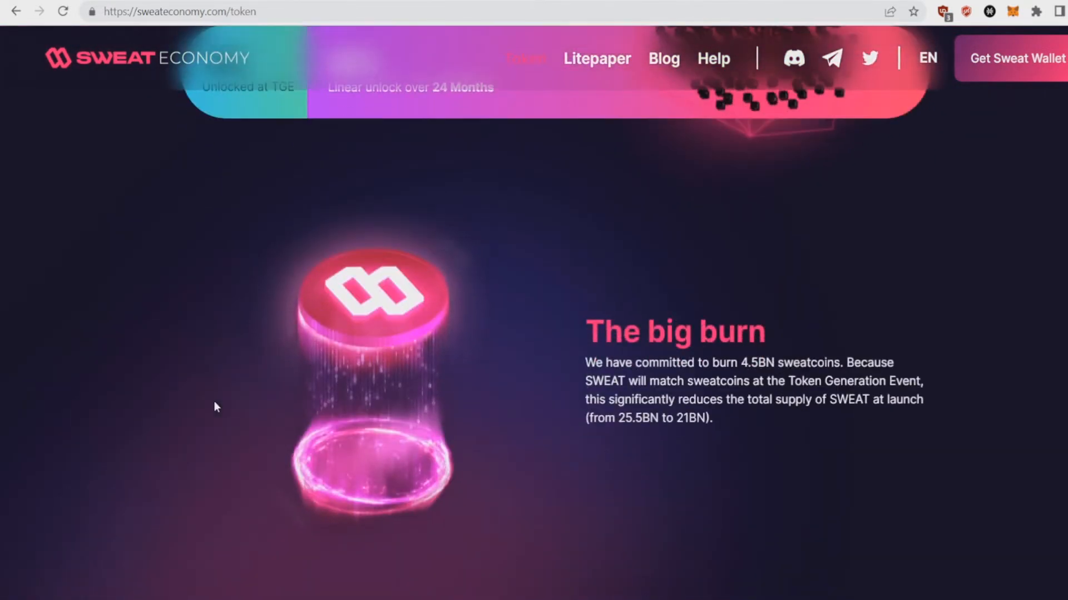
{"action": "scroll", "scroll_direction": "down", "scroll_amount": 3}
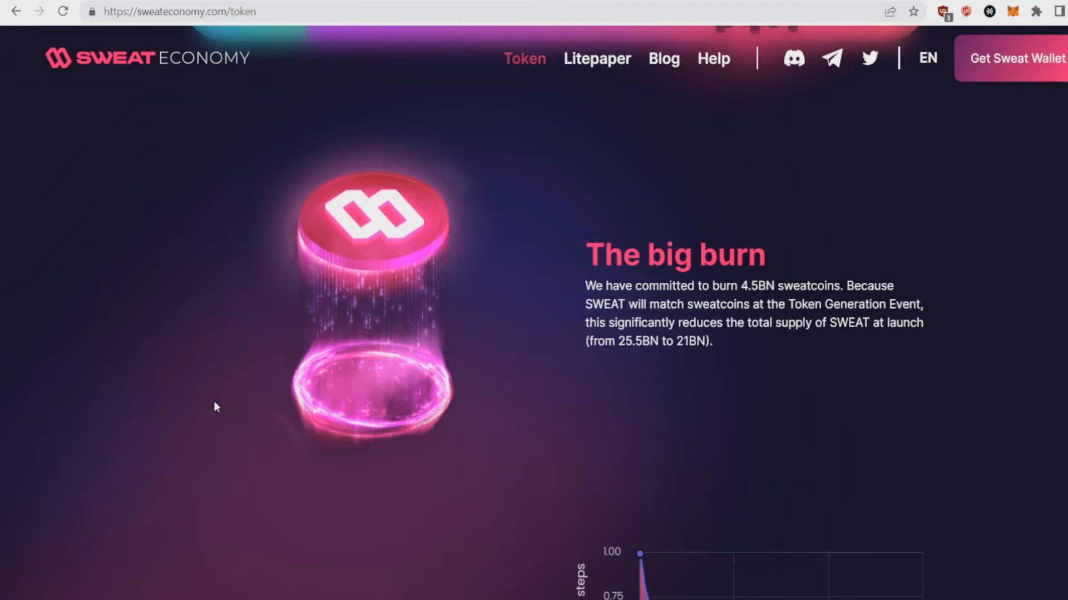
{"action": "mouse_move", "coordinate": [728, 281]}
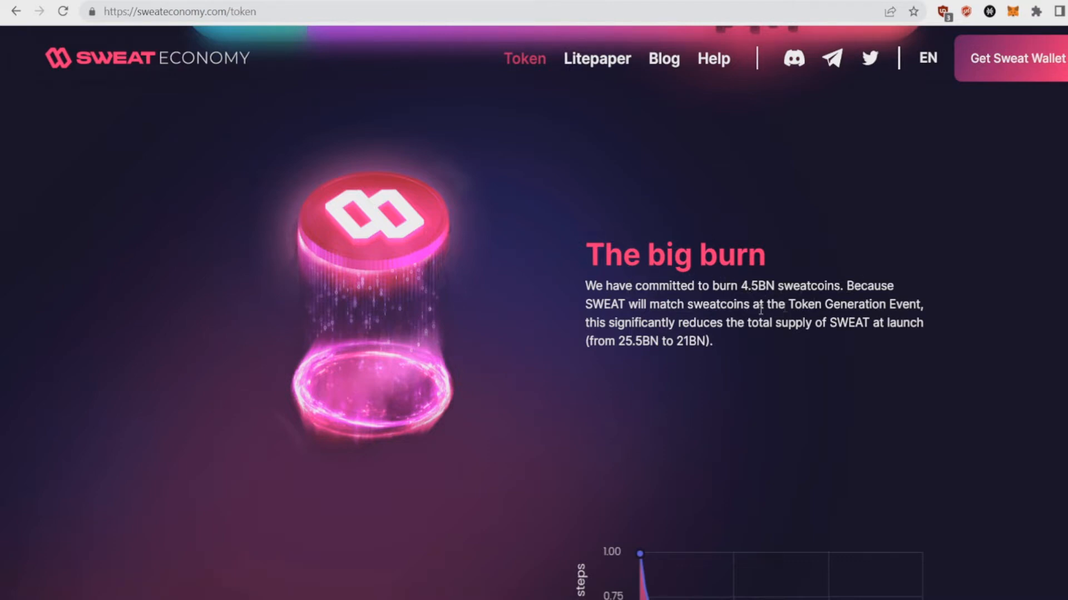
{"action": "mouse_move", "coordinate": [683, 392]}
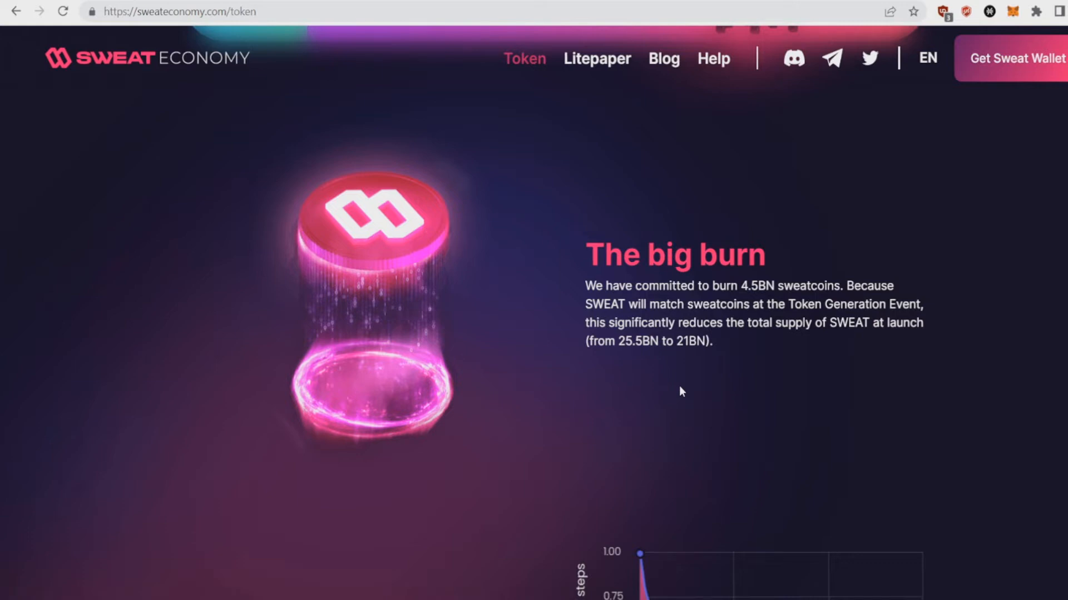
Scroll past Minting difficulty to the 'SWEAT now. Earn more.' timeline from 1 to 0.02 SWEAT per 1K steps.
{"action": "scroll", "scroll_direction": "down", "scroll_amount": 3}
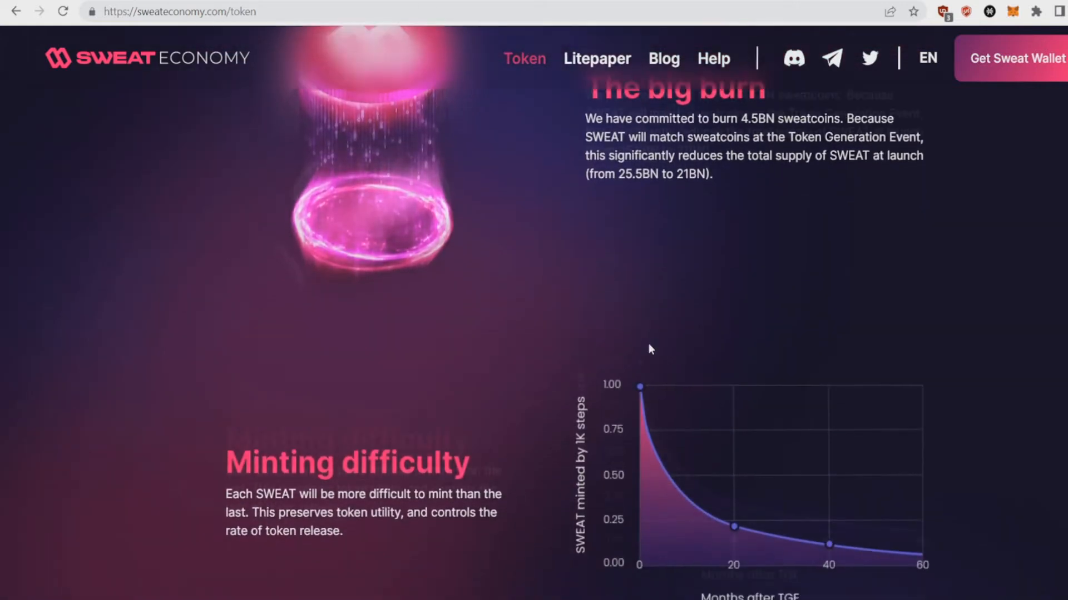
{"action": "scroll", "scroll_direction": "down", "scroll_amount": 3}
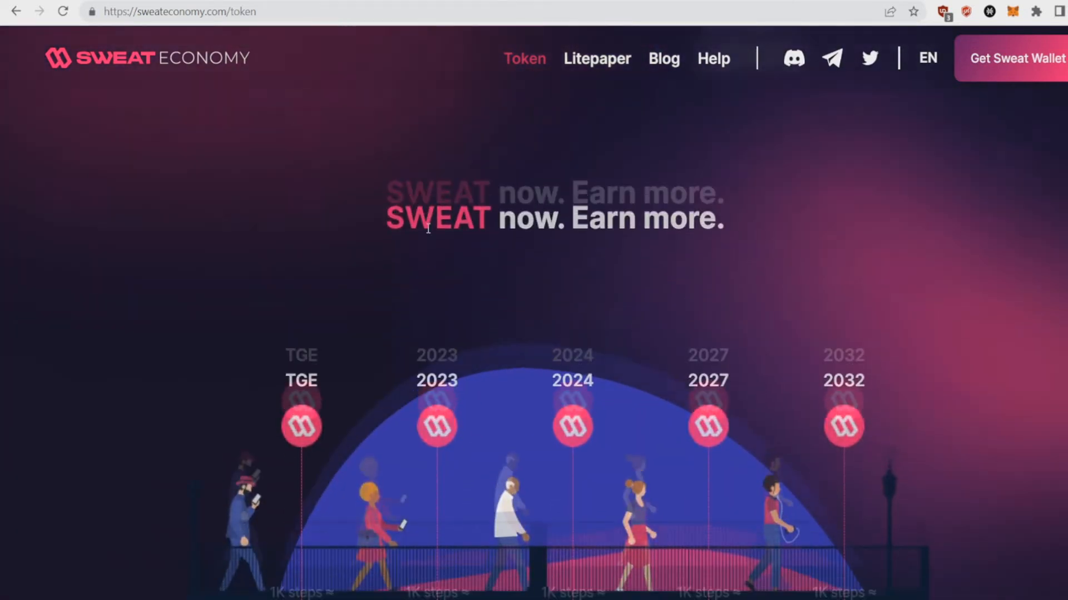
{"action": "scroll", "scroll_direction": "down", "scroll_amount": 3}
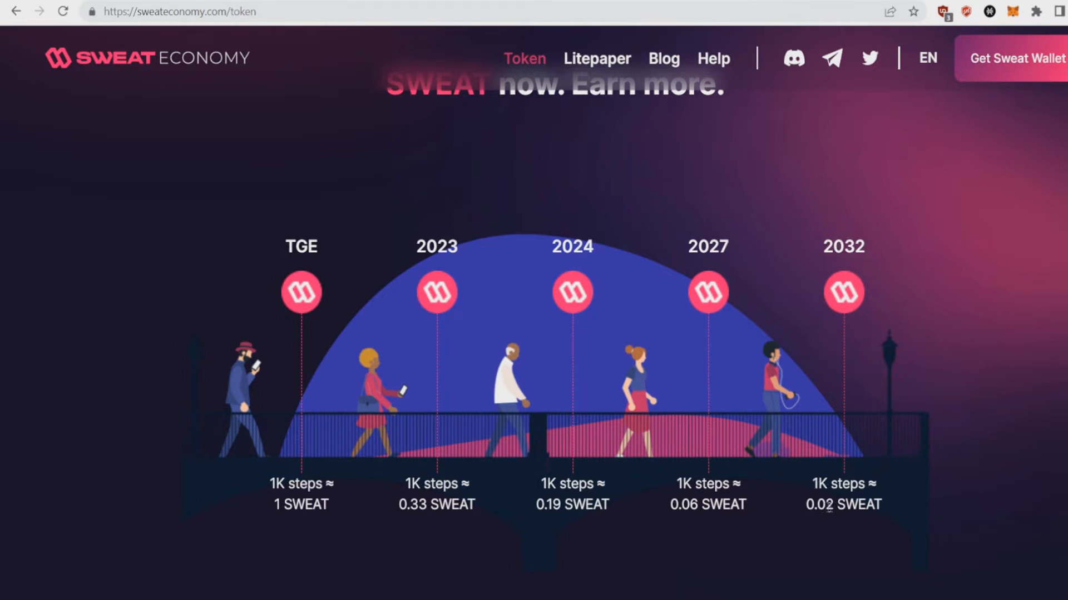
{"action": "mouse_move", "coordinate": [907, 515]}
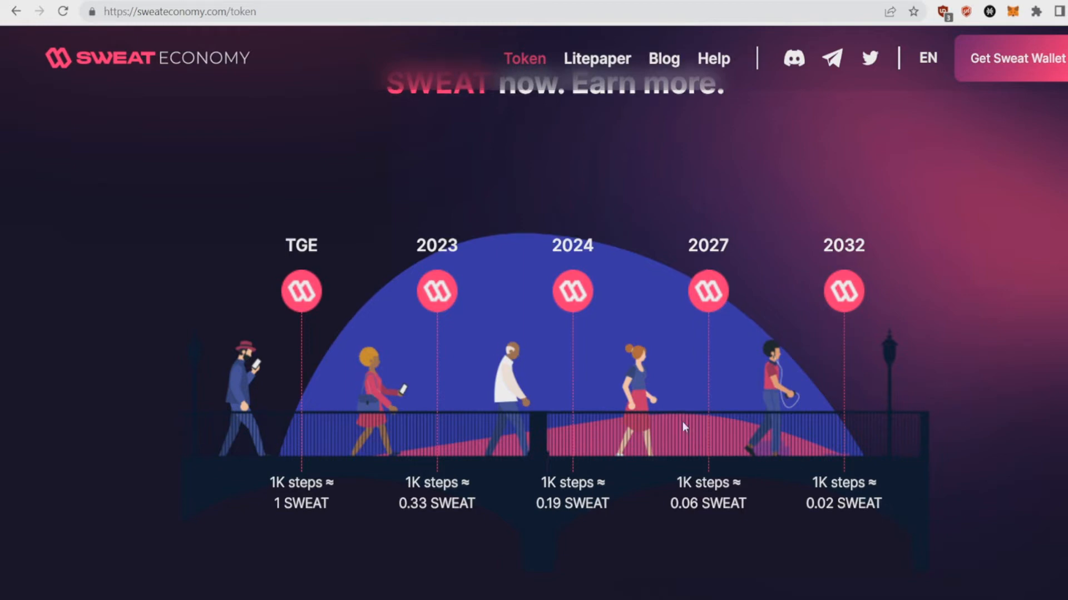
Scroll to the SWEAT distribution pie chart with Foundation treasury at 27.71% and on toward SWEAT unlock.
{"action": "scroll", "scroll_direction": "down", "scroll_amount": 3}
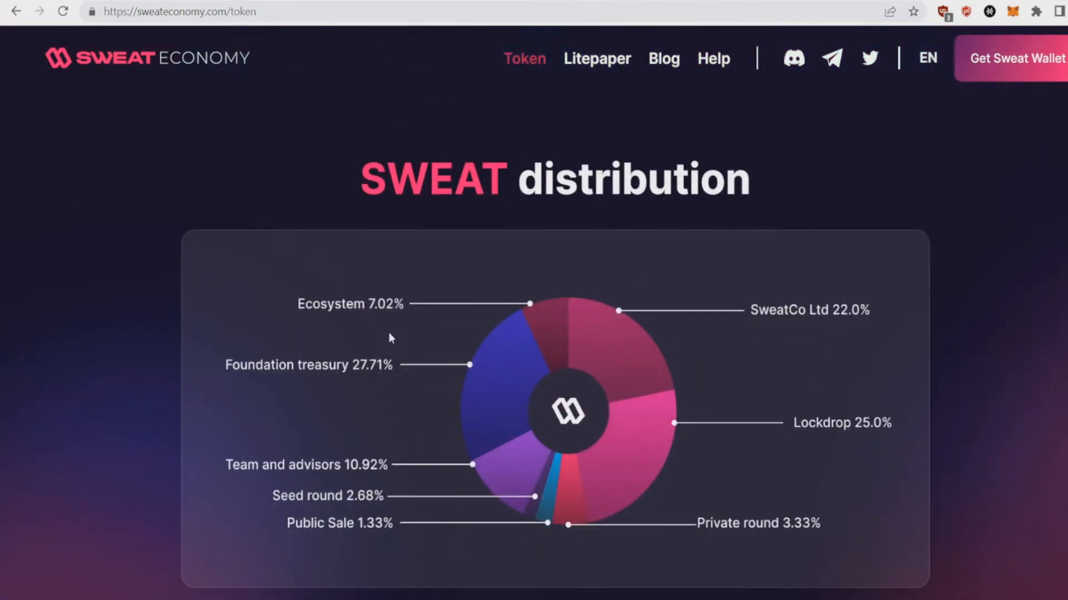
{"action": "scroll", "scroll_direction": "down", "scroll_amount": 3}
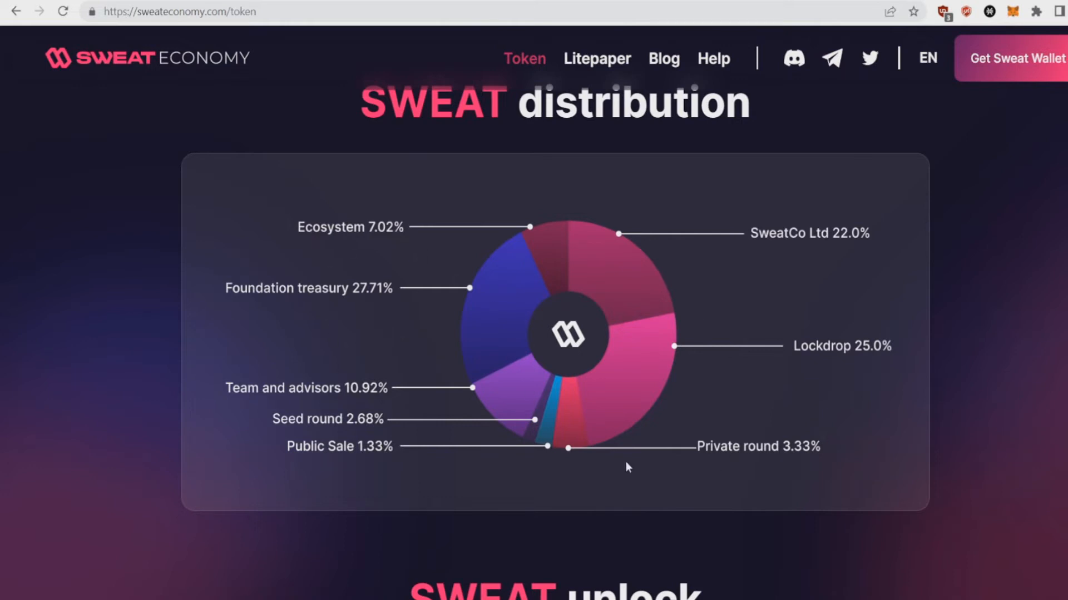
{"action": "mouse_move", "coordinate": [795, 455]}
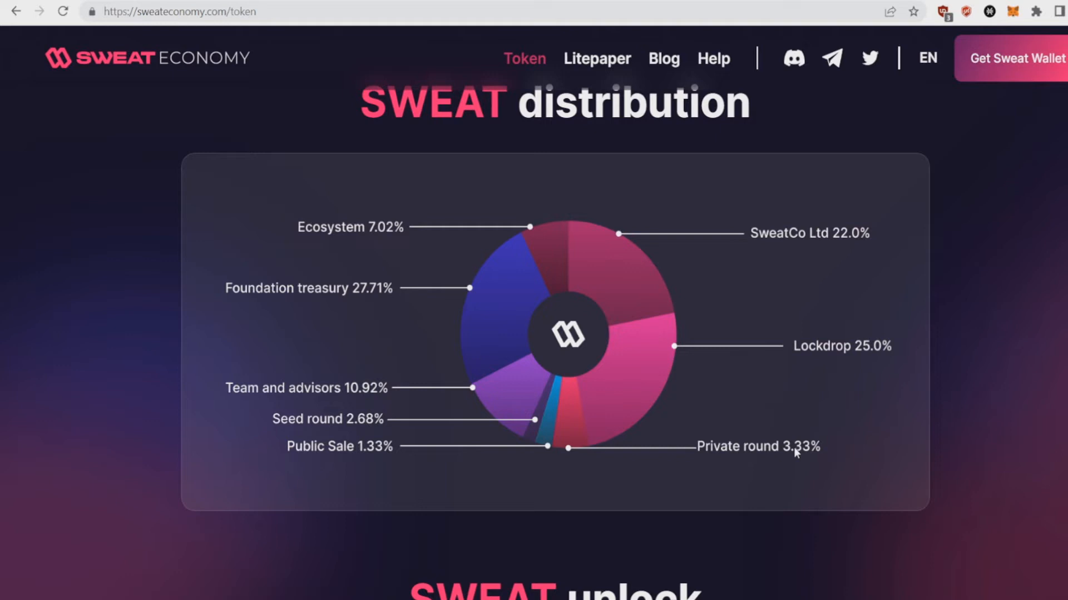
{"action": "mouse_move", "coordinate": [832, 300]}
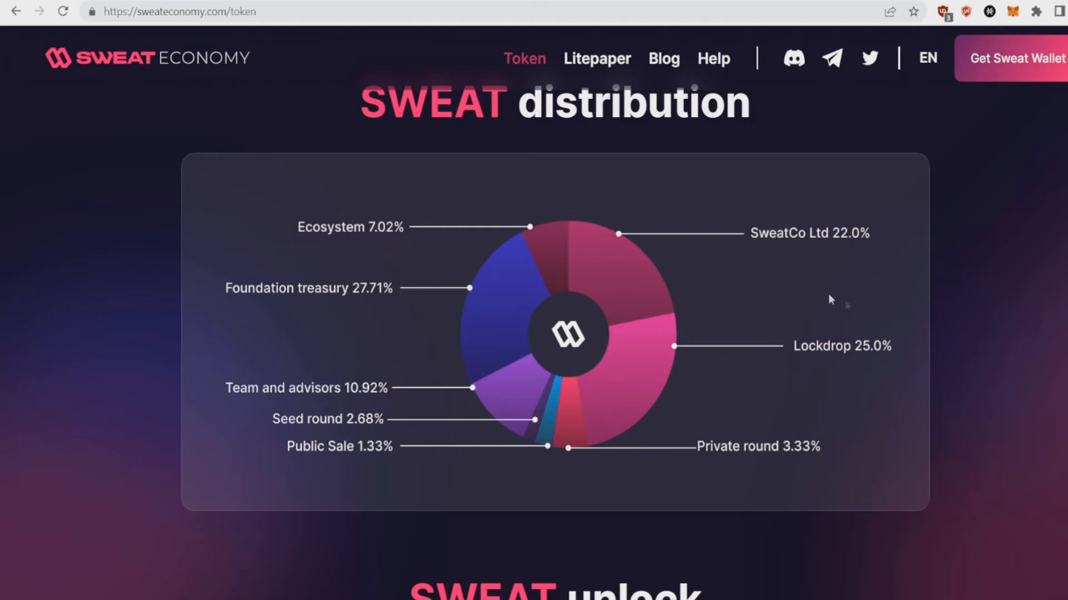
{"action": "mouse_move", "coordinate": [522, 443]}
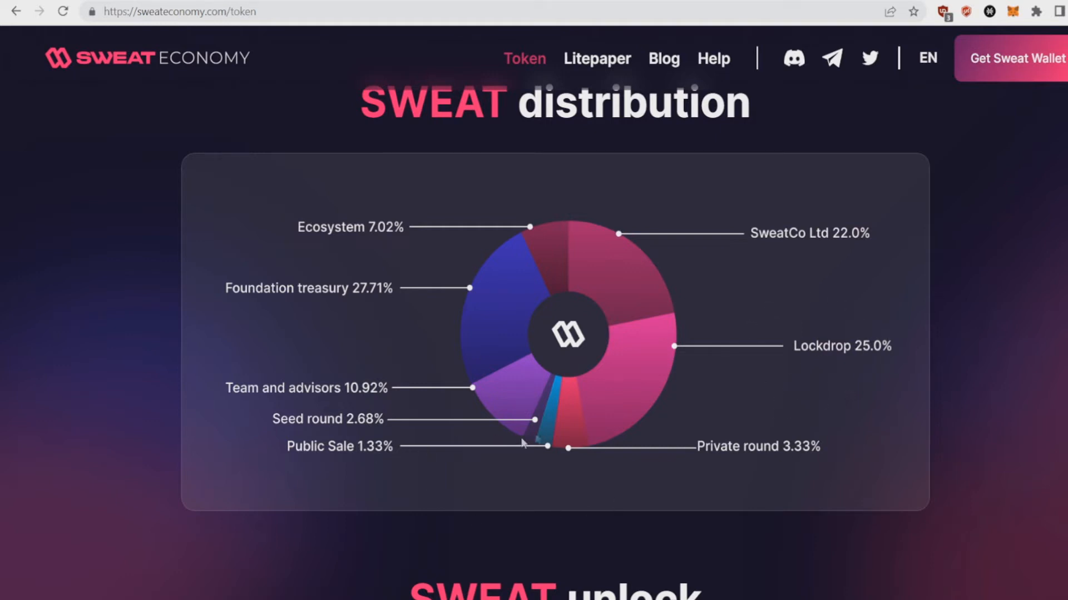
{"action": "mouse_move", "coordinate": [372, 307]}
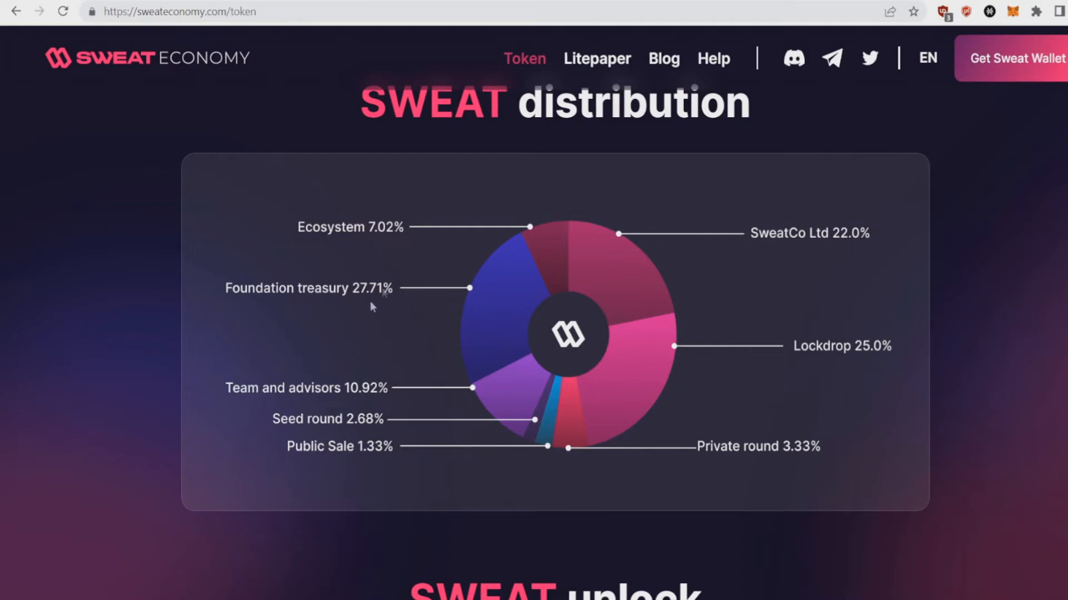
{"action": "scroll", "scroll_direction": "down", "scroll_amount": 3}
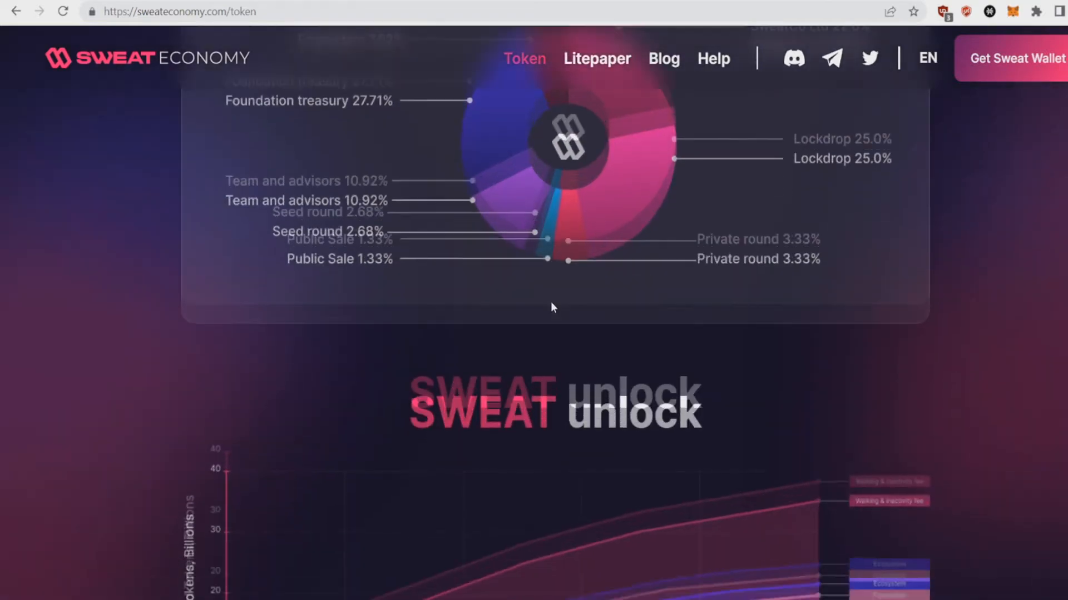
Scroll the token page down to the Roadmap, Phase 01 (now) through Phase 04 (2024).
{"action": "scroll", "scroll_direction": "down", "scroll_amount": 3}
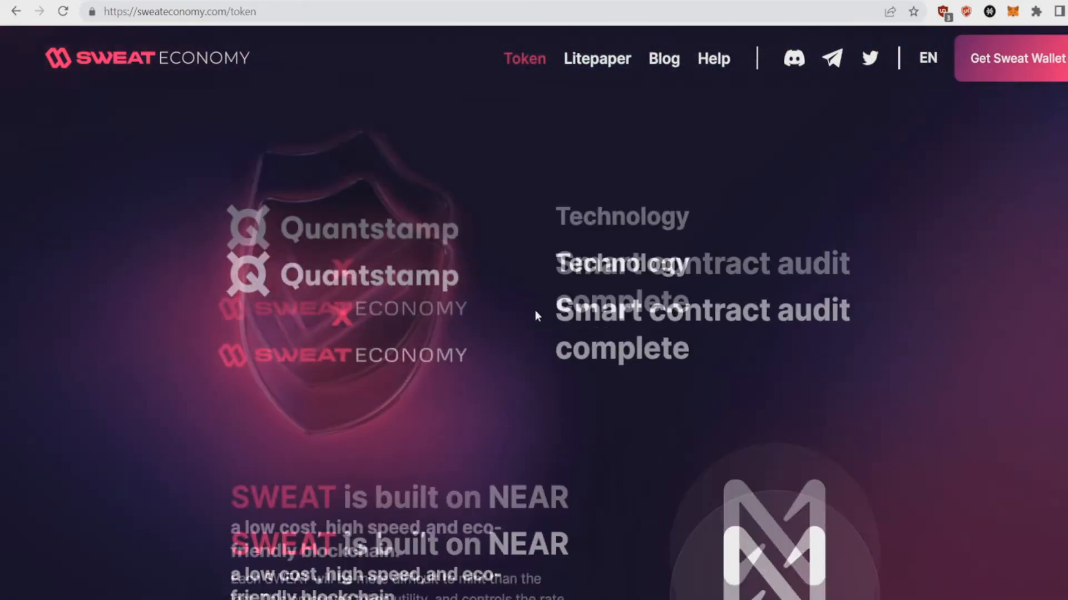
{"action": "scroll", "scroll_direction": "down", "scroll_amount": 3}
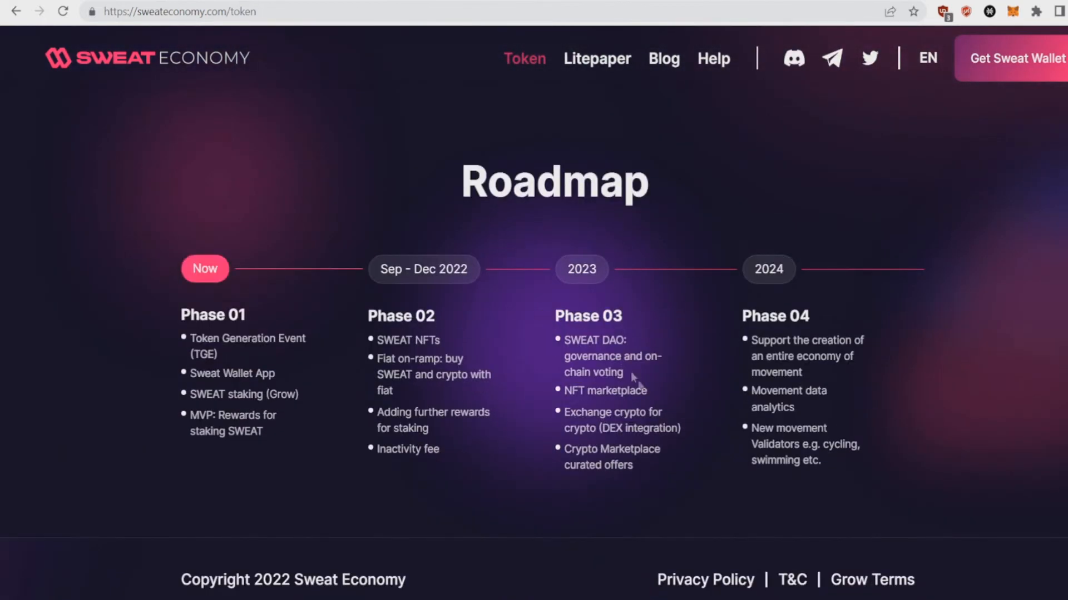
{"action": "mouse_move", "coordinate": [115, 338]}
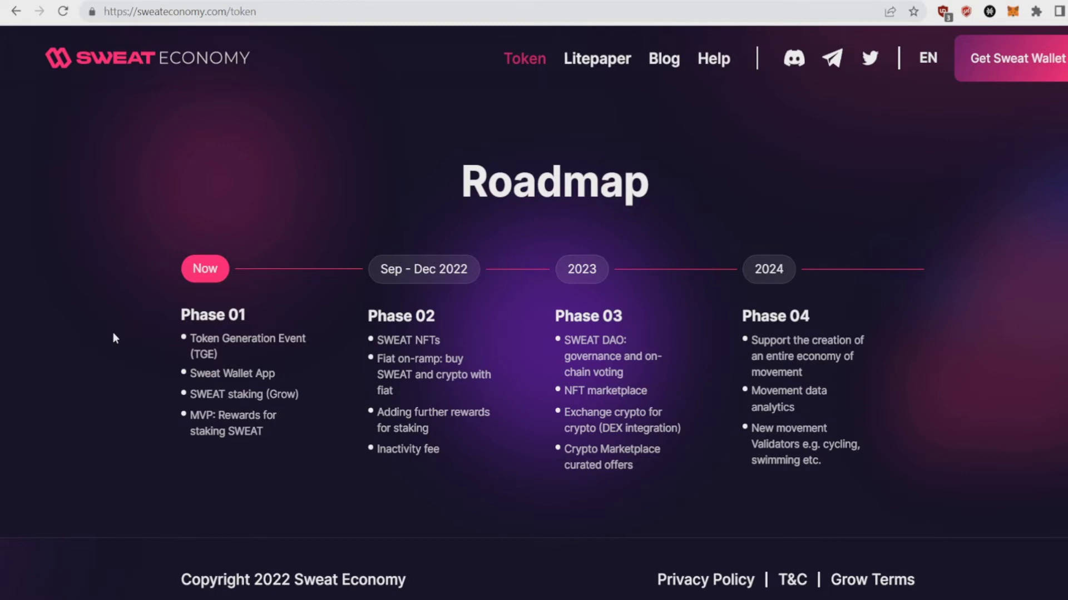
{"action": "mouse_move", "coordinate": [235, 425]}
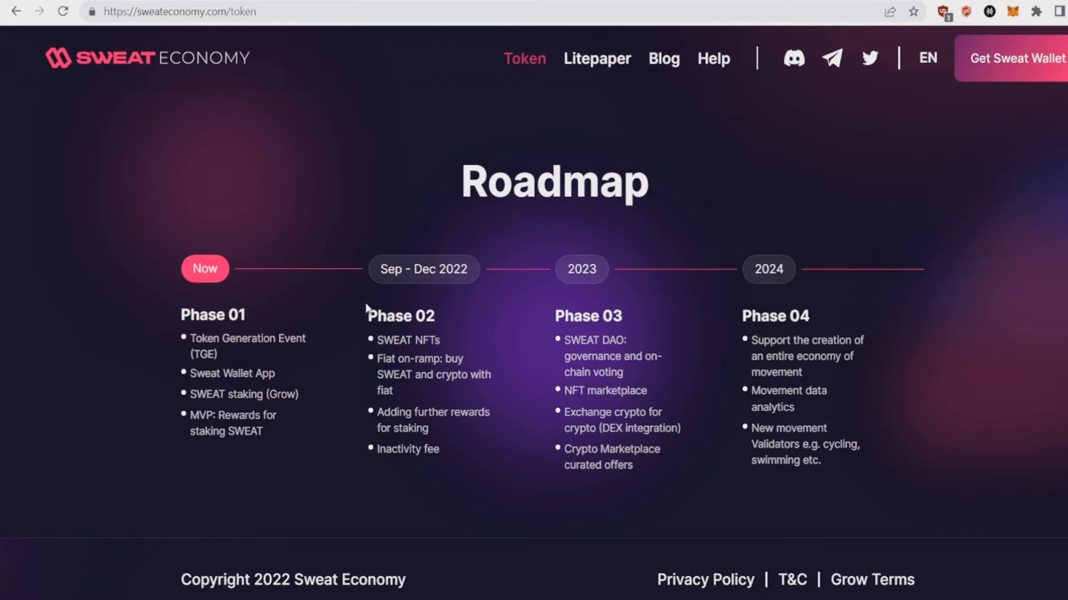
{"action": "mouse_move", "coordinate": [415, 468]}
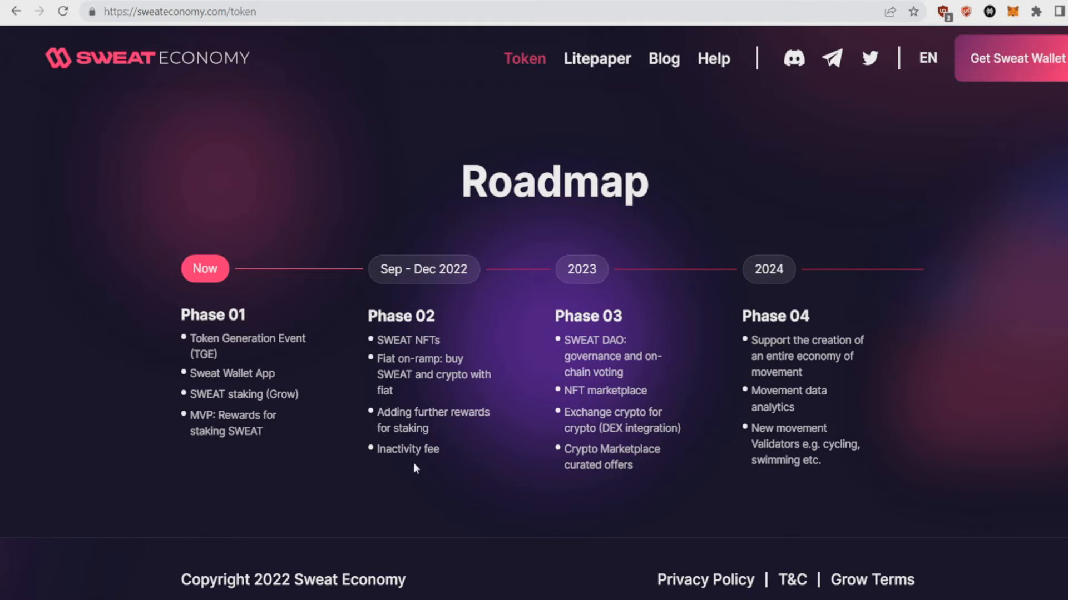
{"action": "mouse_move", "coordinate": [394, 452]}
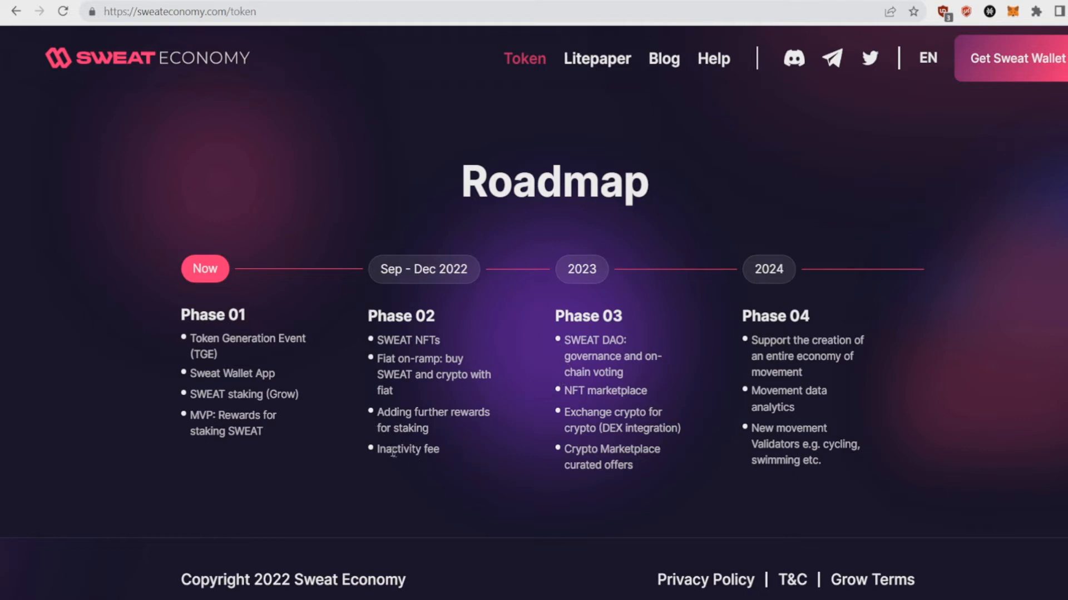
{"action": "mouse_move", "coordinate": [401, 468]}
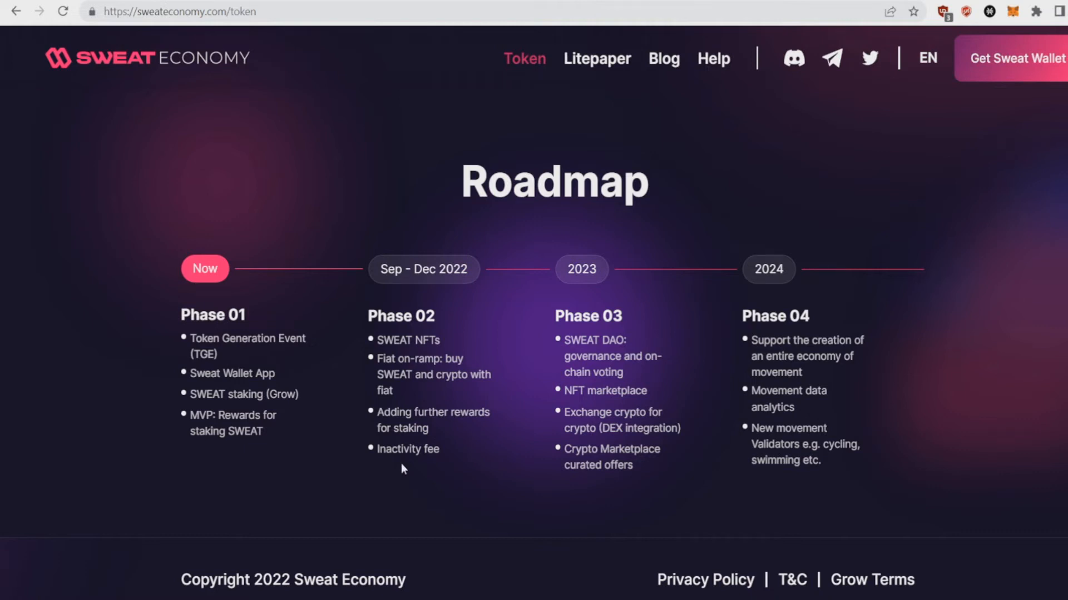
{"action": "mouse_move", "coordinate": [576, 365]}
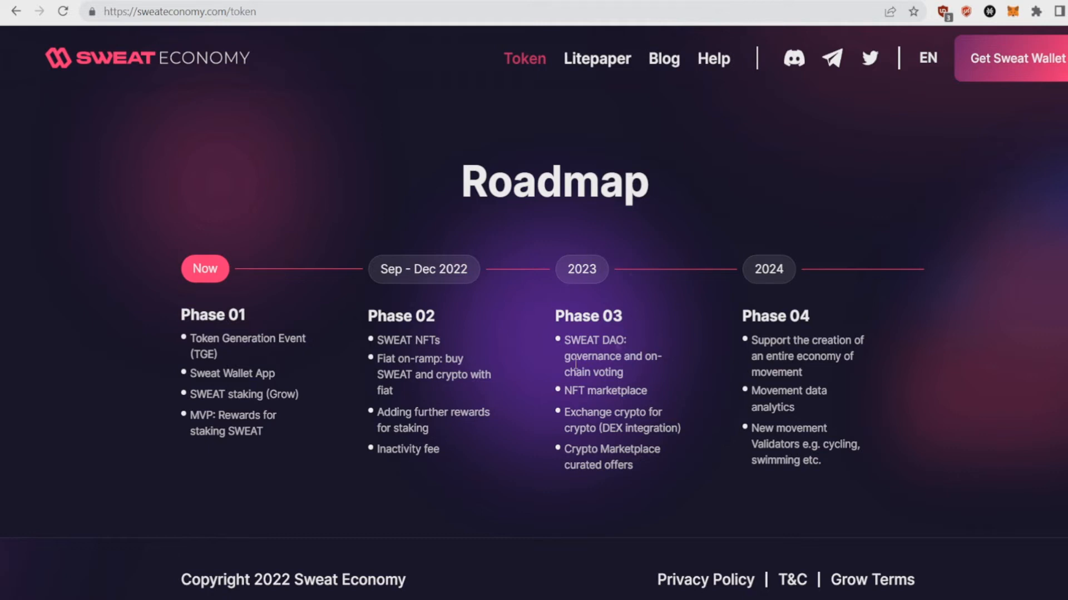
{"action": "mouse_move", "coordinate": [568, 402]}
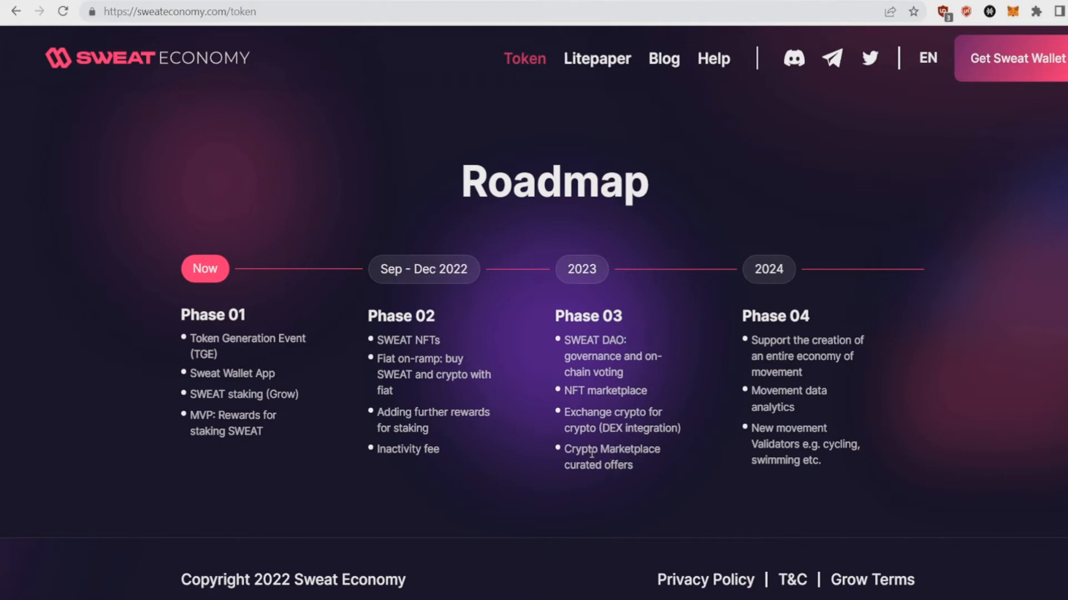
{"action": "mouse_move", "coordinate": [632, 482]}
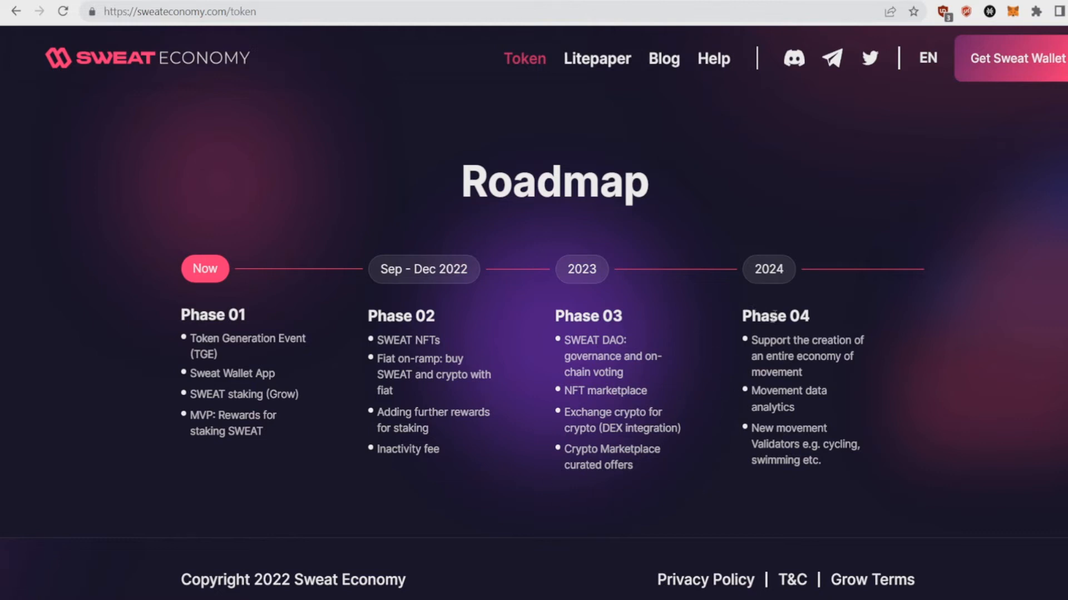
{"action": "mouse_move", "coordinate": [729, 410]}
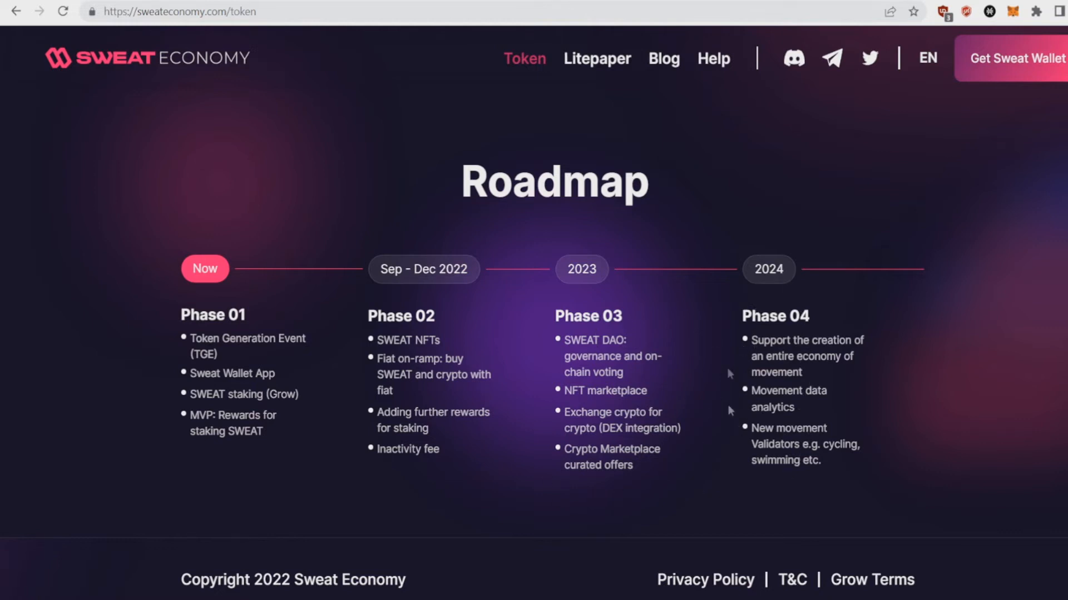
{"action": "mouse_move", "coordinate": [412, 482]}
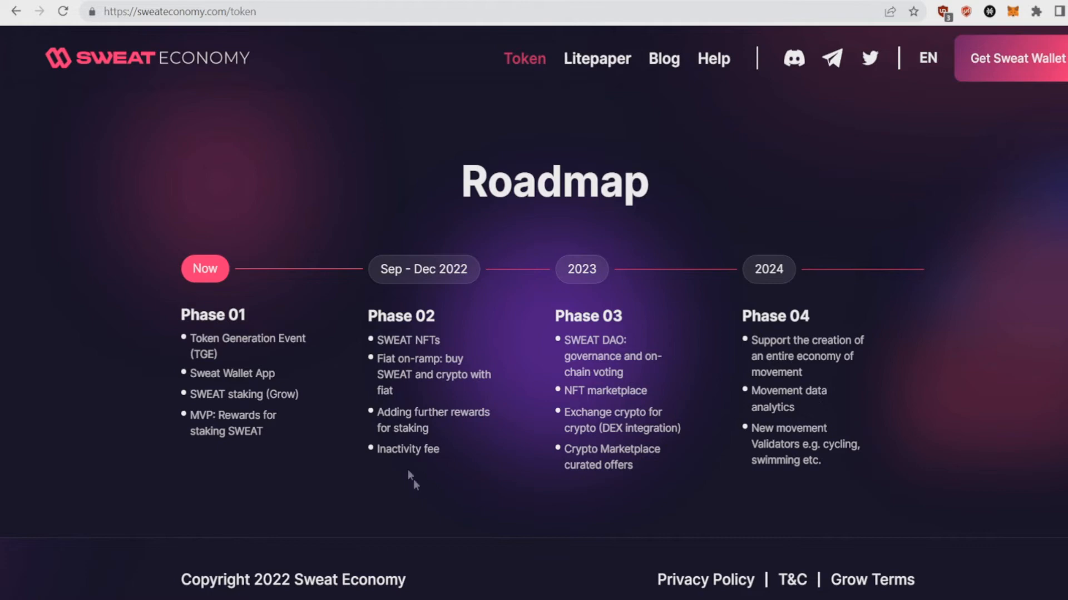
{"action": "mouse_move", "coordinate": [475, 367]}
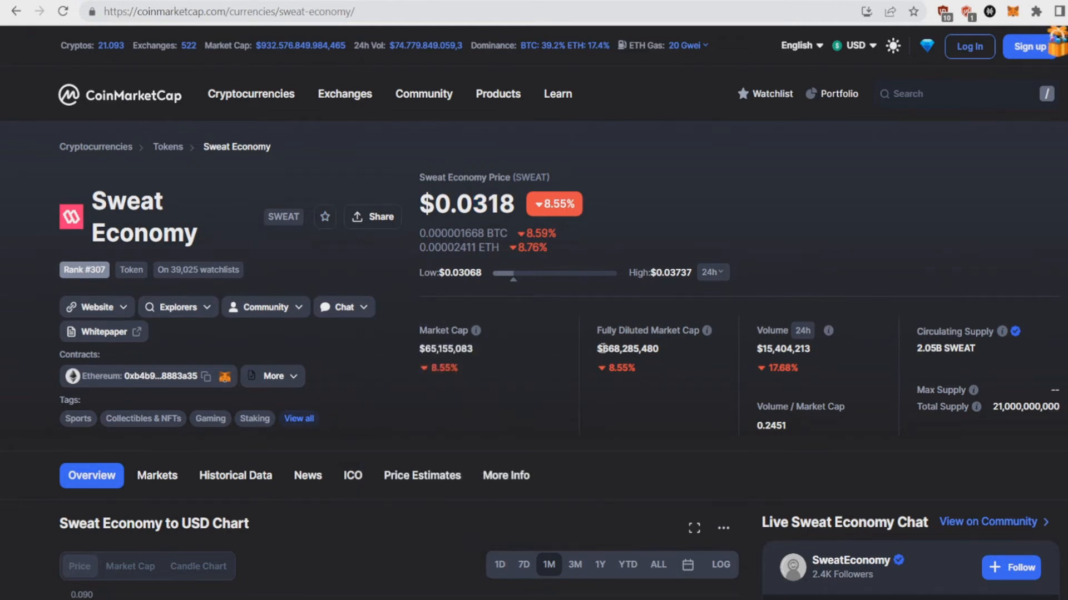
Scroll to SWEAT's 1M USD chart, peaking near $0.087 and sliding to about $0.0317.
{"action": "scroll", "scroll_direction": "down", "scroll_amount": 3}
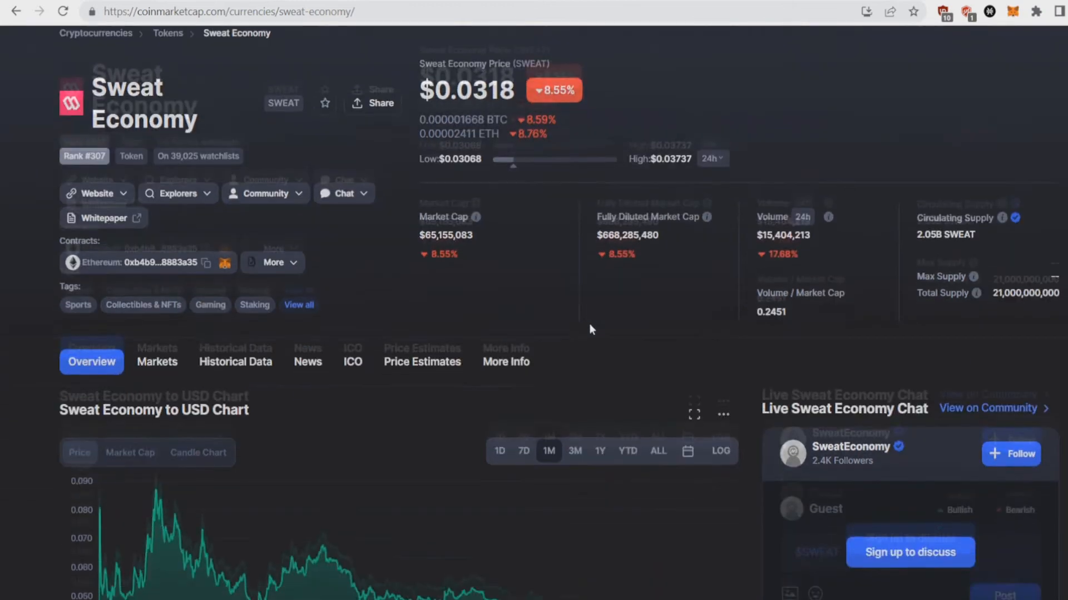
{"action": "scroll", "scroll_direction": "down", "scroll_amount": 3}
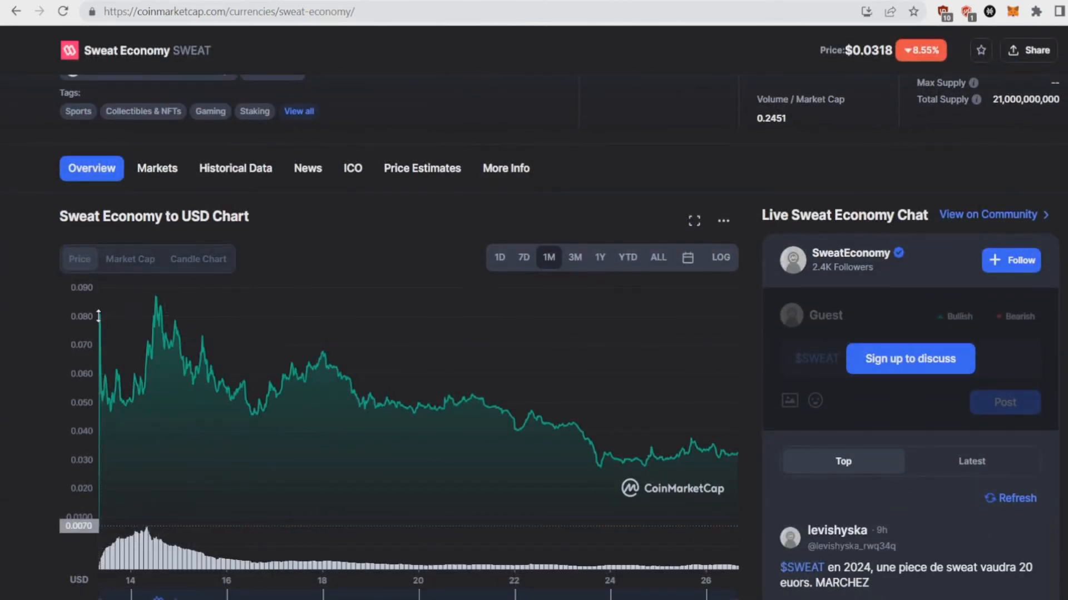
{"action": "mouse_move", "coordinate": [157, 301]}
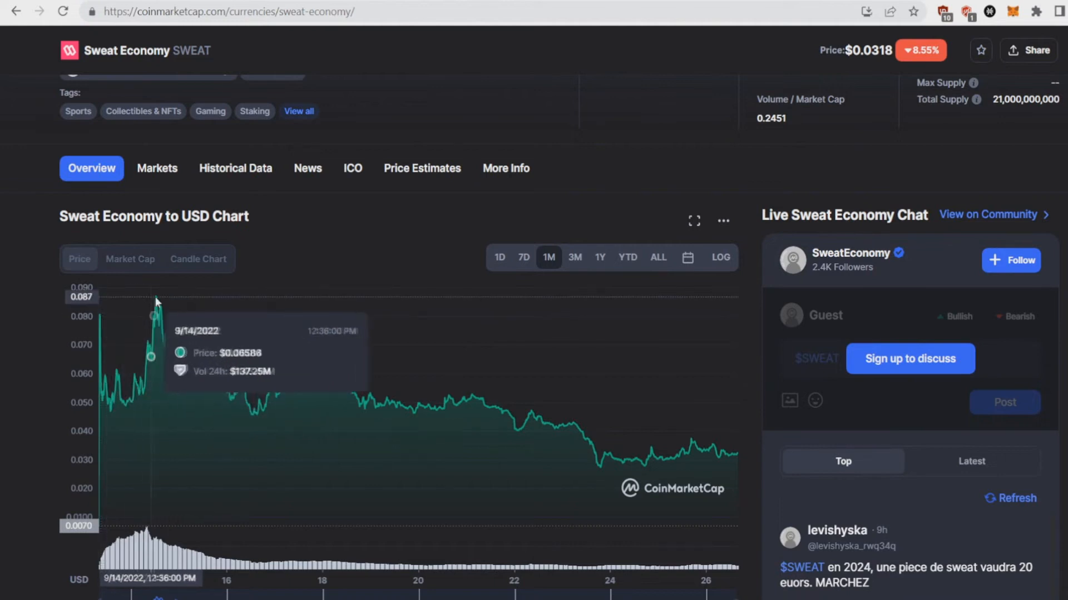
{"action": "mouse_move", "coordinate": [169, 304]}
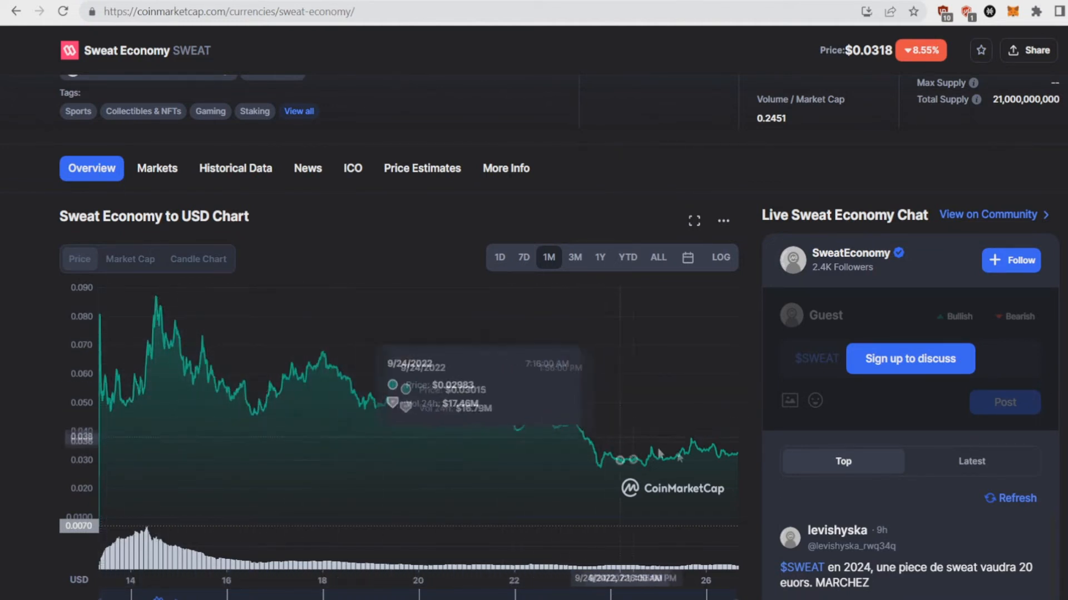
{"action": "mouse_move", "coordinate": [608, 448]}
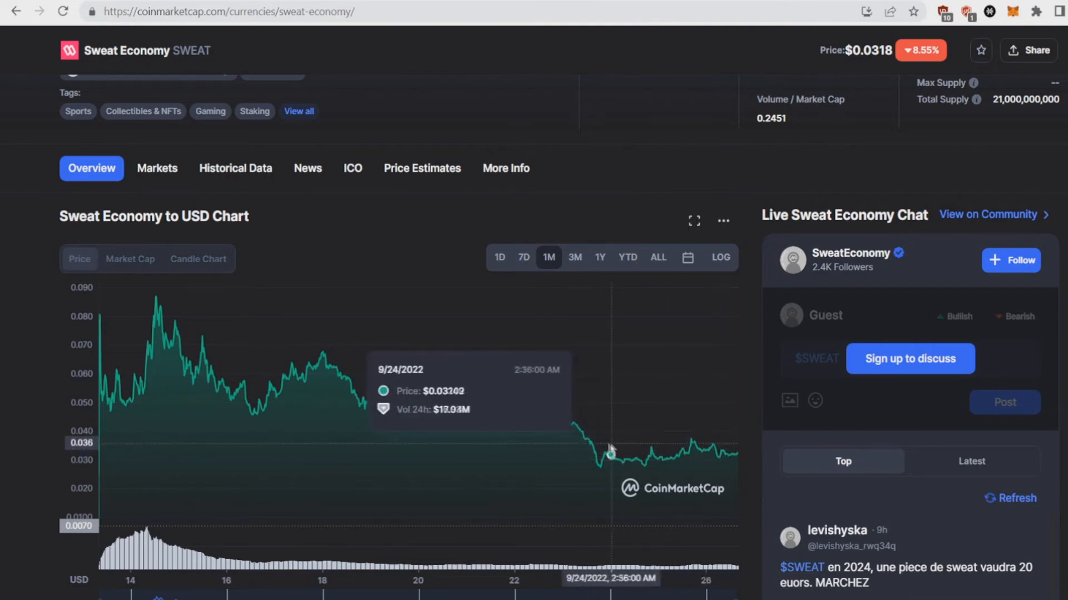
{"action": "mouse_move", "coordinate": [730, 457]}
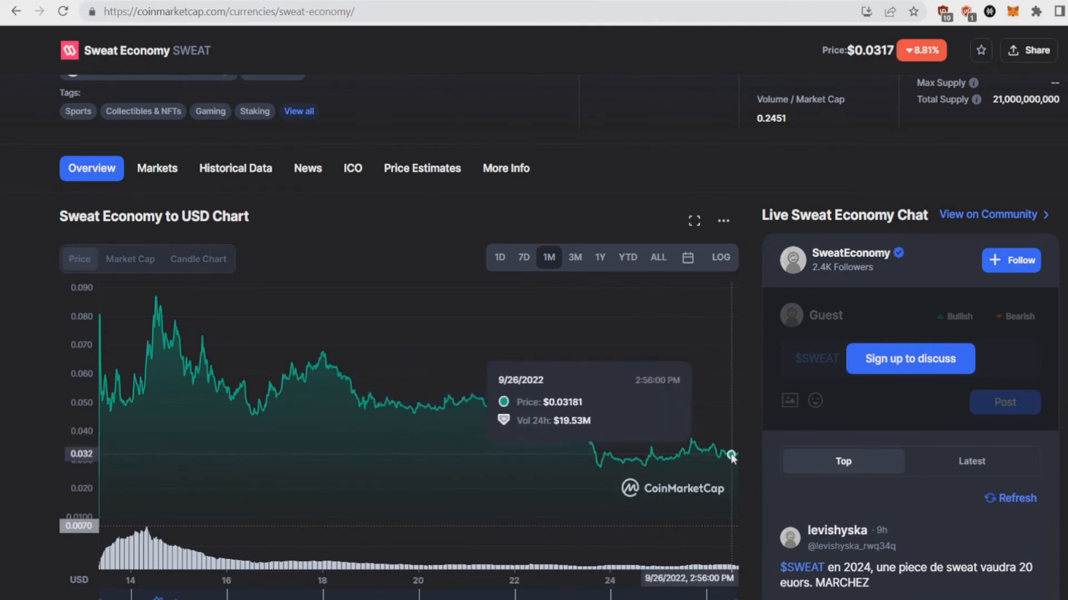
{"action": "mouse_move", "coordinate": [697, 413]}
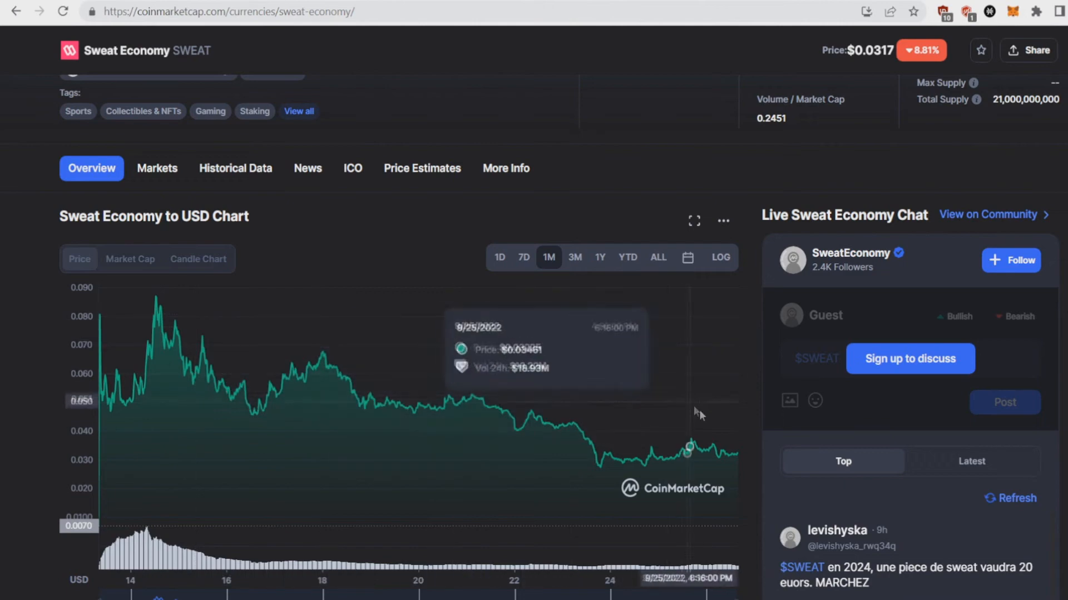
{"action": "mouse_move", "coordinate": [315, 258]}
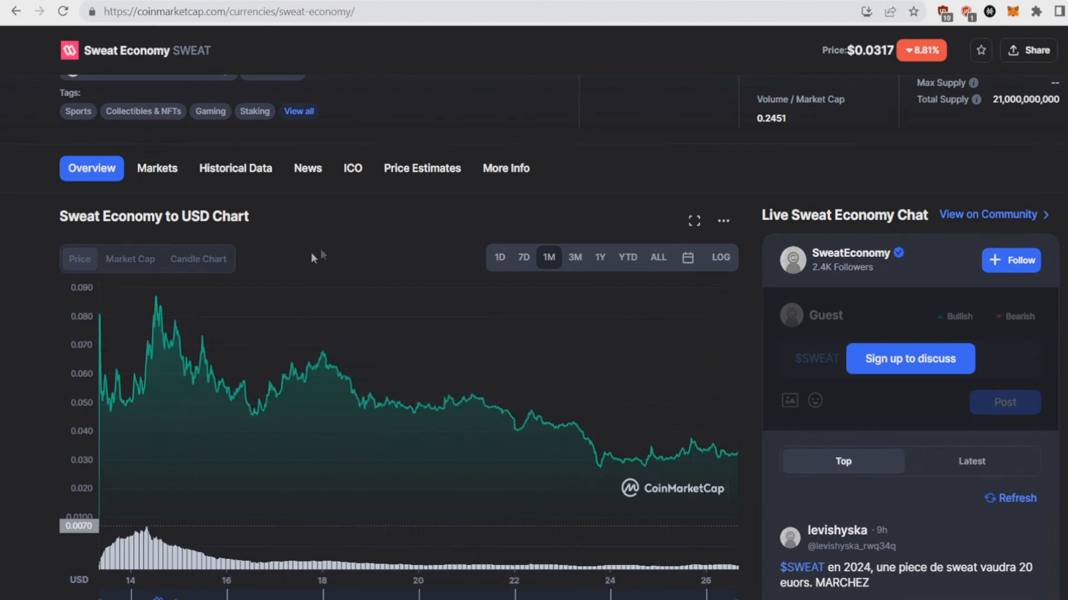
{"action": "scroll", "scroll_direction": "up", "scroll_amount": 3}
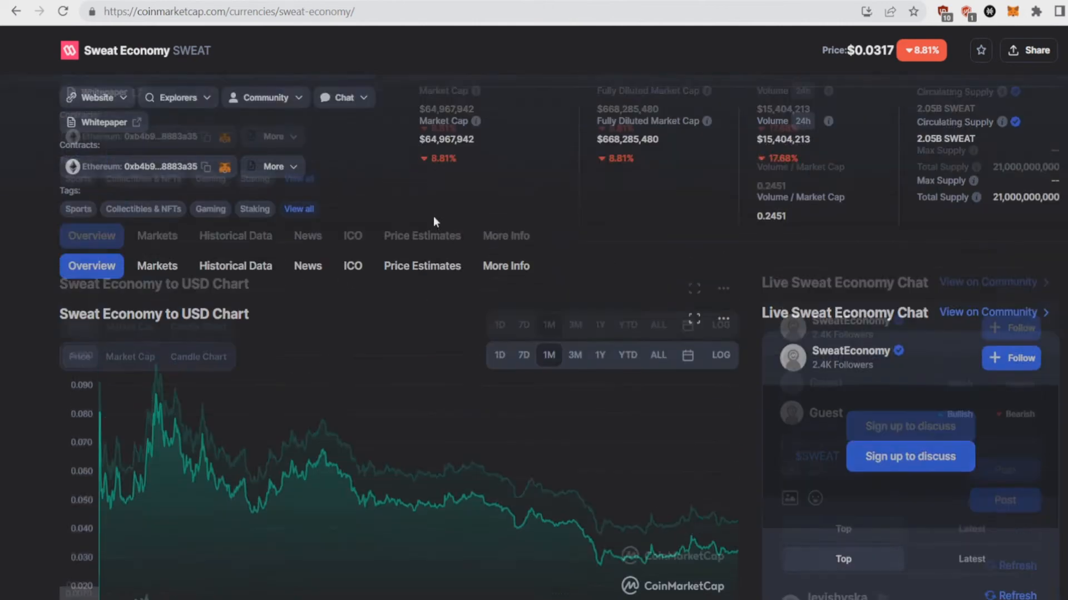
{"action": "scroll", "scroll_direction": "up", "scroll_amount": 3}
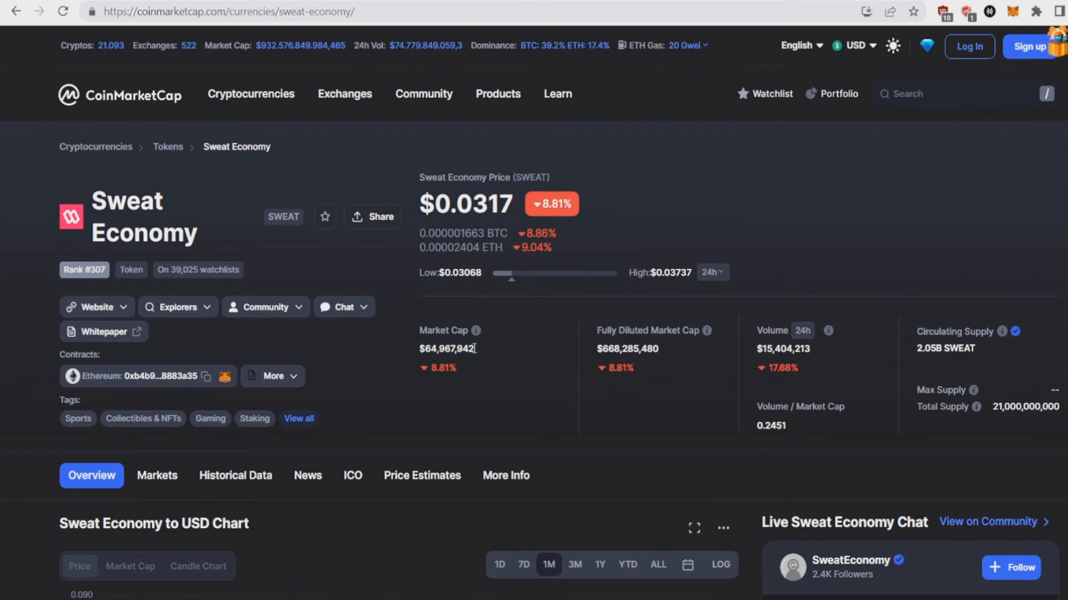
{"action": "double_click", "coordinate": [628, 348]}
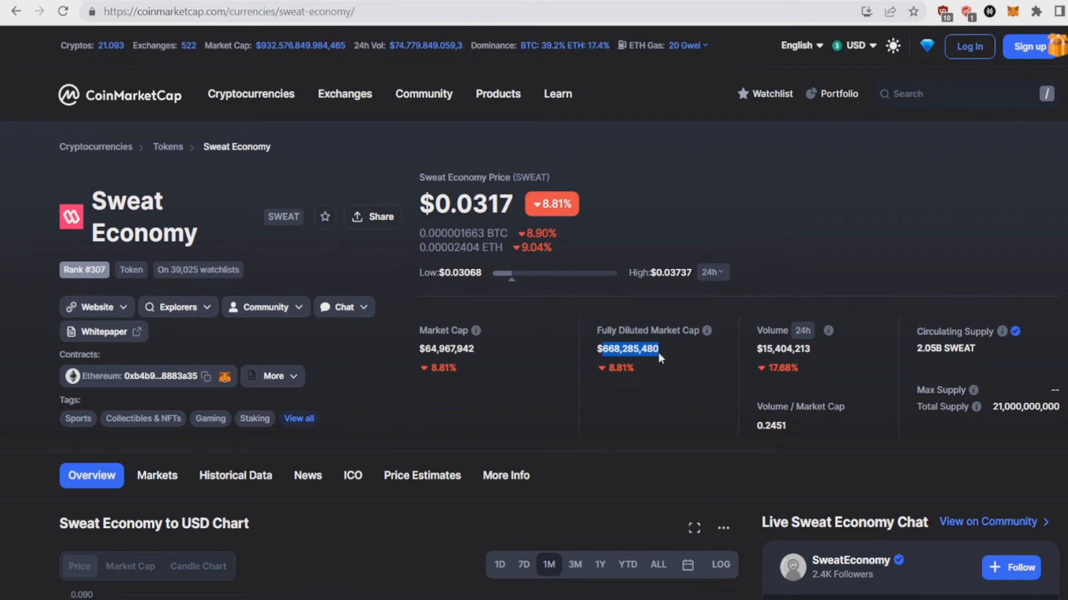
{"action": "scroll", "scroll_direction": "down", "scroll_amount": 3}
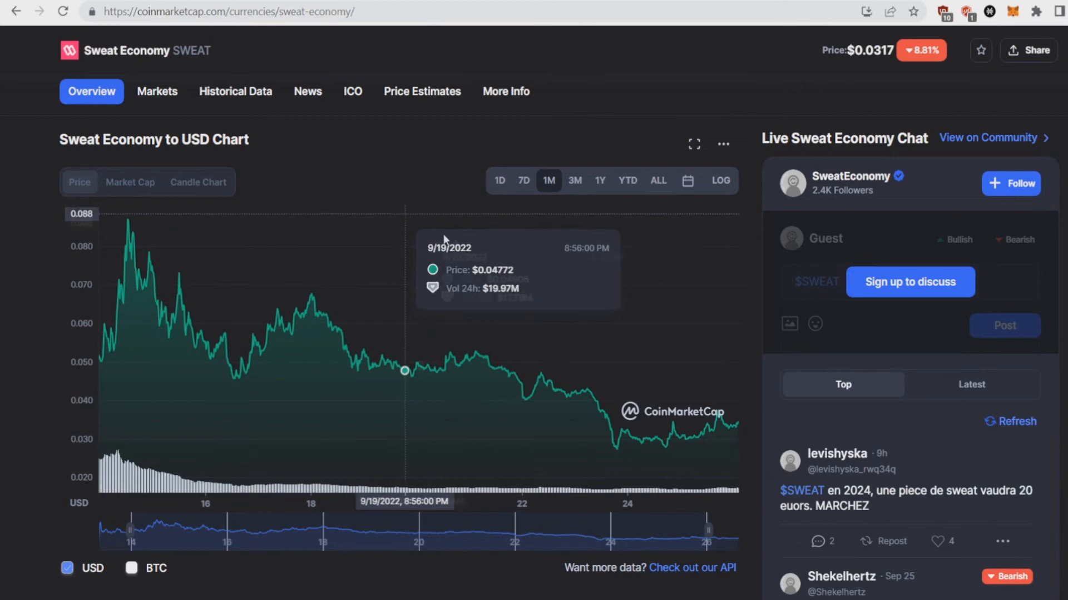
{"action": "scroll", "scroll_direction": "up", "scroll_amount": 3}
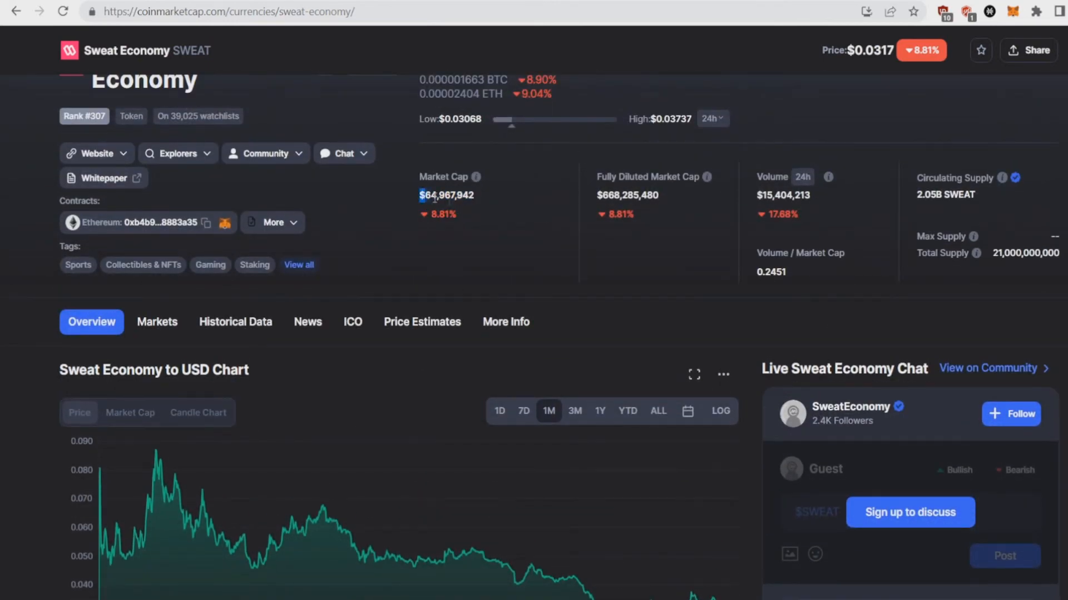
{"action": "scroll", "scroll_direction": "down", "scroll_amount": 3}
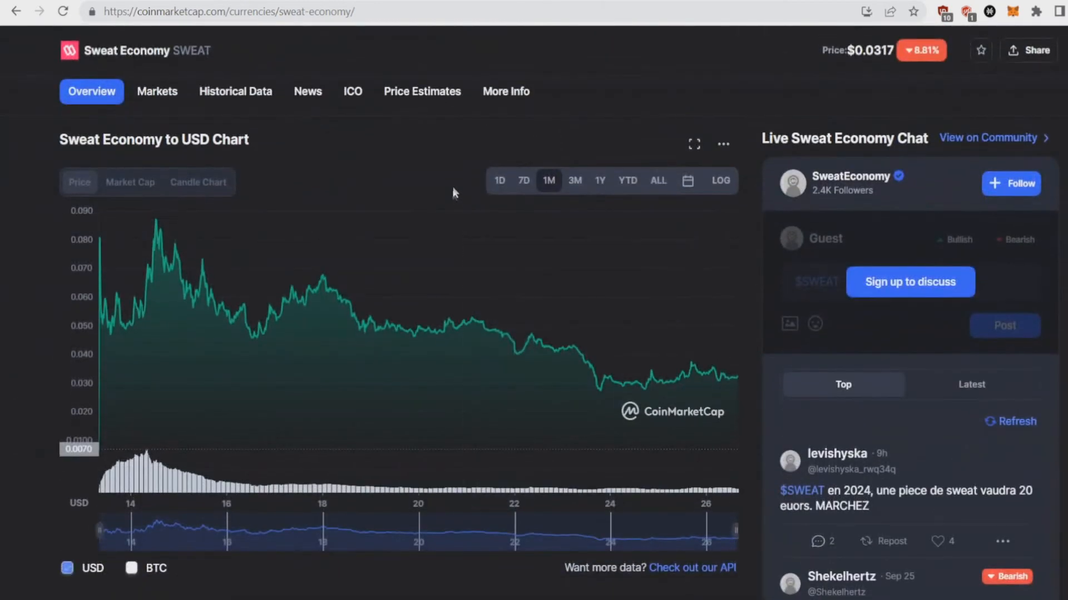
{"action": "mouse_move", "coordinate": [422, 131]}
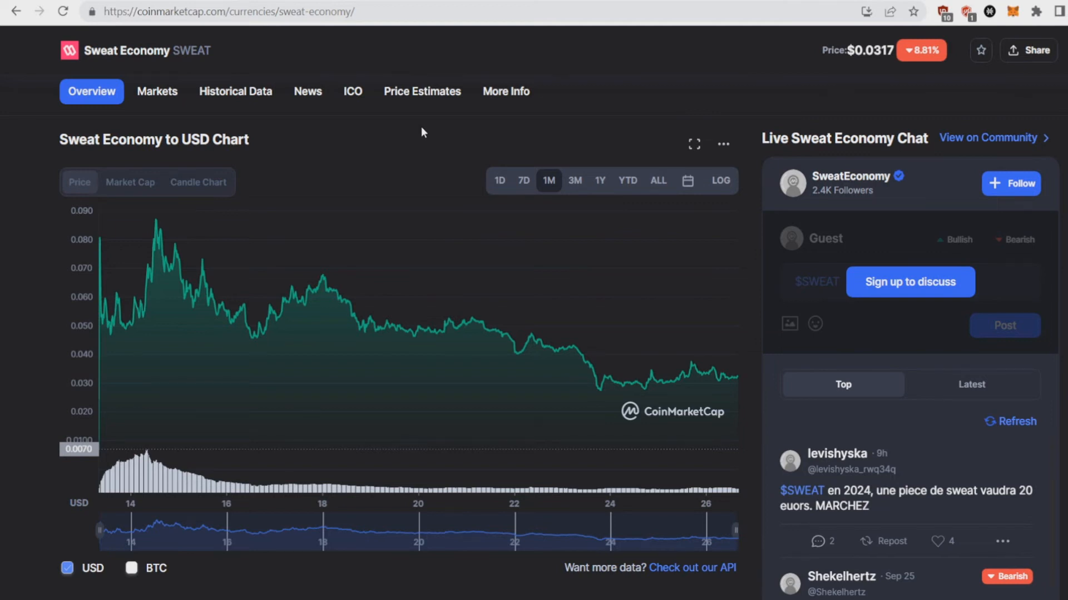
{"action": "scroll", "scroll_direction": "down", "scroll_amount": 3}
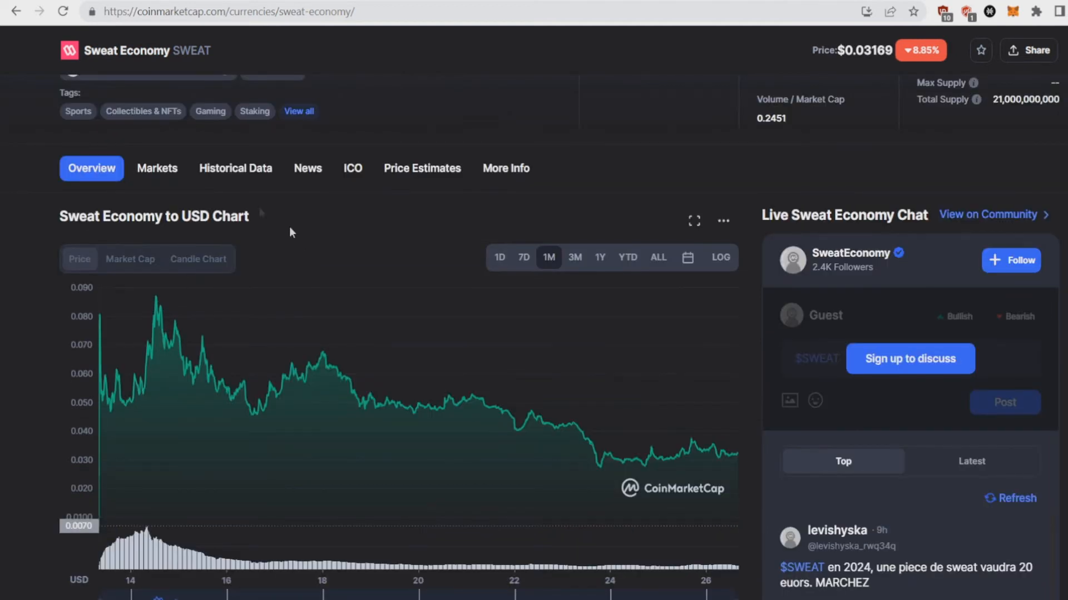
{"action": "mouse_move", "coordinate": [158, 168]}
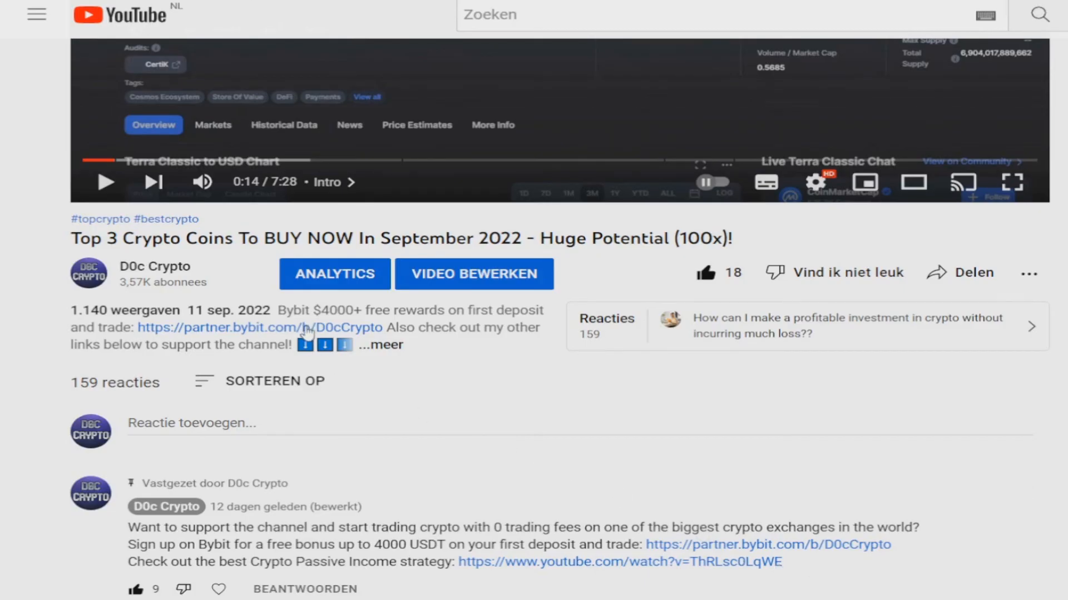
{"action": "mouse_move", "coordinate": [257, 339]}
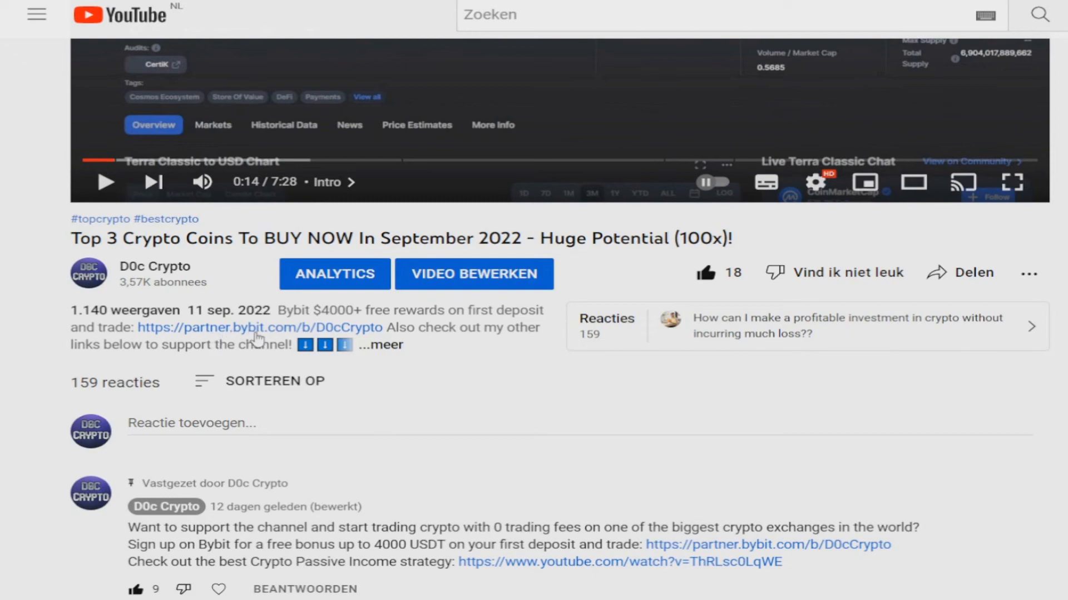
{"action": "left_click", "coordinate": [260, 327]}
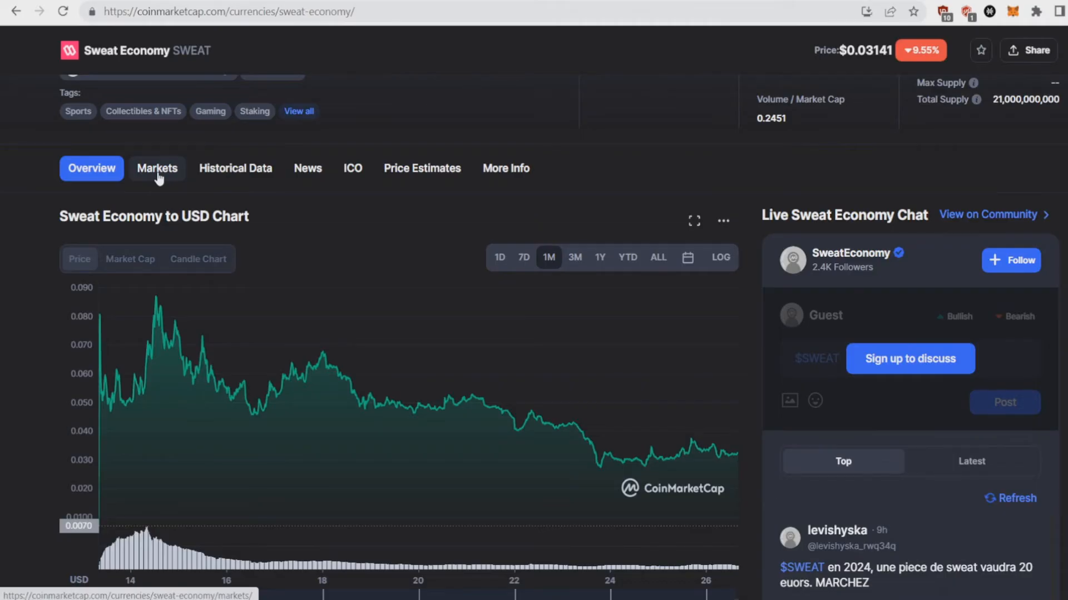
Review the SWEAT Markets list of exchanges such as OKX and Huobi with prices and volumes.
{"action": "left_click", "coordinate": [157, 168]}
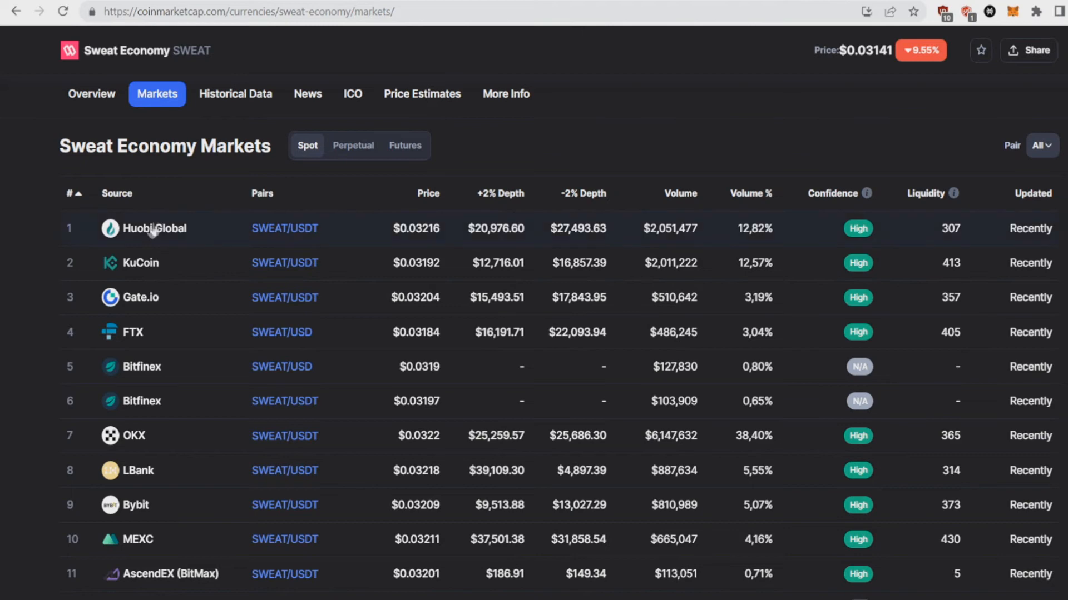
{"action": "mouse_move", "coordinate": [136, 263]}
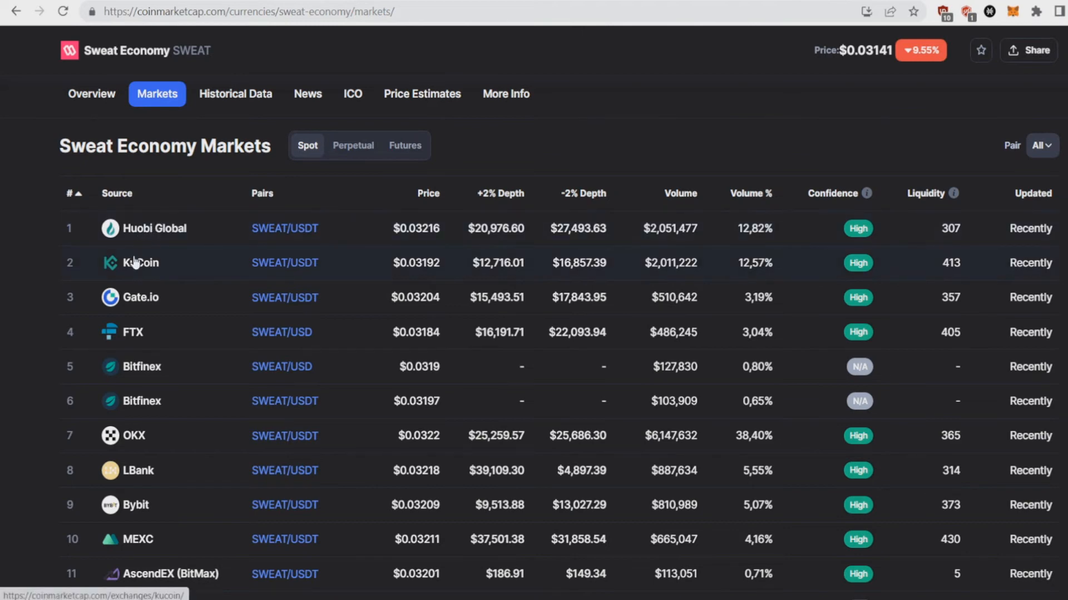
{"action": "scroll", "scroll_direction": "down", "scroll_amount": 3}
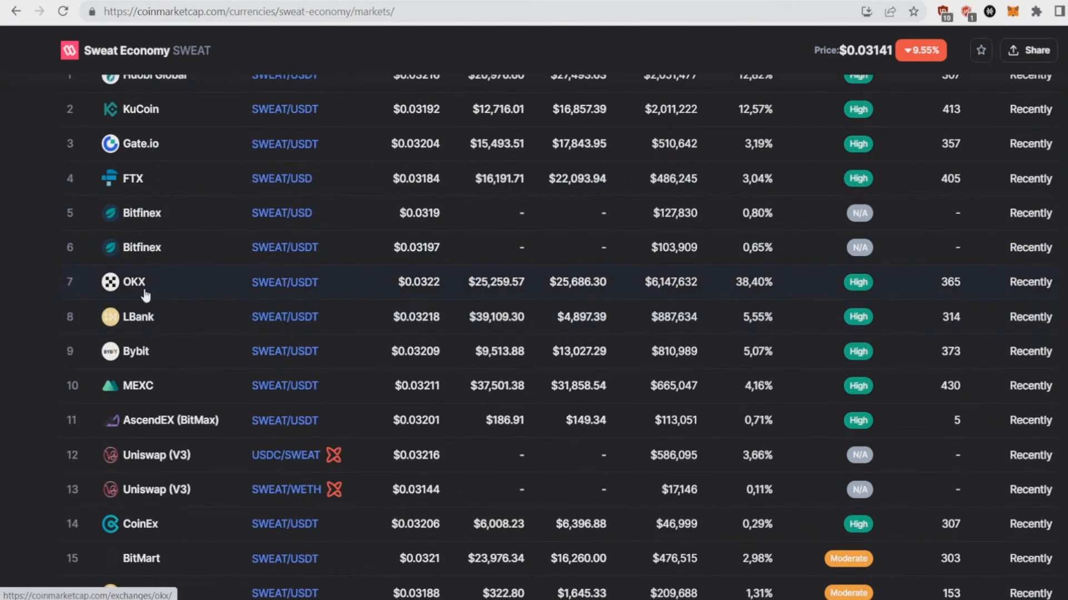
{"action": "mouse_move", "coordinate": [141, 357]}
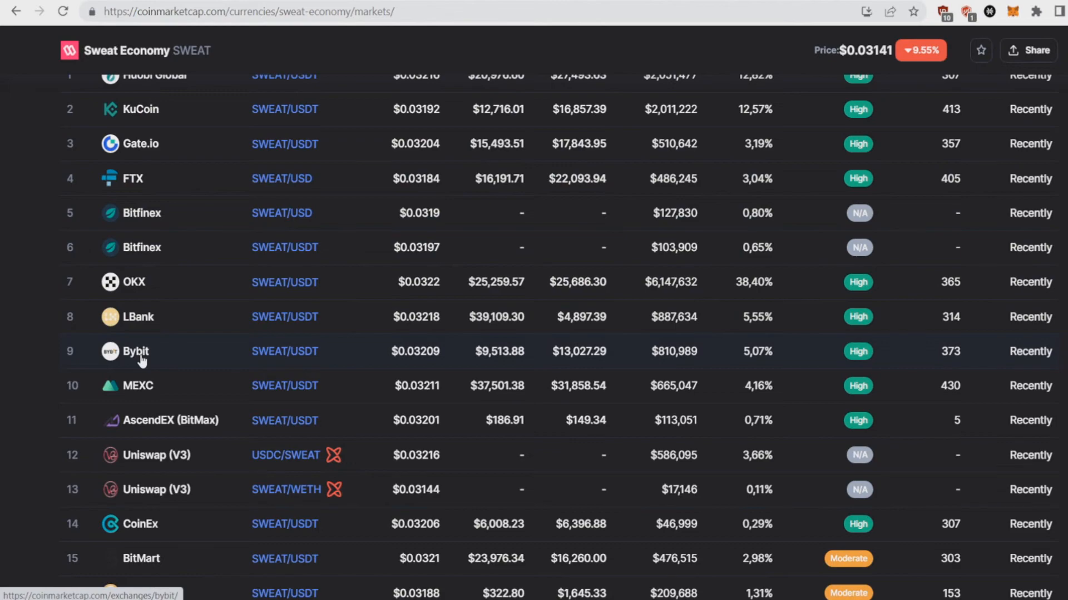
{"action": "scroll", "scroll_direction": "down", "scroll_amount": 3}
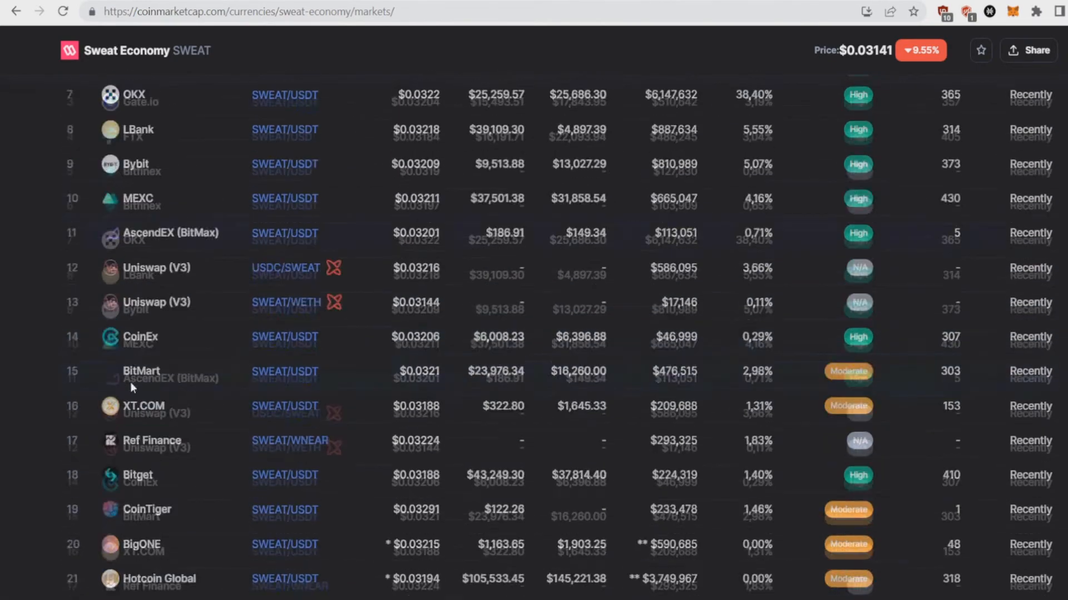
{"action": "scroll", "scroll_direction": "down", "scroll_amount": 3}
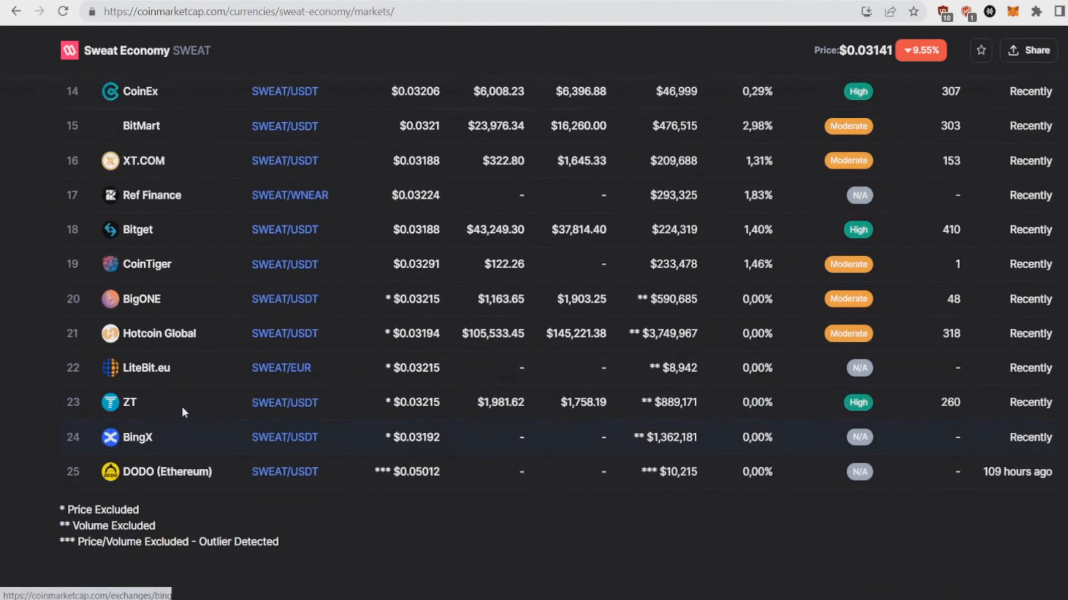
{"action": "scroll", "scroll_direction": "up", "scroll_amount": 3}
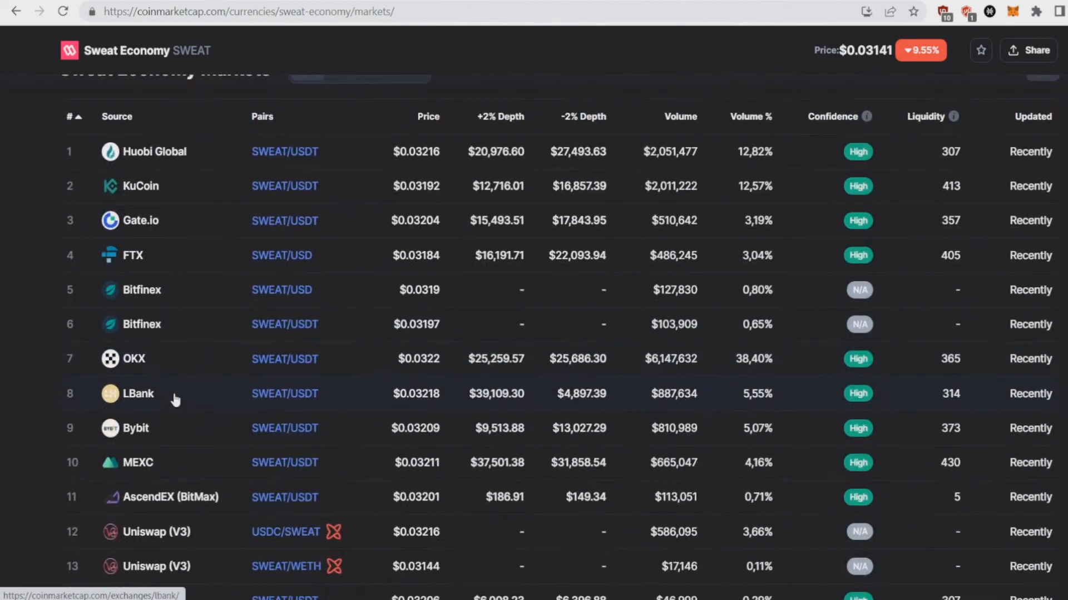
{"action": "mouse_move", "coordinate": [173, 233]}
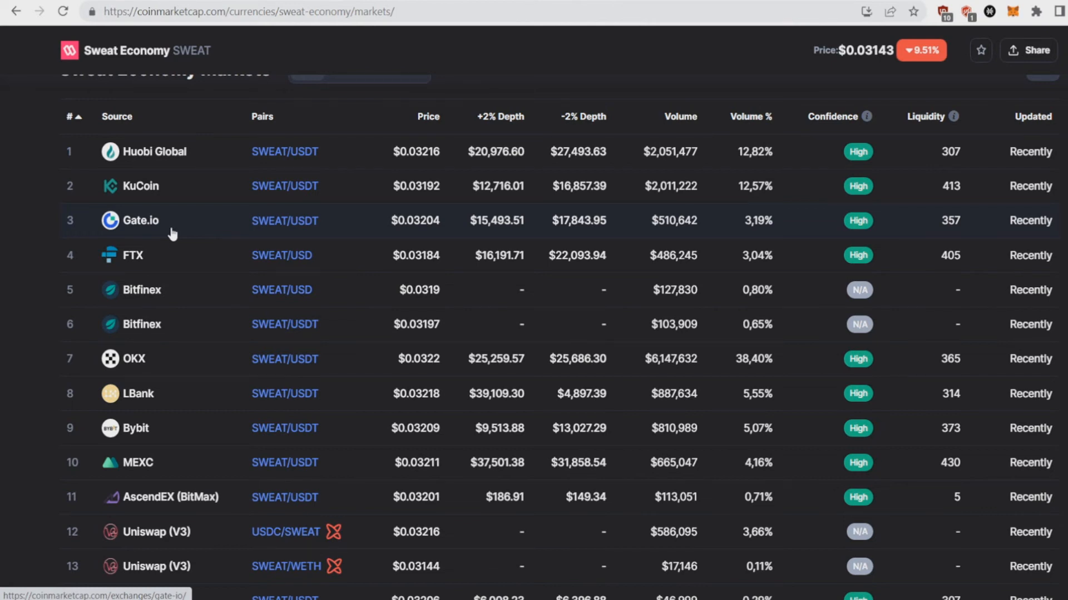
{"action": "scroll", "scroll_direction": "up", "scroll_amount": 3}
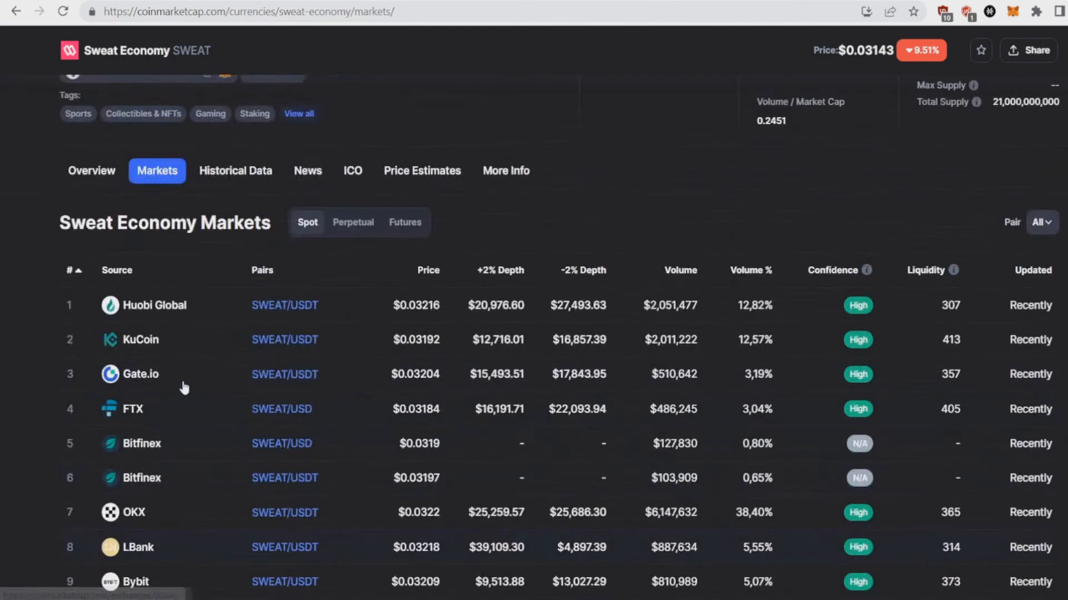
{"action": "scroll", "scroll_direction": "up", "scroll_amount": 3}
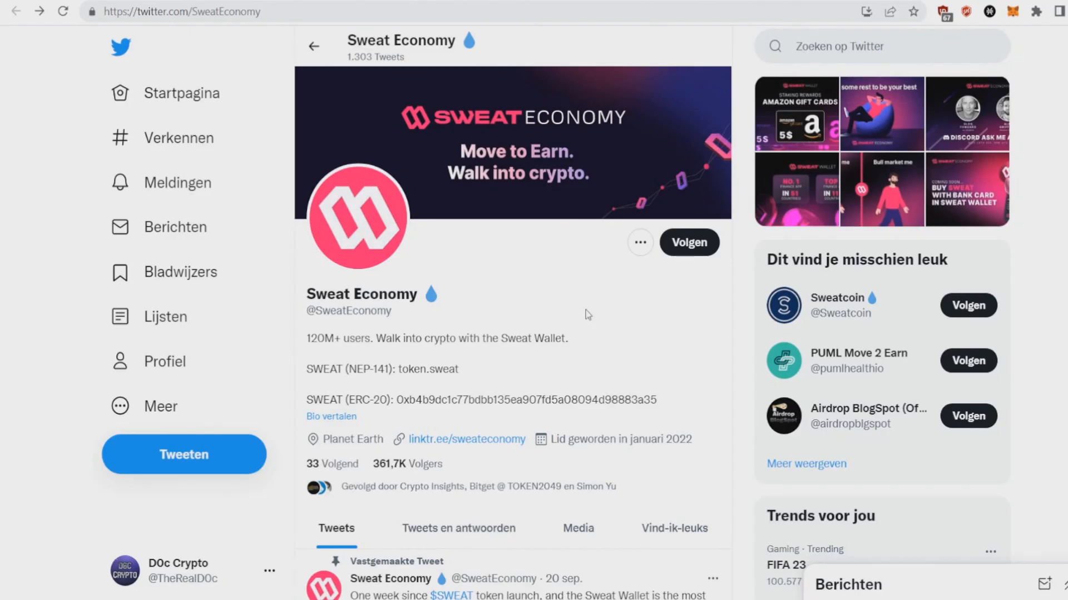
{"action": "mouse_move", "coordinate": [518, 333]}
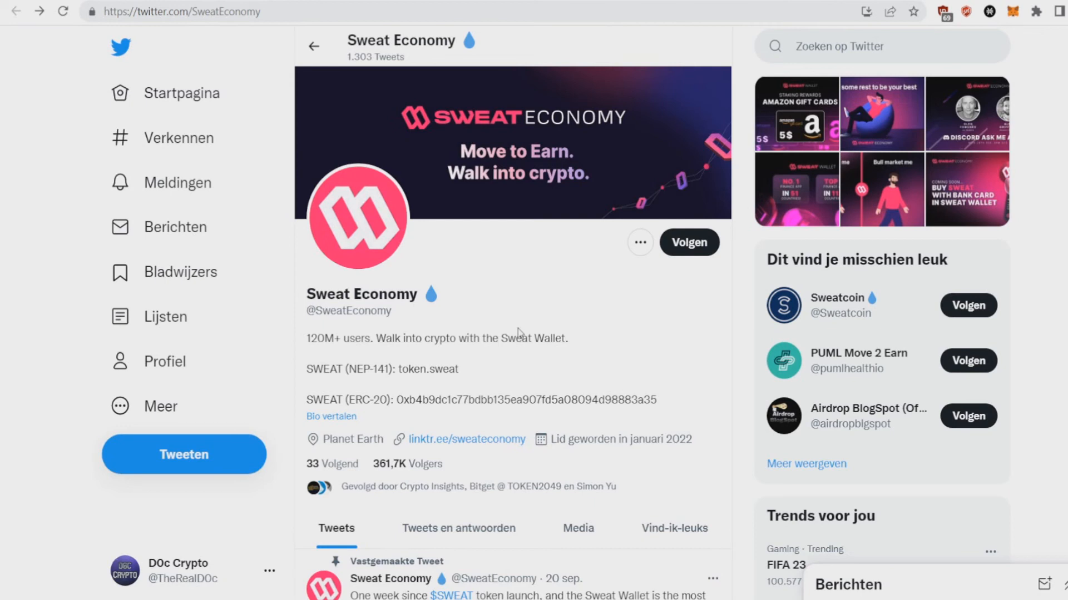
{"action": "mouse_move", "coordinate": [409, 470]}
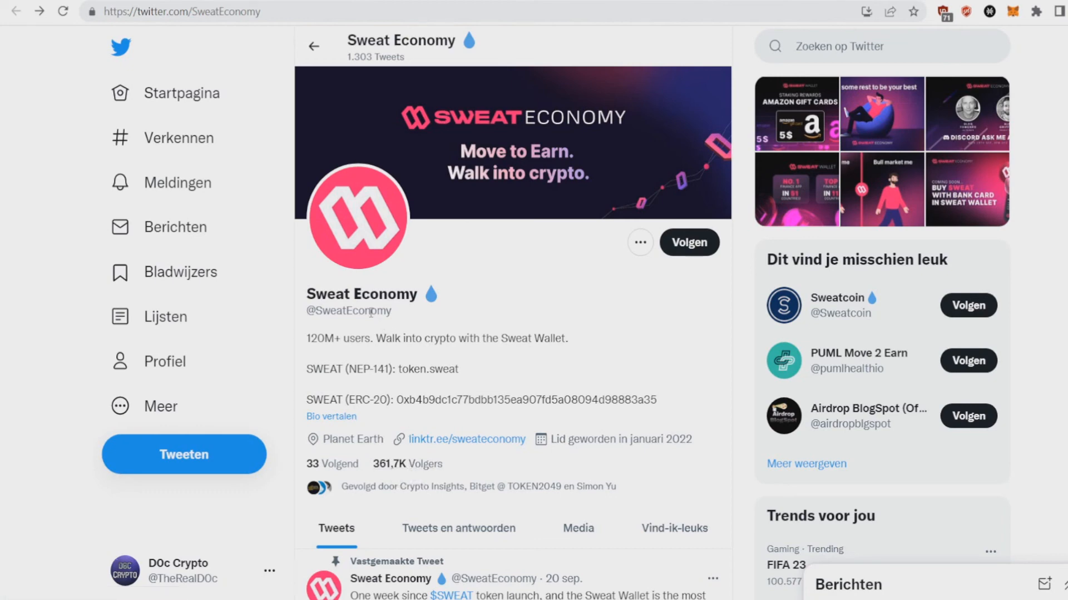
{"action": "double_click", "coordinate": [316, 339]}
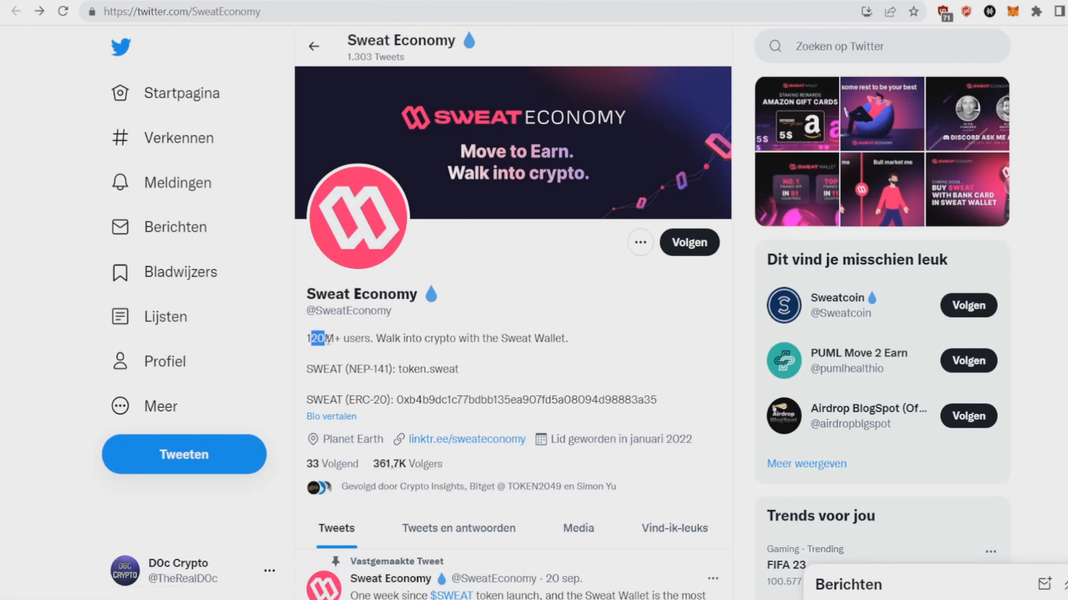
{"action": "scroll", "scroll_direction": "down", "scroll_amount": 3}
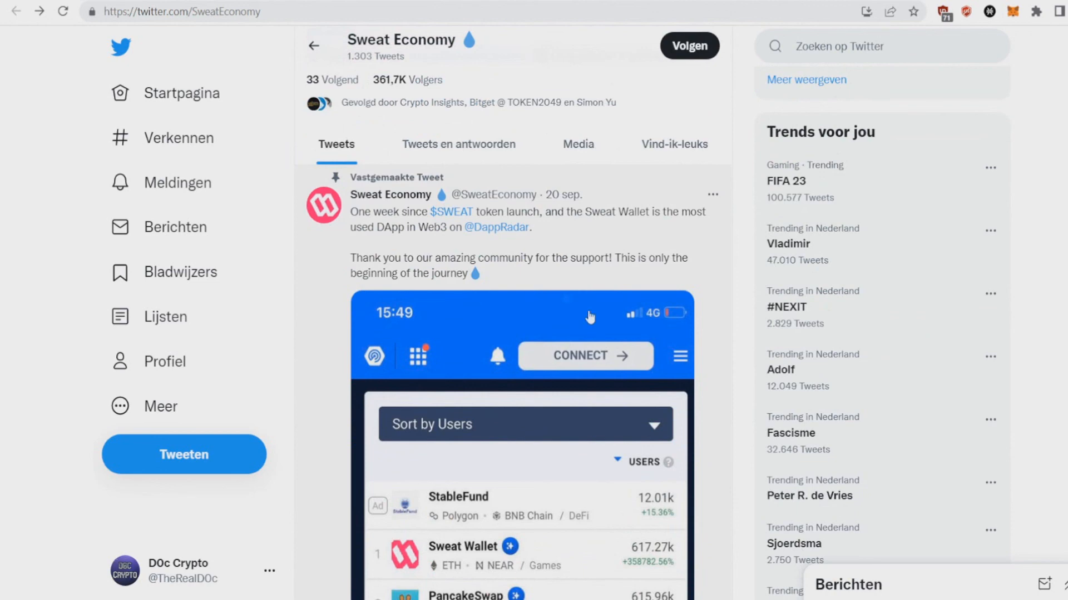
{"action": "scroll", "scroll_direction": "down", "scroll_amount": 3}
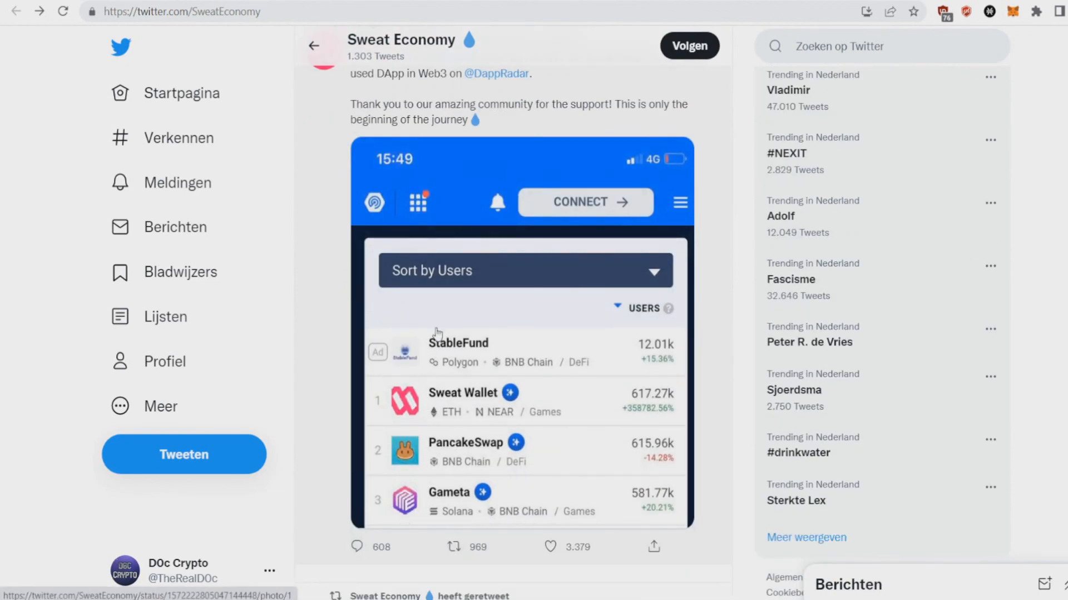
{"action": "scroll", "scroll_direction": "down", "scroll_amount": 3}
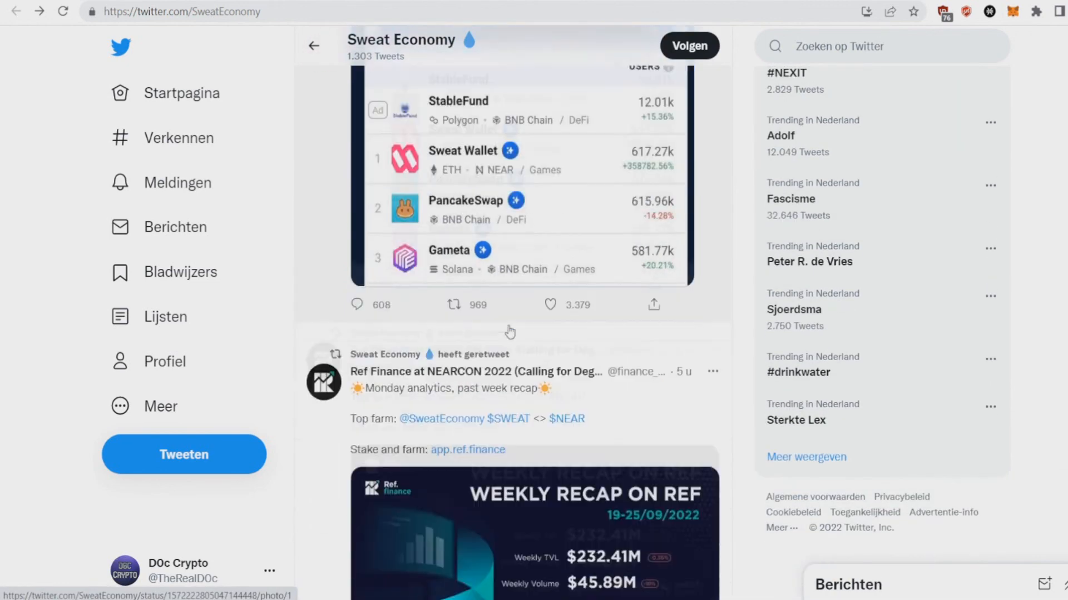
{"action": "scroll", "scroll_direction": "down", "scroll_amount": 3}
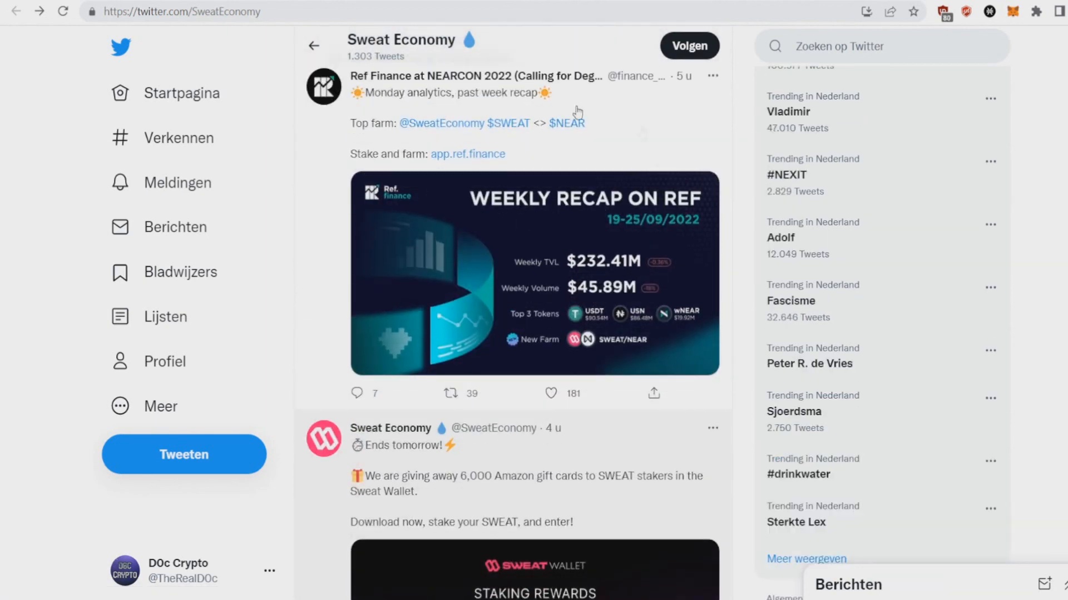
{"action": "scroll", "scroll_direction": "down", "scroll_amount": 3}
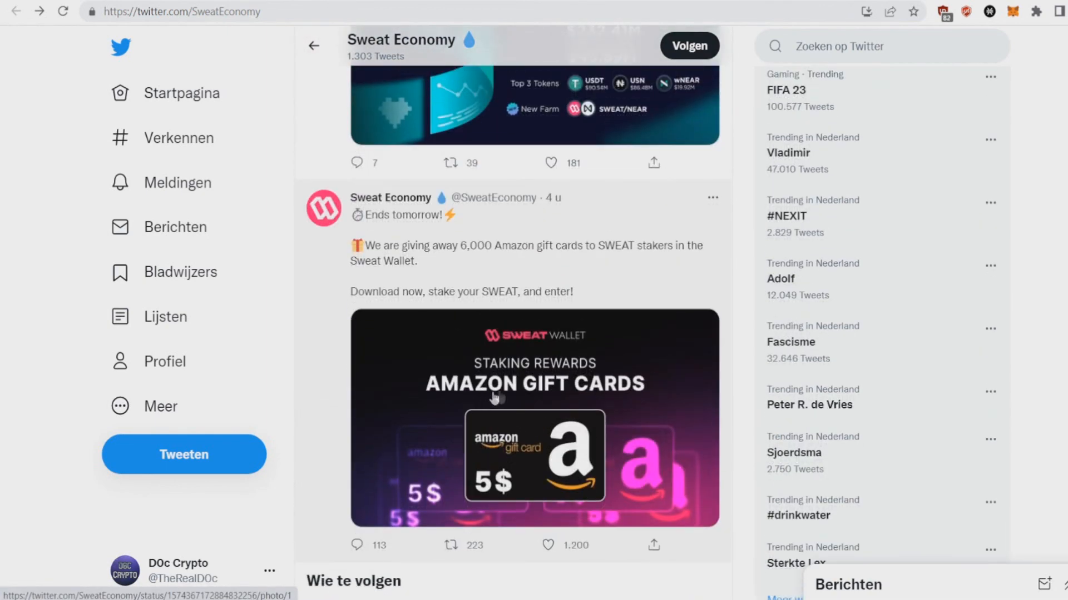
{"action": "mouse_move", "coordinate": [556, 408]}
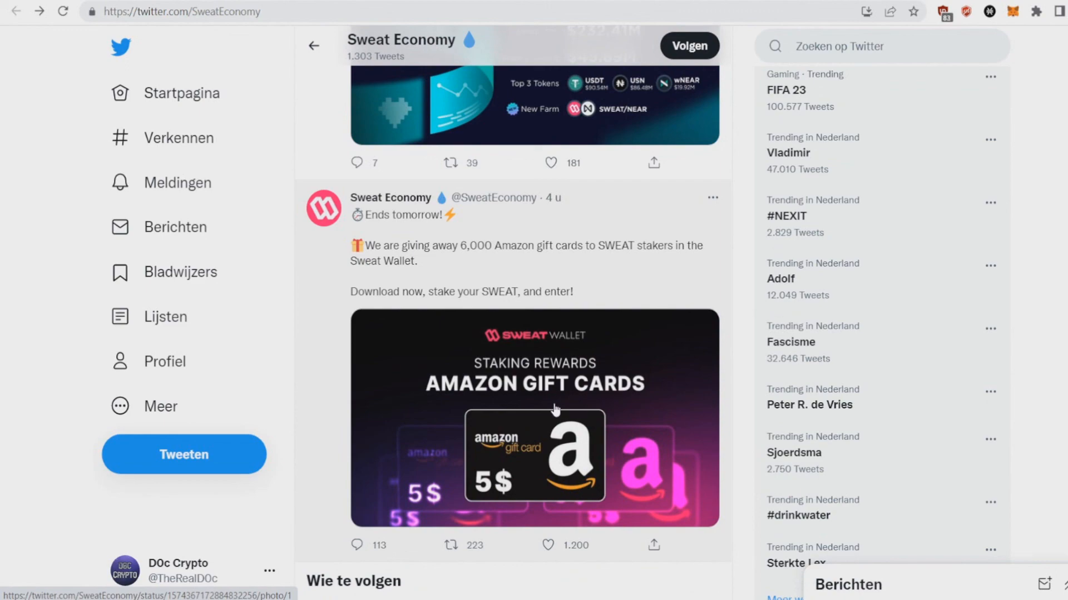
{"action": "scroll", "scroll_direction": "down", "scroll_amount": 3}
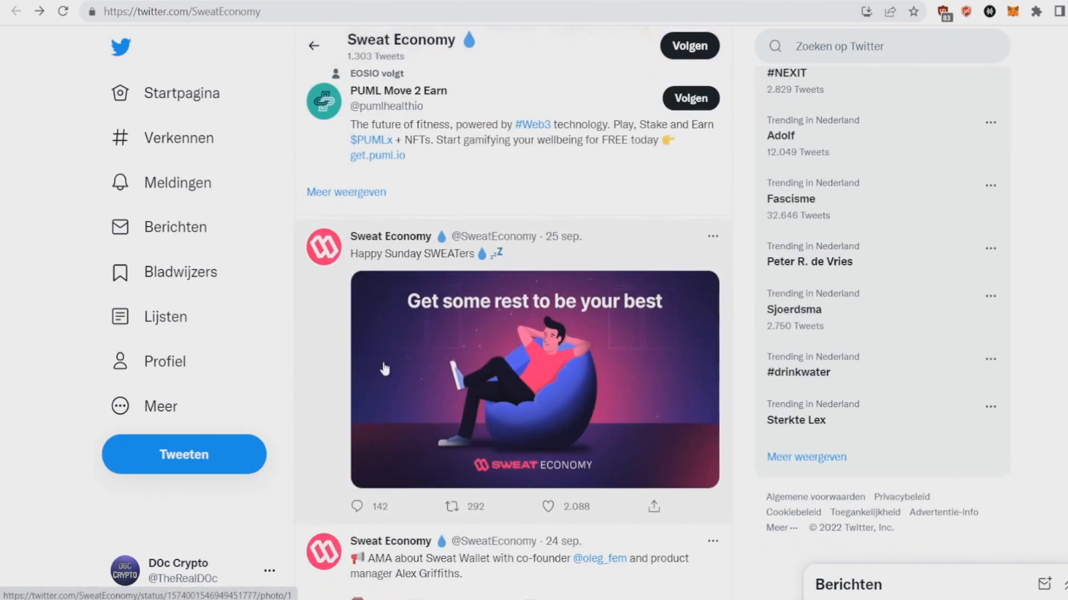
{"action": "scroll", "scroll_direction": "down", "scroll_amount": 3}
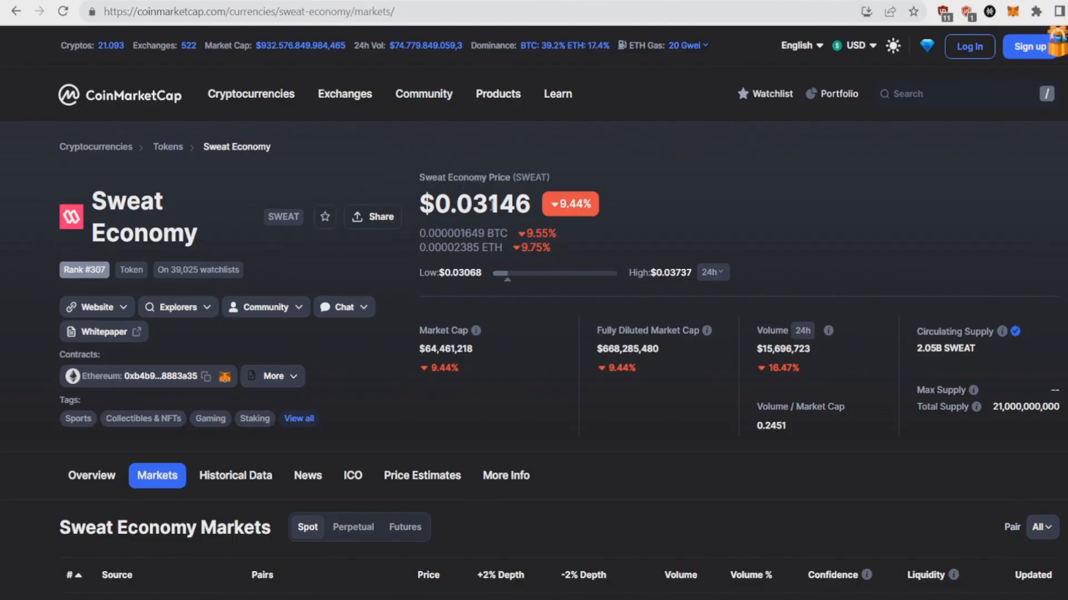
{"action": "mouse_move", "coordinate": [646, 212]}
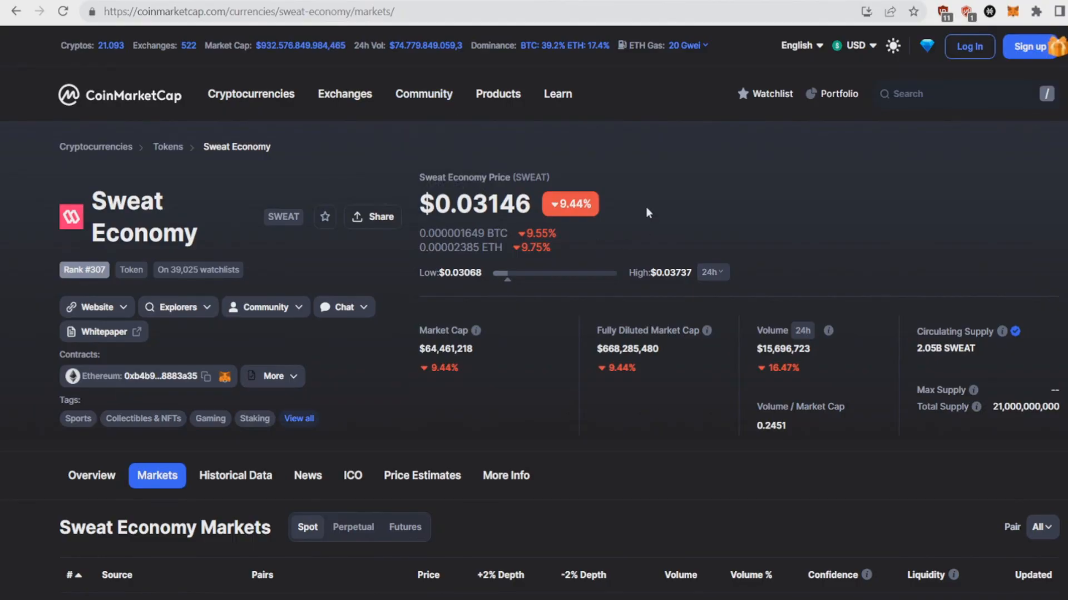